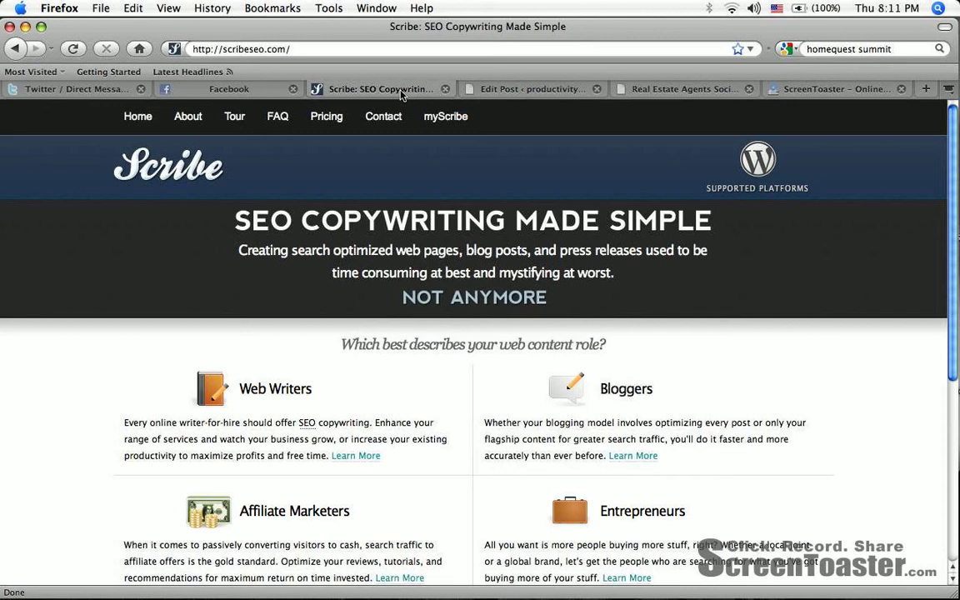
{"action": "mouse_move", "coordinate": [346, 120]}
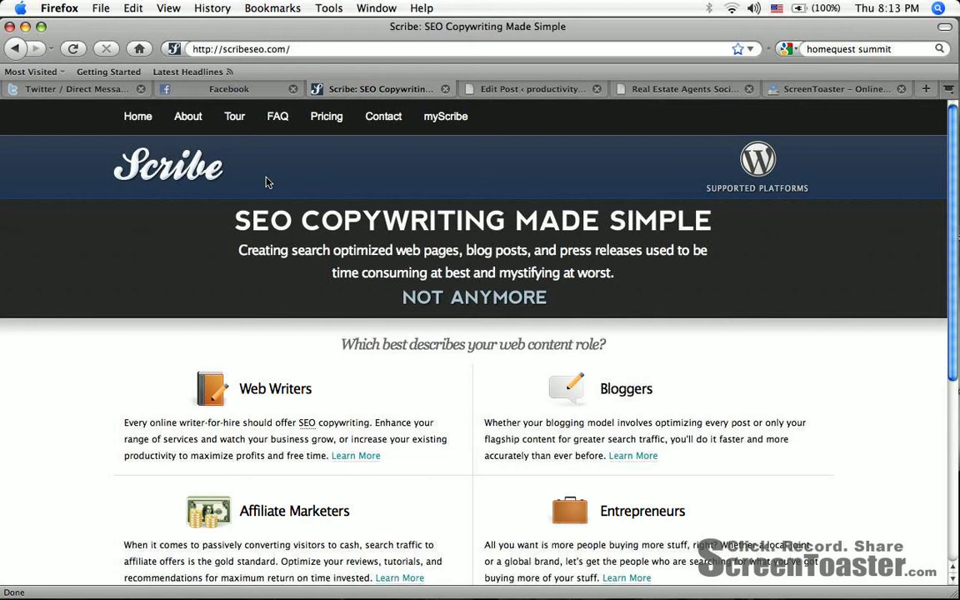
{"action": "mouse_move", "coordinate": [449, 173]}
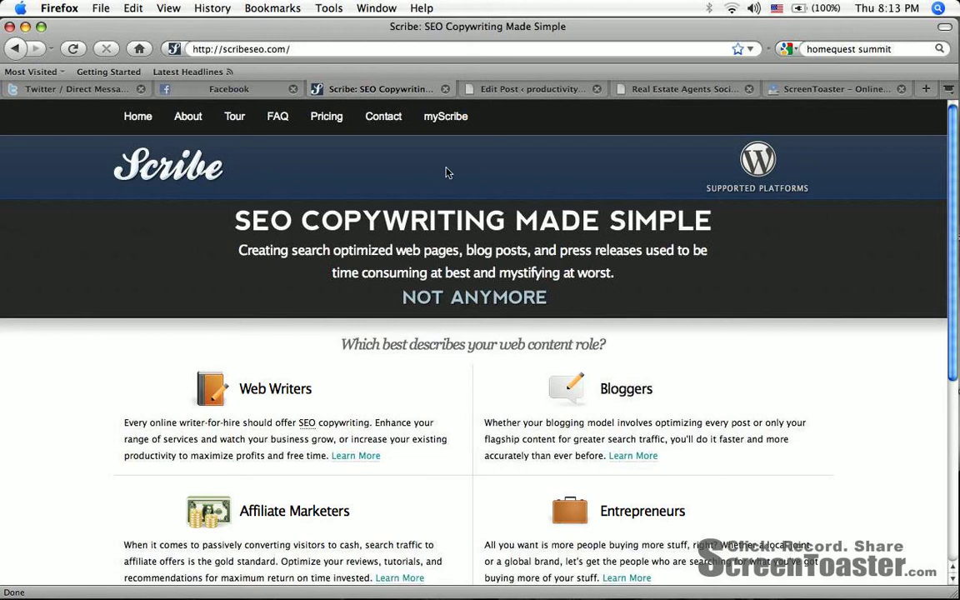
{"action": "mouse_move", "coordinate": [532, 89]}
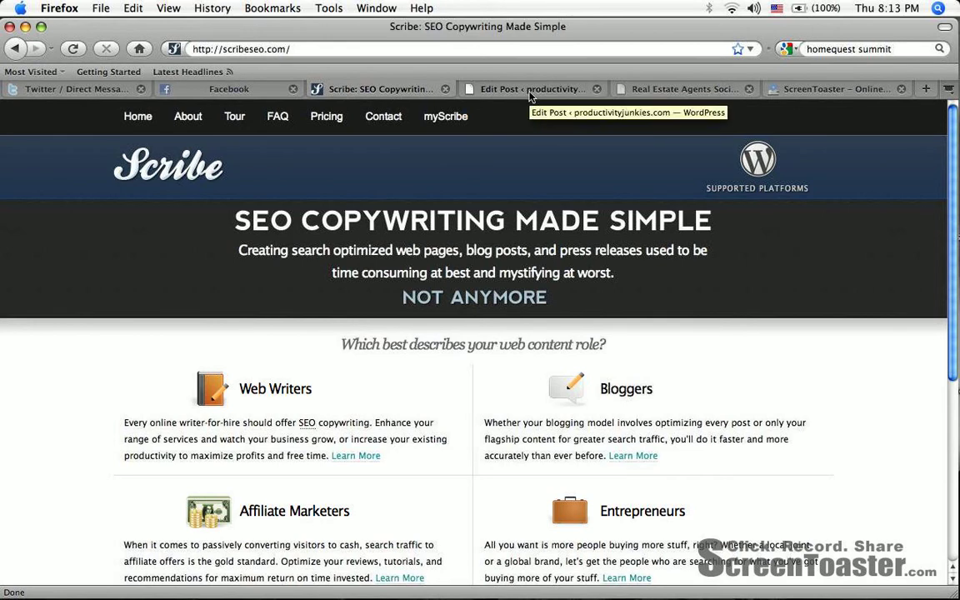
Check the post's real estate SEO title and description, then save it with Update Post
{"action": "left_click", "coordinate": [525, 89]}
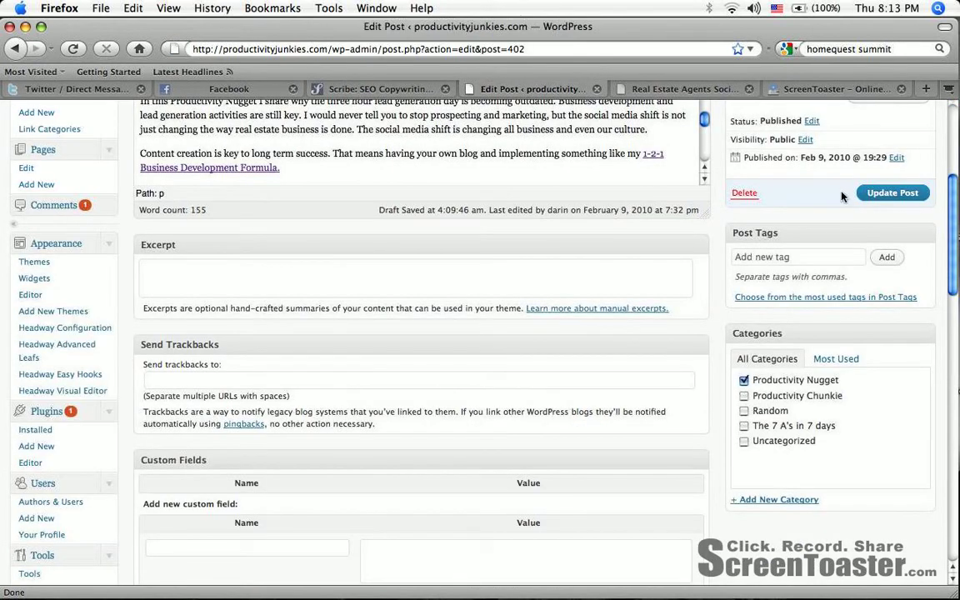
{"action": "scroll", "scroll_direction": "down", "scroll_amount": 3}
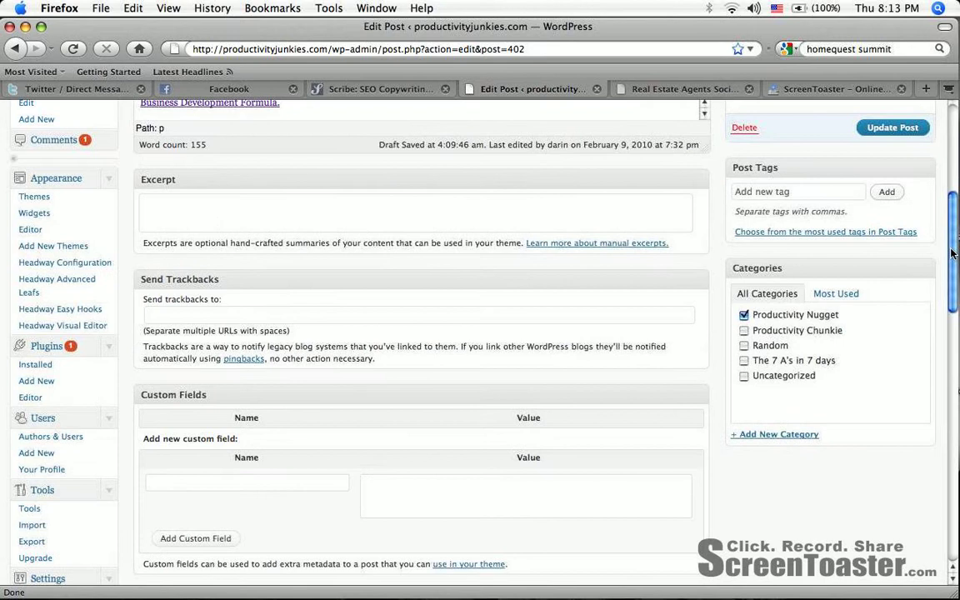
{"action": "scroll", "scroll_direction": "up", "scroll_amount": 3}
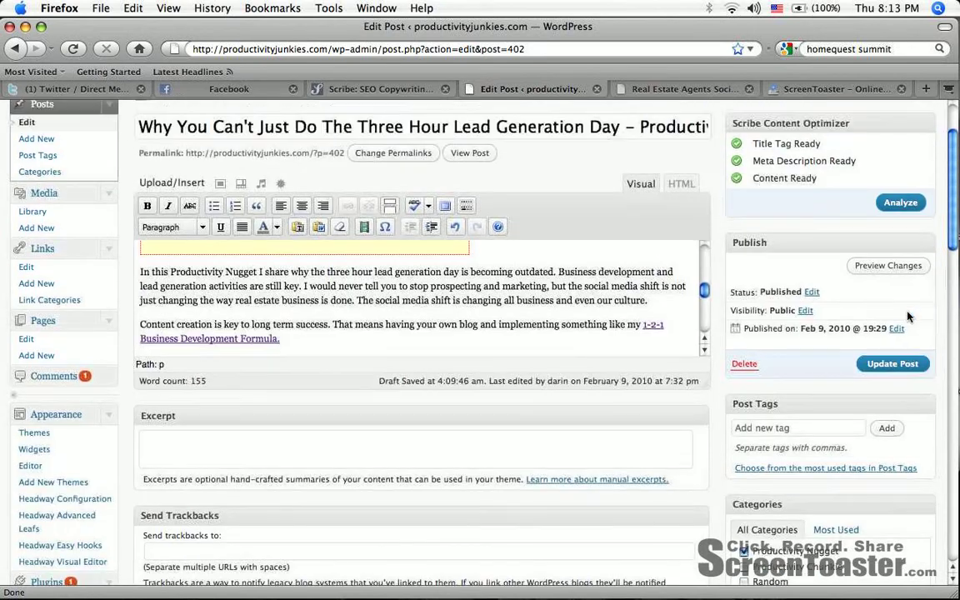
{"action": "scroll", "scroll_direction": "up", "scroll_amount": 3}
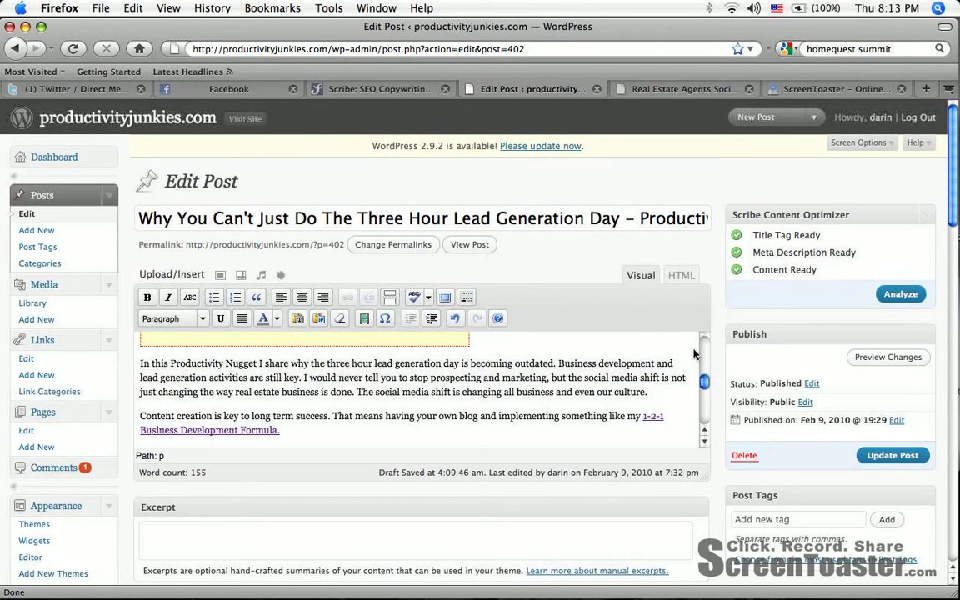
{"action": "scroll", "scroll_direction": "down", "scroll_amount": 3}
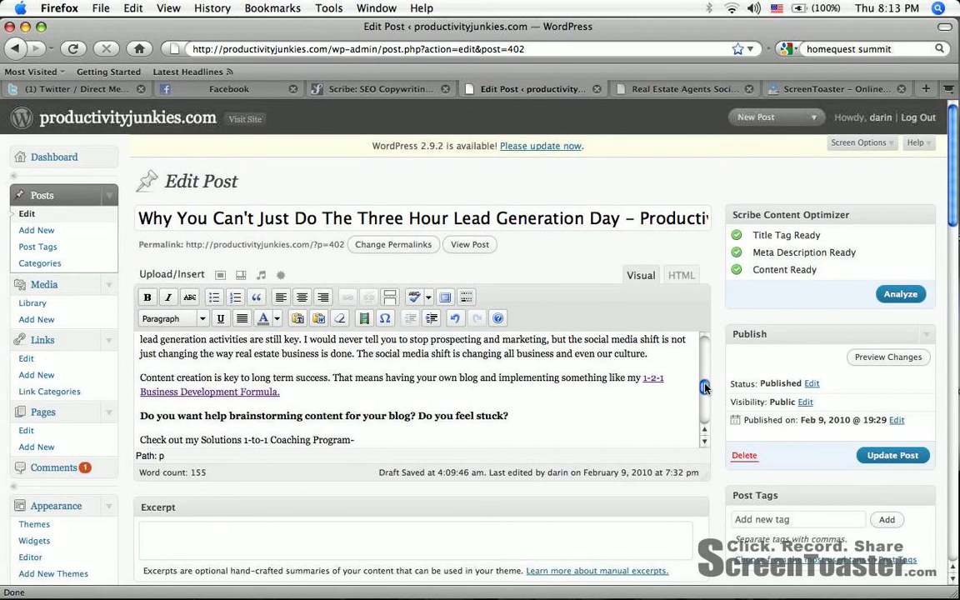
{"action": "scroll", "scroll_direction": "down", "scroll_amount": 3}
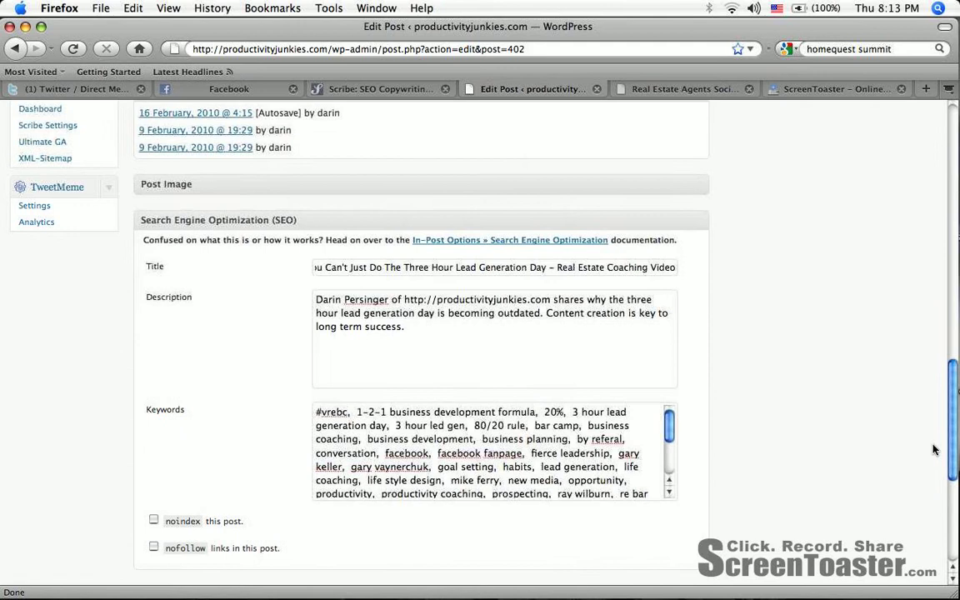
{"action": "scroll", "scroll_direction": "up", "scroll_amount": 3}
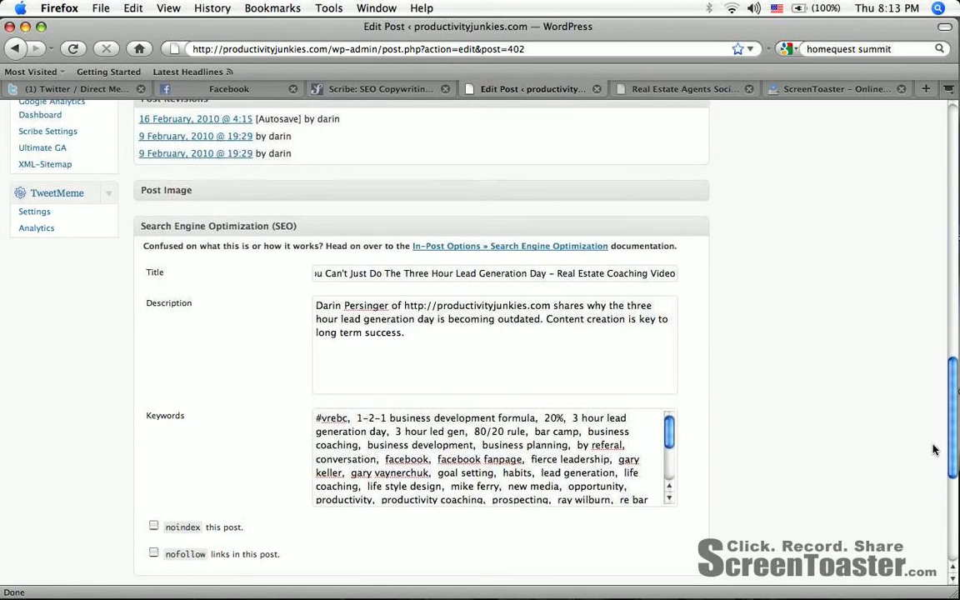
{"action": "scroll", "scroll_direction": "up", "scroll_amount": 3}
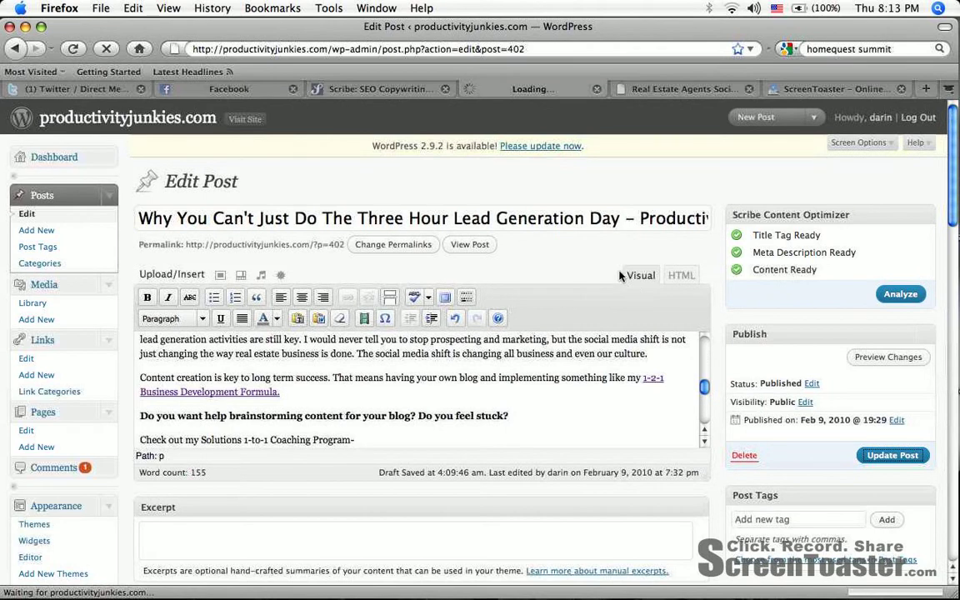
{"action": "mouse_move", "coordinate": [579, 282]}
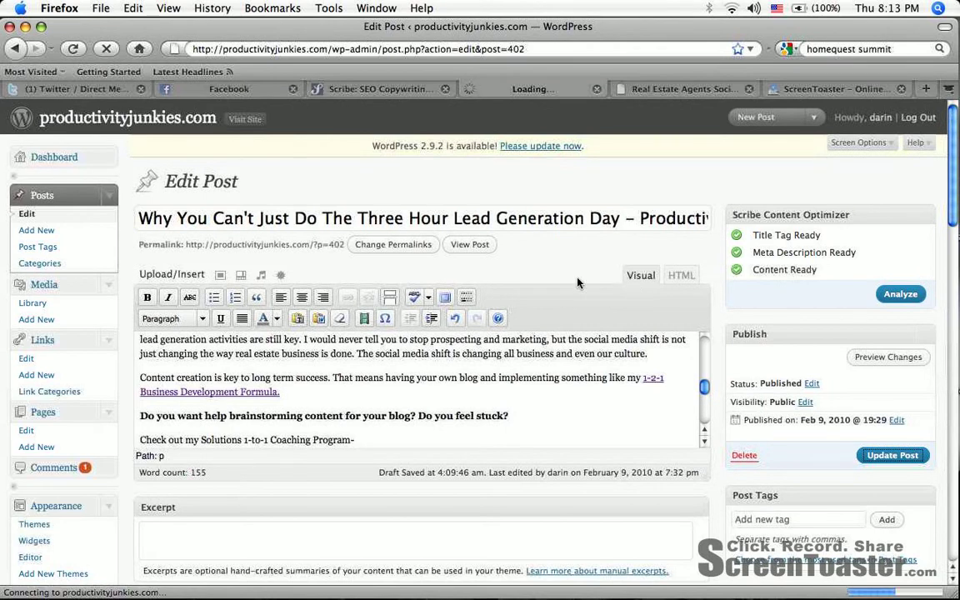
{"action": "left_click", "coordinate": [891, 455]}
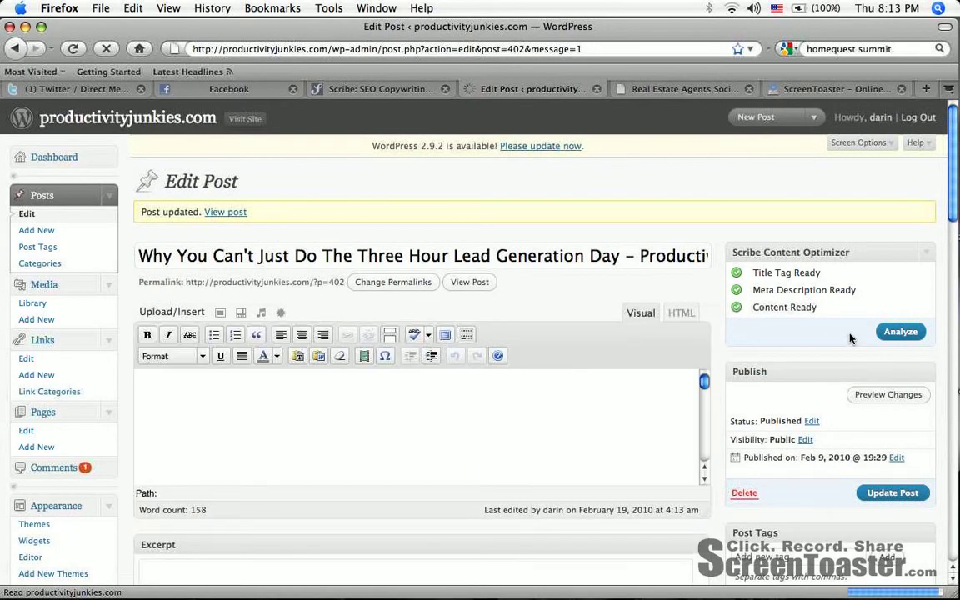
Run Scribe's Analyze on the post to get the 21% SEO score and recommendations
{"action": "left_click", "coordinate": [900, 331]}
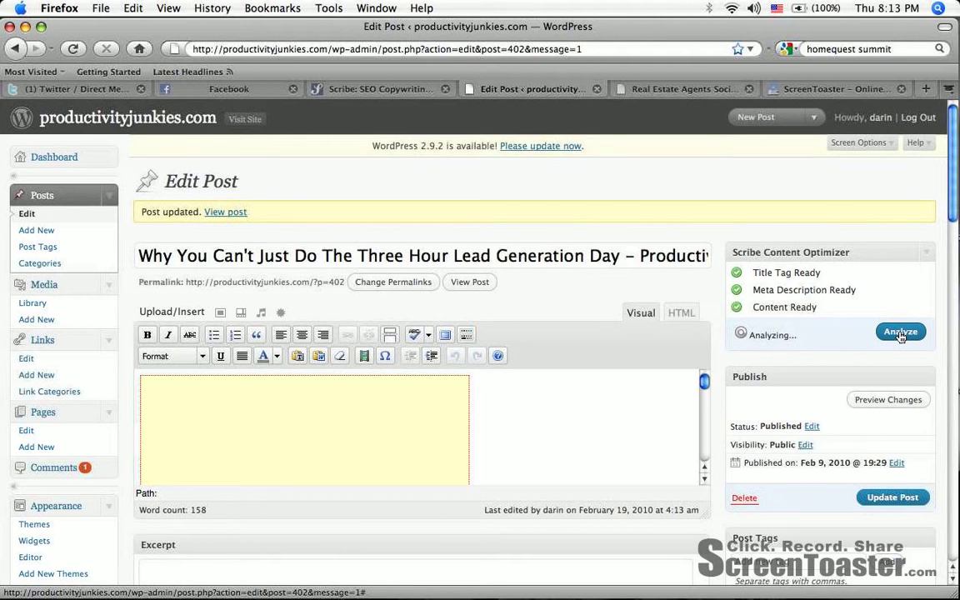
{"action": "left_click", "coordinate": [900, 332]}
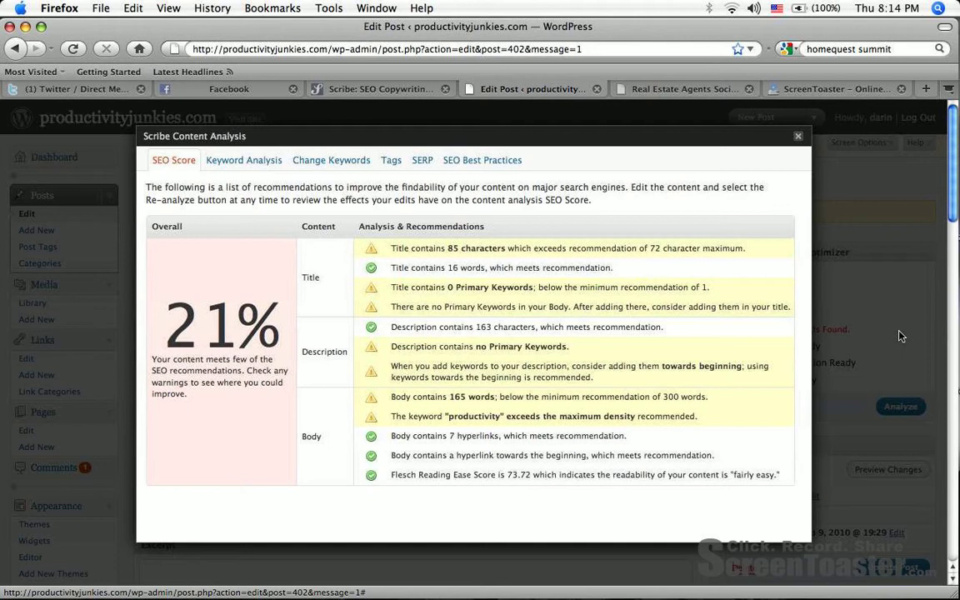
{"action": "mouse_move", "coordinate": [211, 434]}
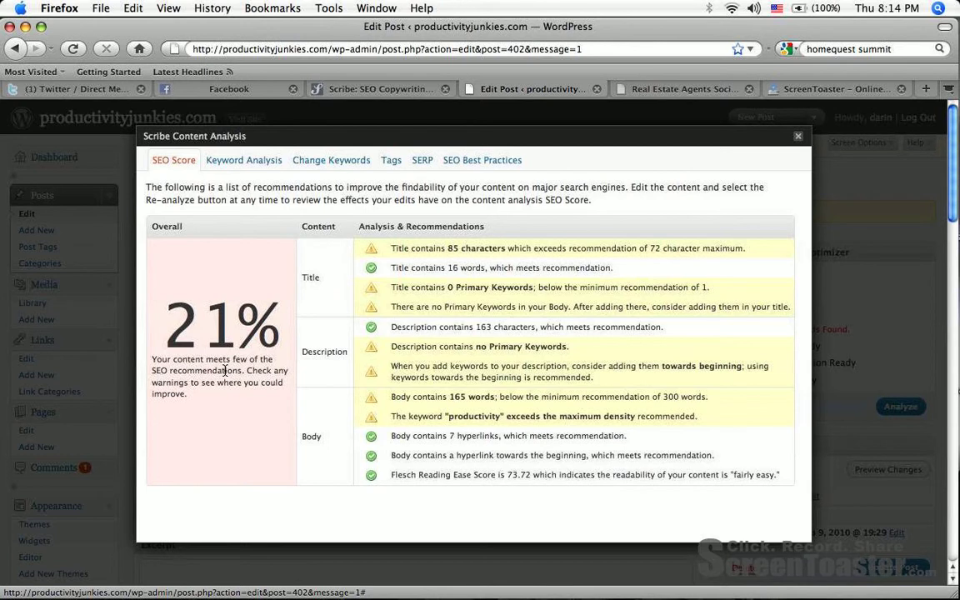
{"action": "mouse_move", "coordinate": [511, 250]}
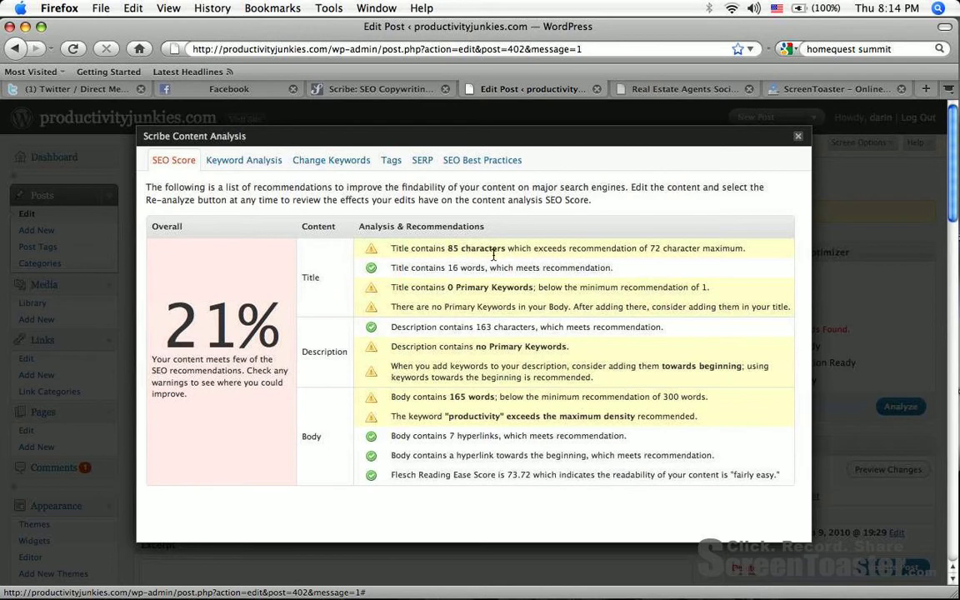
{"action": "mouse_move", "coordinate": [448, 293]}
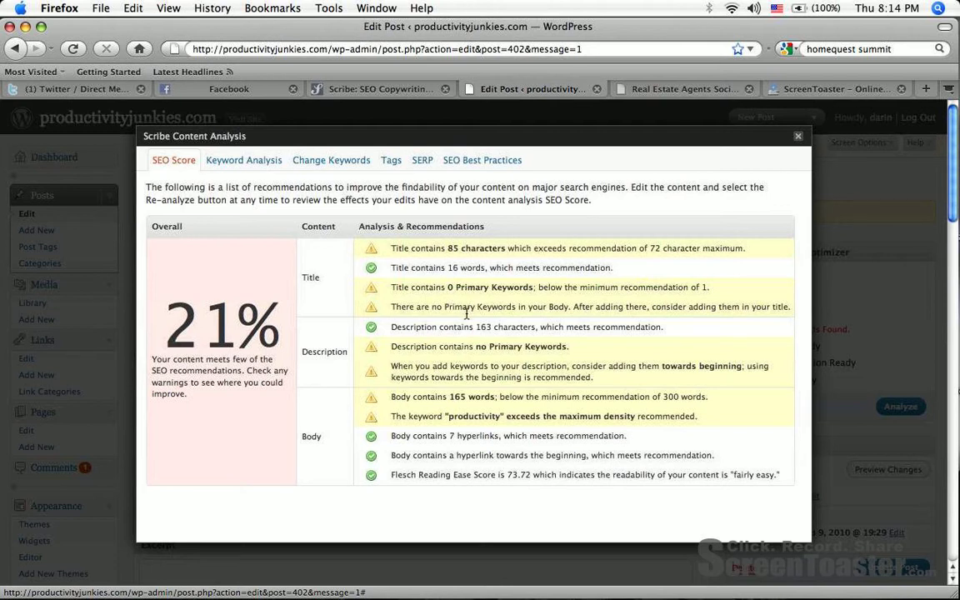
{"action": "mouse_move", "coordinate": [561, 307]}
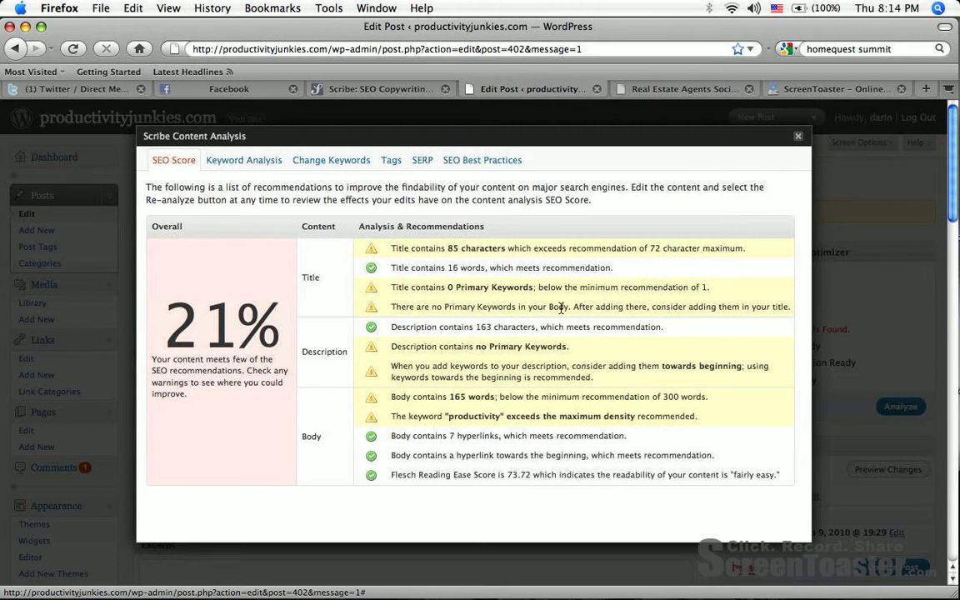
{"action": "mouse_move", "coordinate": [473, 352]}
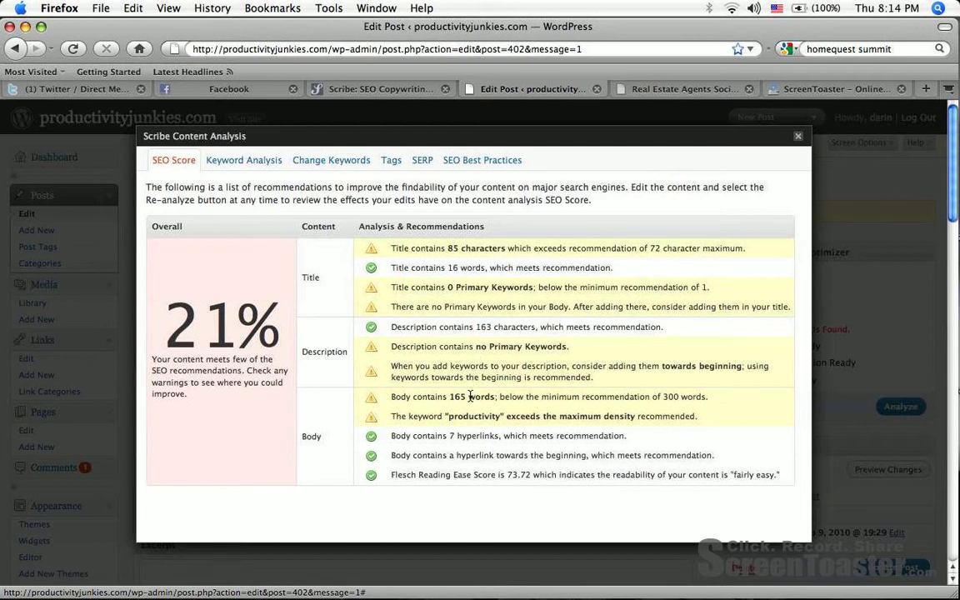
{"action": "mouse_move", "coordinate": [448, 428]}
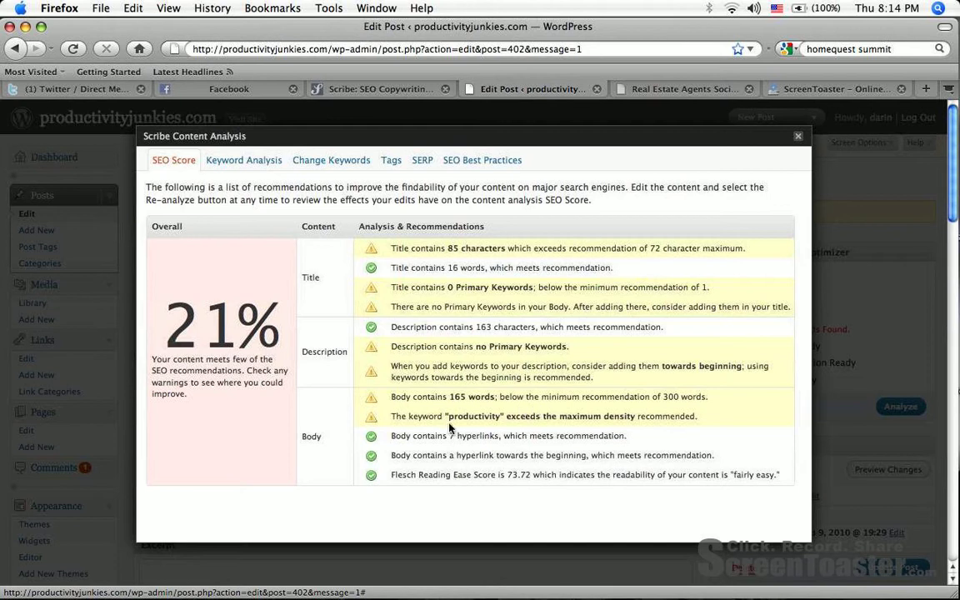
{"action": "mouse_move", "coordinate": [510, 418]}
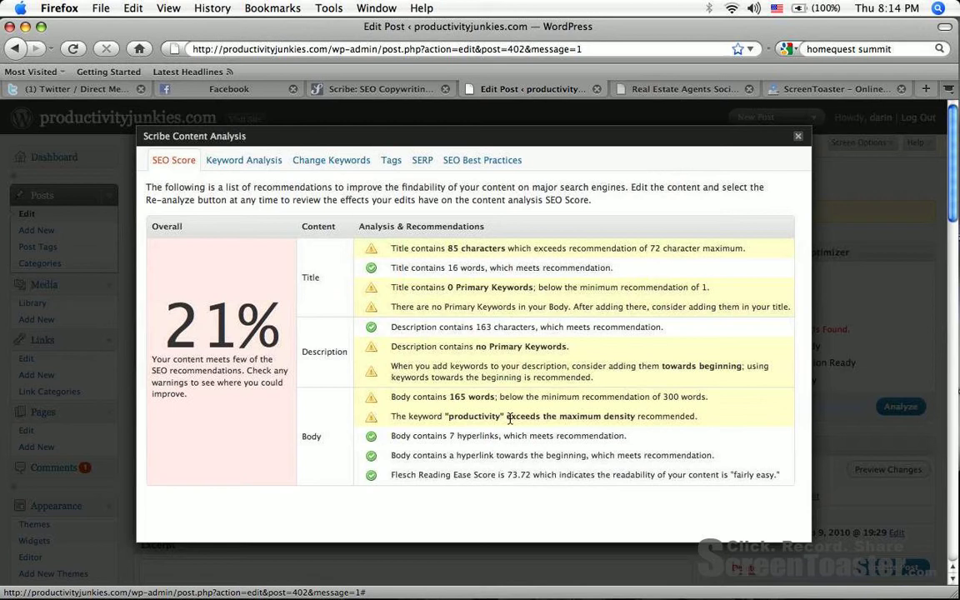
{"action": "mouse_move", "coordinate": [332, 245]}
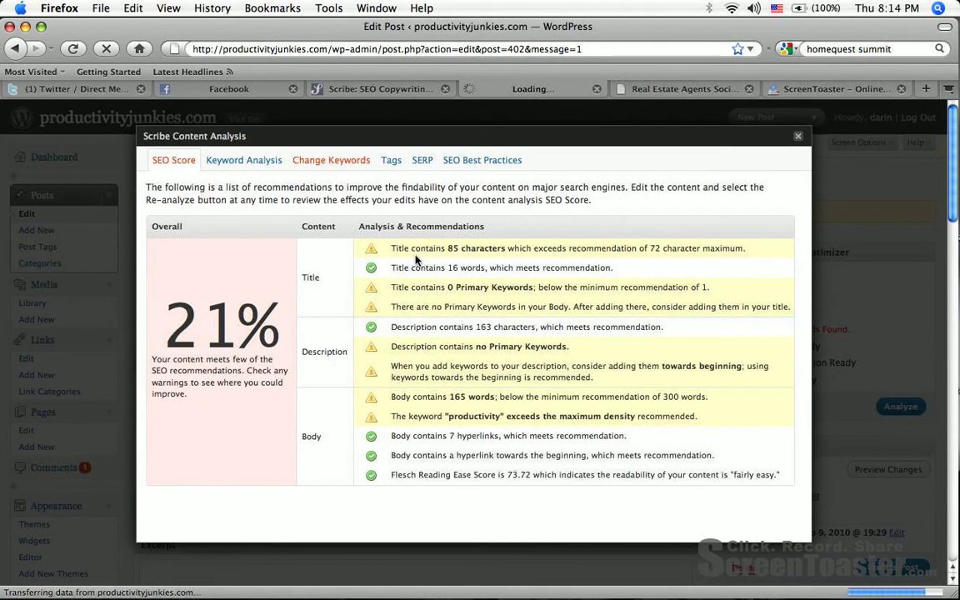
Review Scribe's productivity, real estate and lead generation keyword suggestions, then close the analysis
{"action": "left_click", "coordinate": [331, 160]}
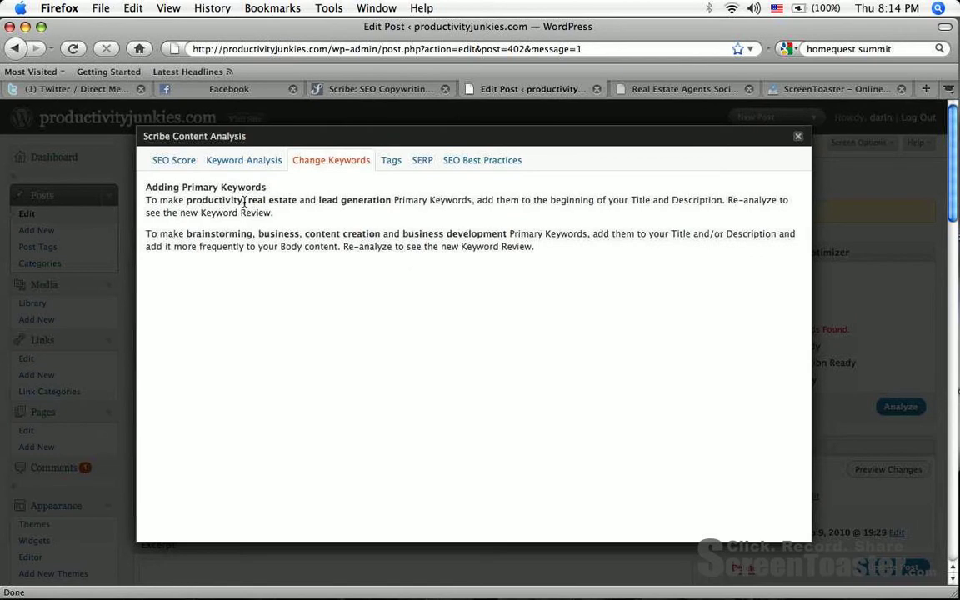
{"action": "mouse_move", "coordinate": [403, 209]}
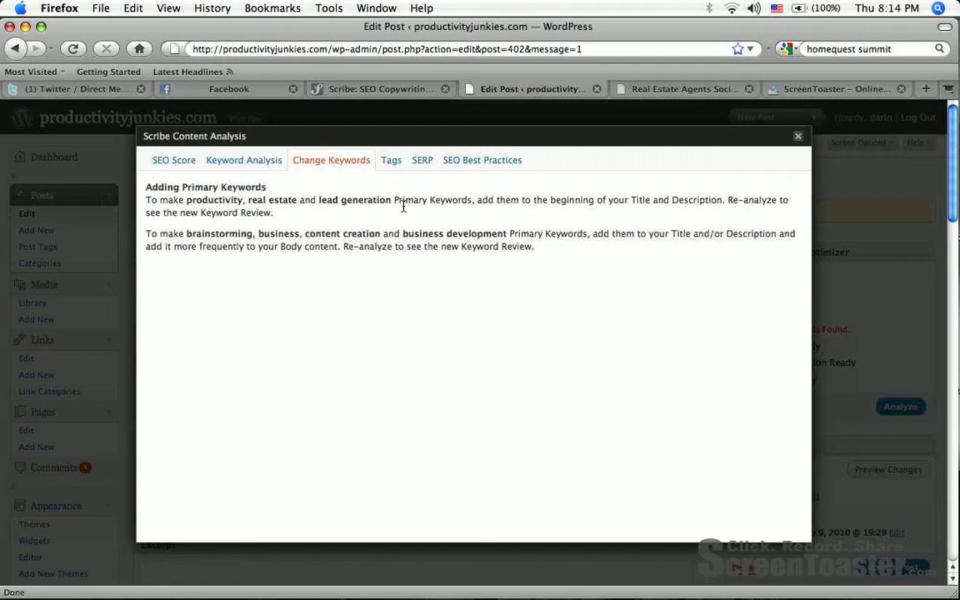
{"action": "mouse_move", "coordinate": [582, 206]}
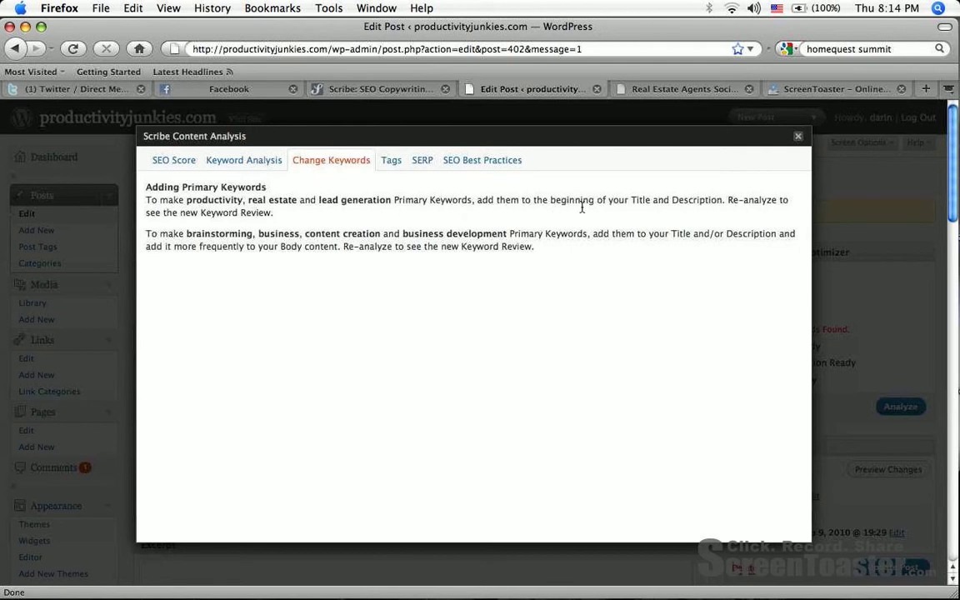
{"action": "mouse_move", "coordinate": [649, 206]}
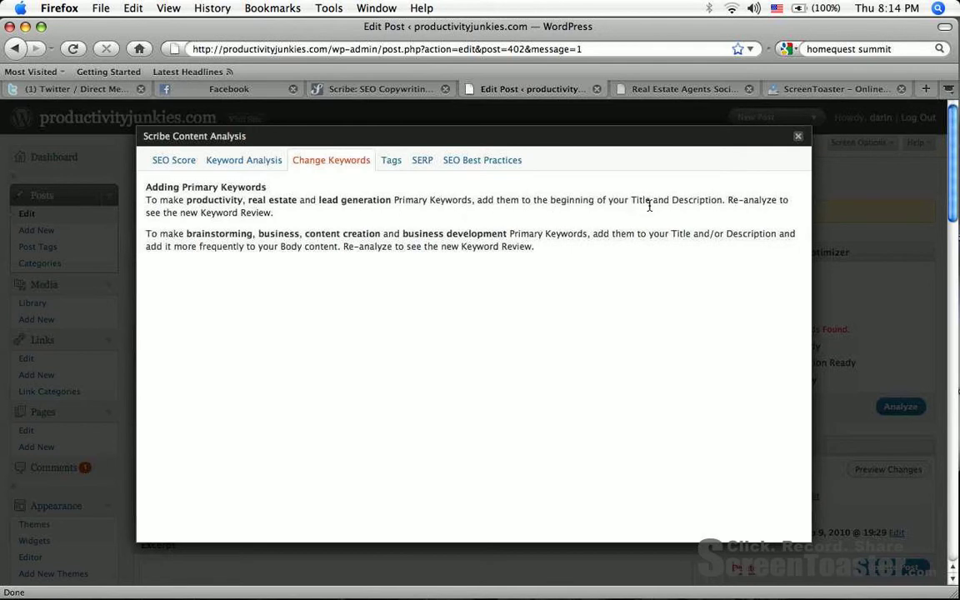
{"action": "mouse_move", "coordinate": [450, 215]}
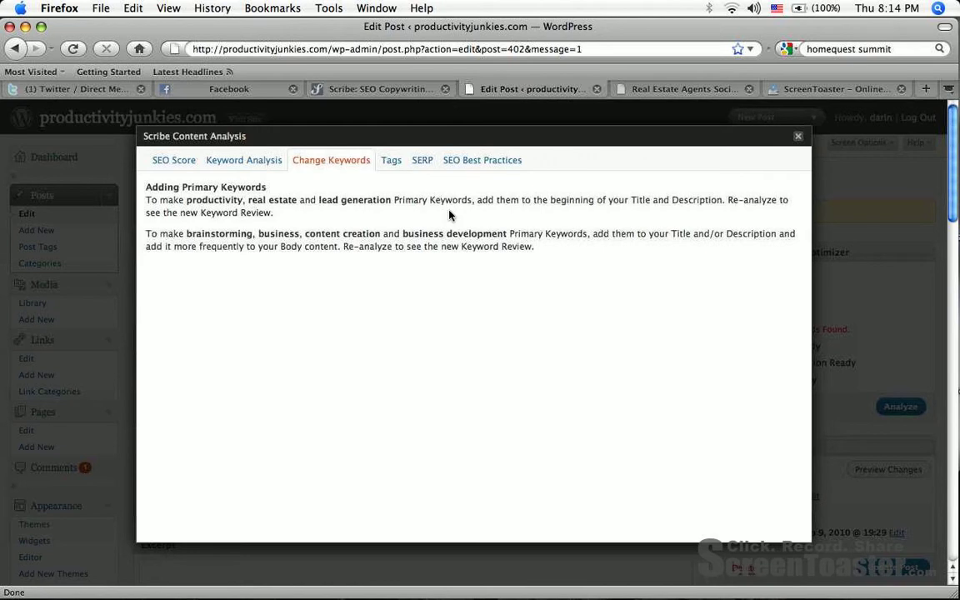
{"action": "mouse_move", "coordinate": [323, 211]}
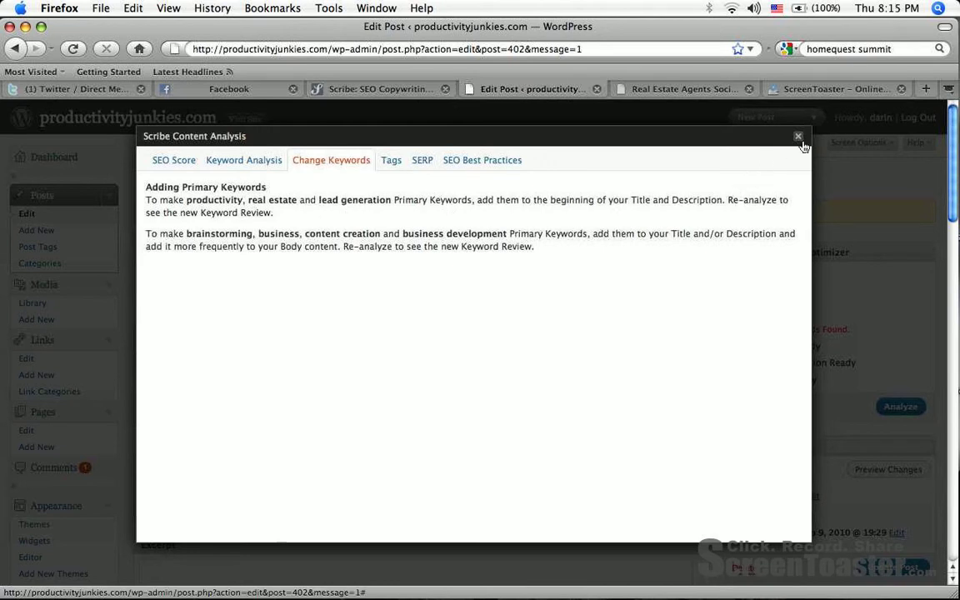
{"action": "left_click", "coordinate": [797, 136]}
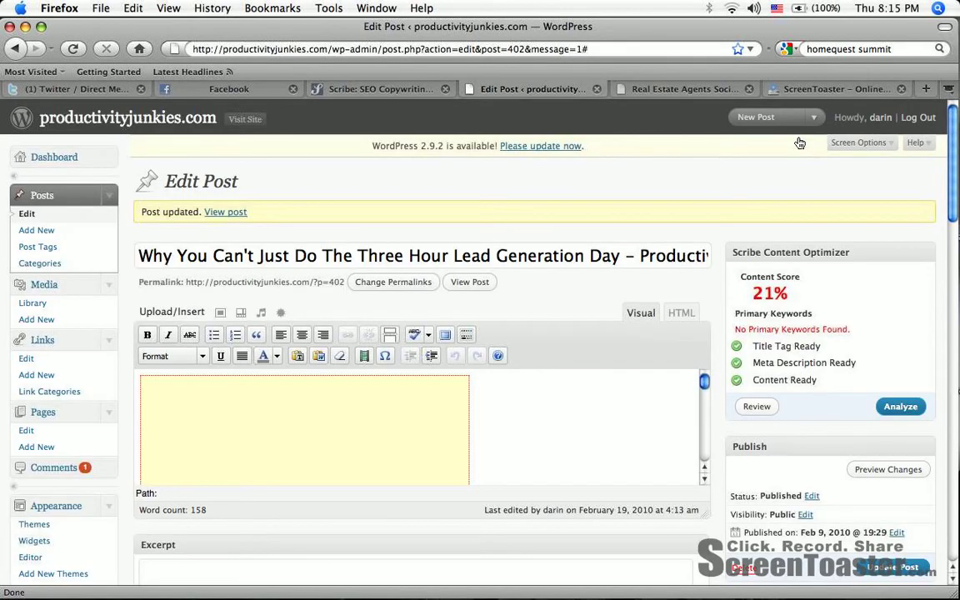
Retype the SEO title as 'Lead Generation Three Hour Day Is Outdated', dropping the coaching video suffix
{"action": "scroll", "scroll_direction": "down", "scroll_amount": 3}
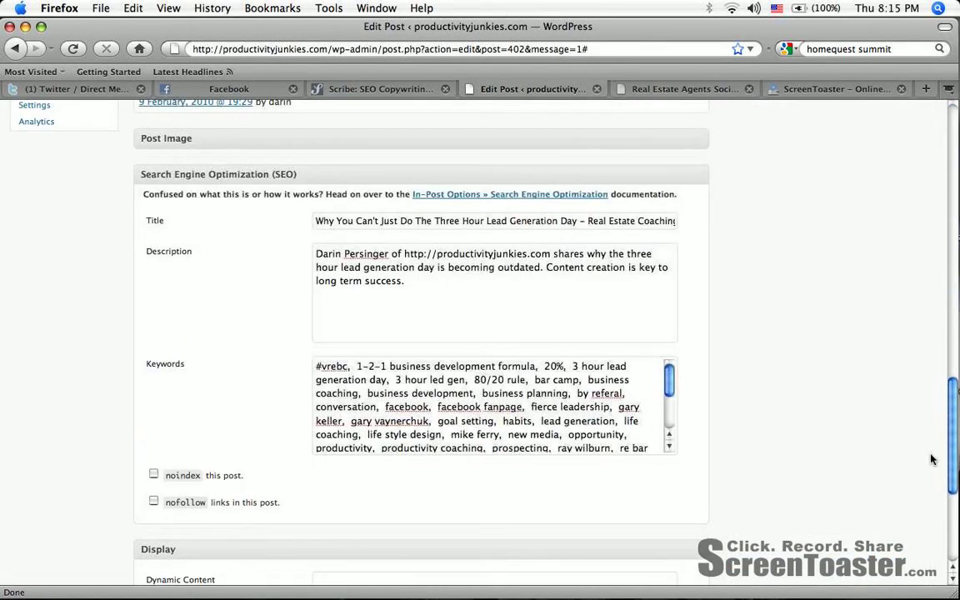
{"action": "scroll", "scroll_direction": "up", "scroll_amount": 3}
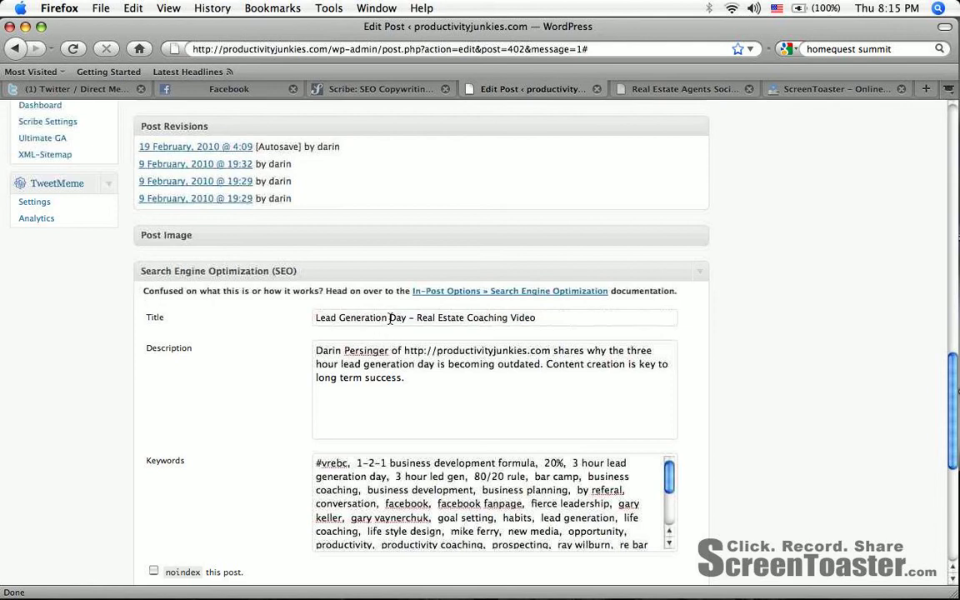
{"action": "type", "text": "Three H"}
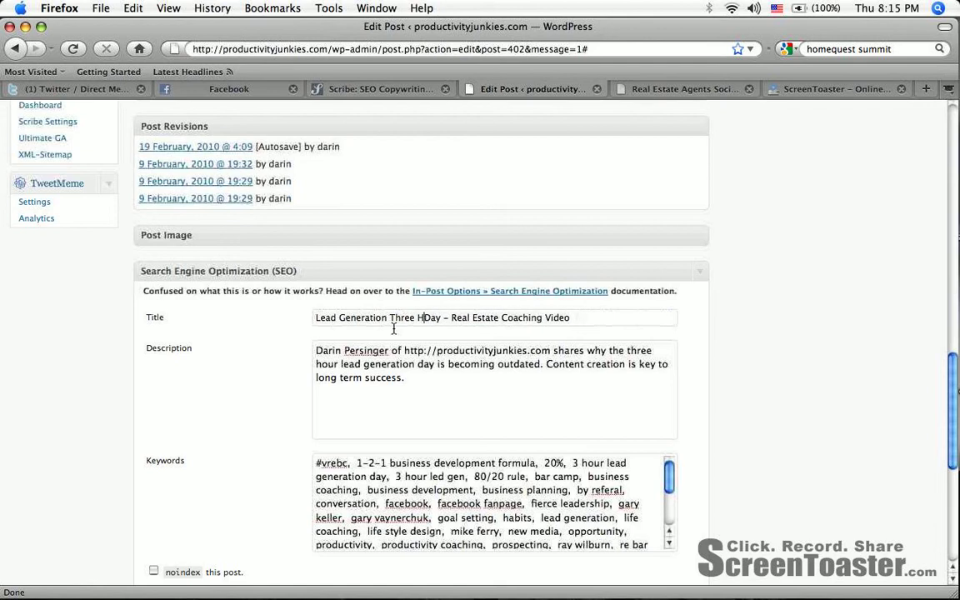
{"action": "type", "text": "our"}
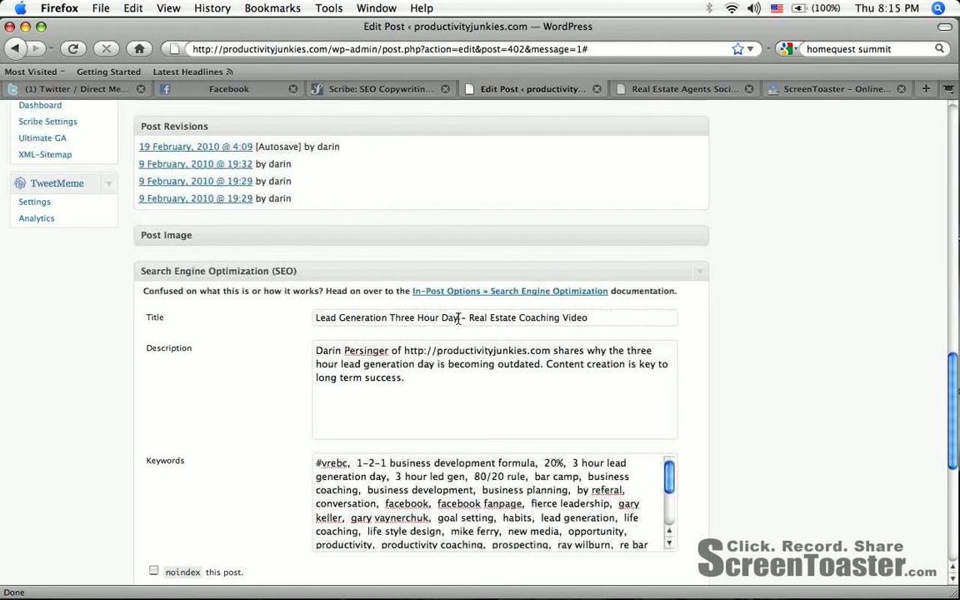
{"action": "type", "text": "s Out"}
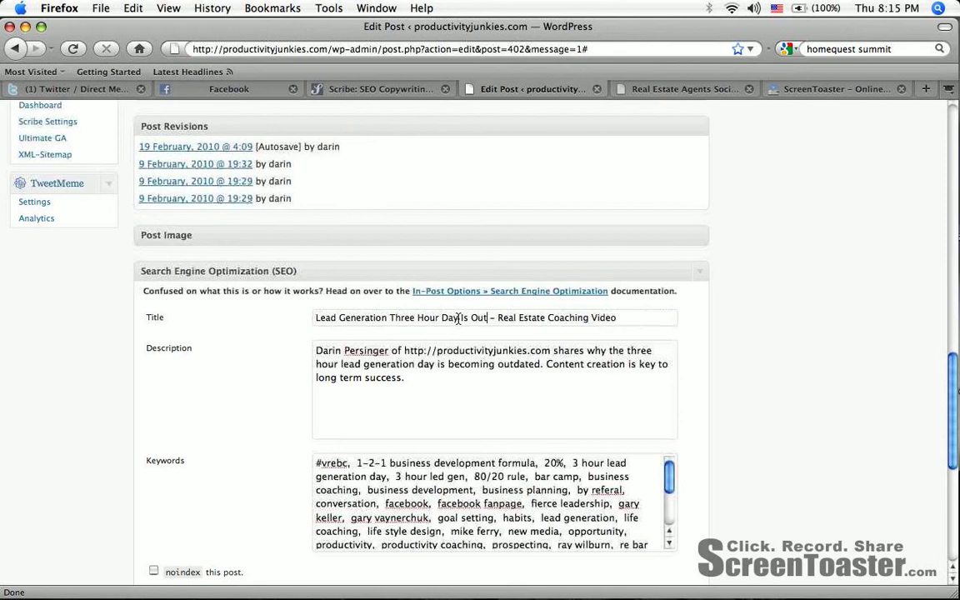
{"action": "type", "text": "D"}
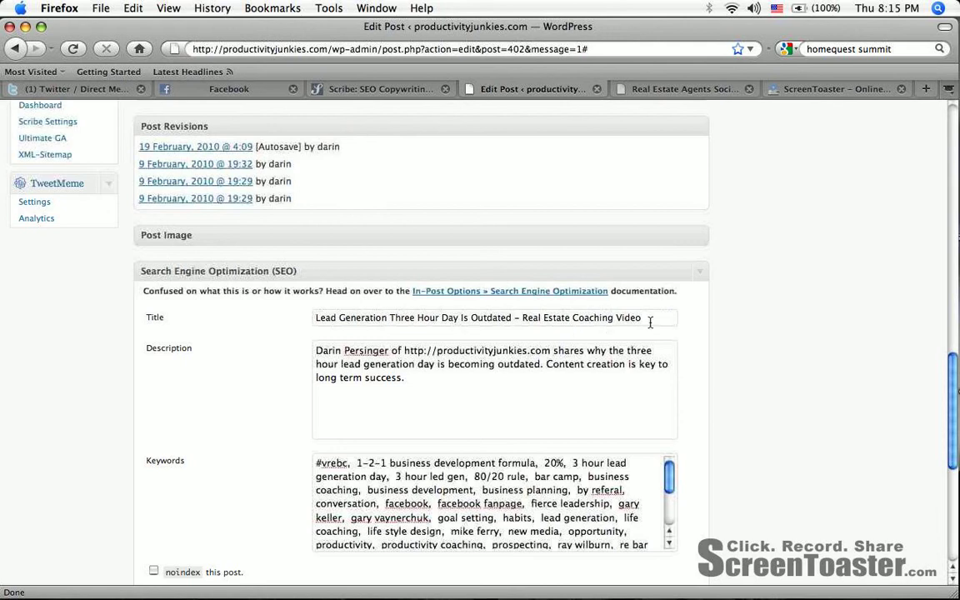
{"action": "key", "text": "Backspace"}
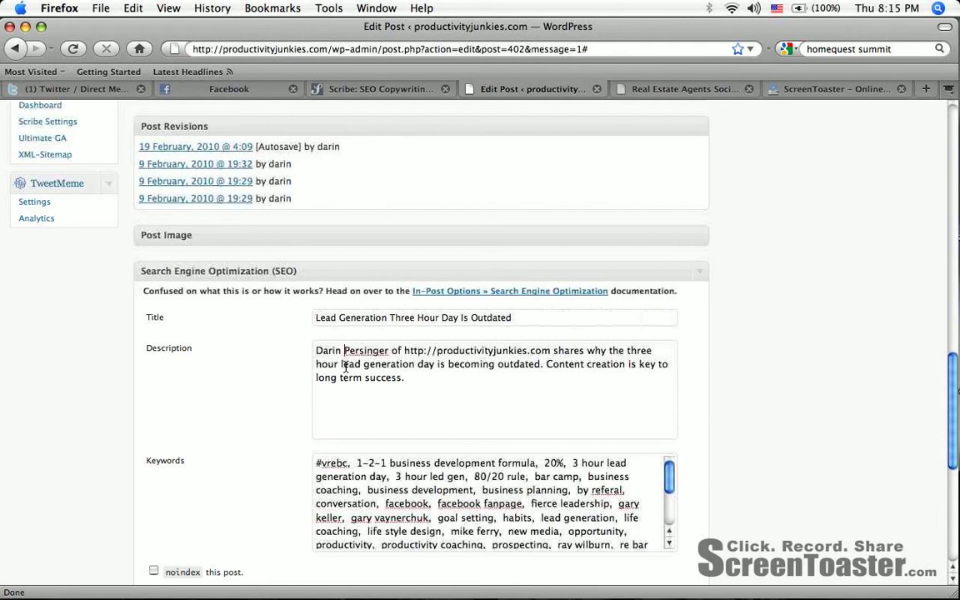
Move the outdated-day and success sentences to the description's start and delete the author sentence
{"action": "left_click_drag", "start_coordinate": [341, 365], "coordinate": [404, 377]}
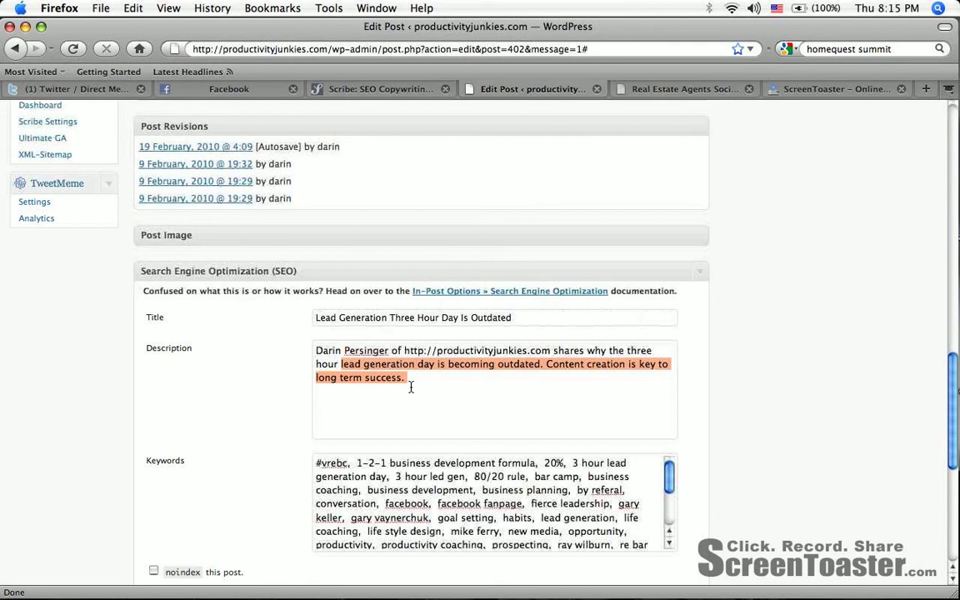
{"action": "key", "text": "Delete"}
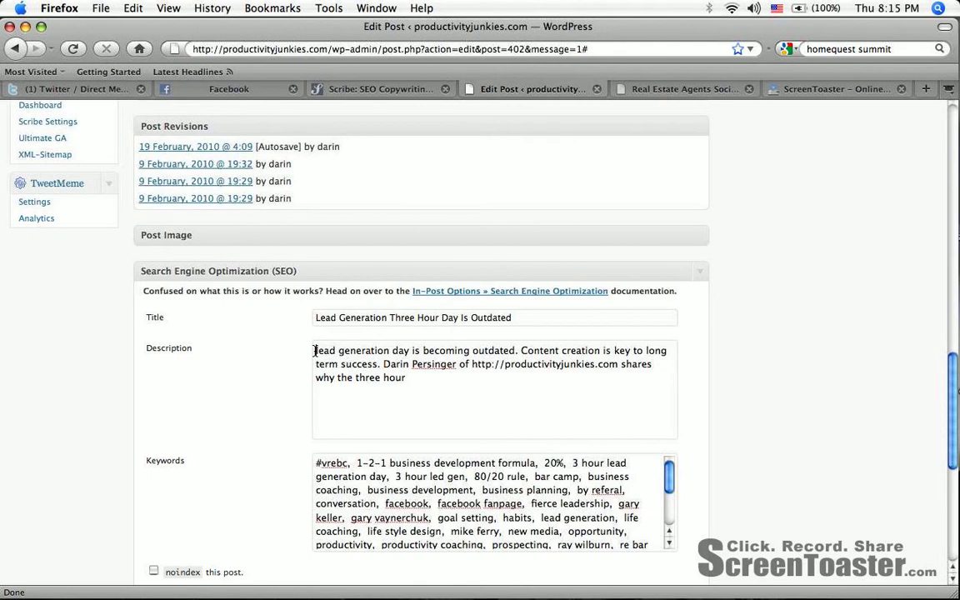
{"action": "type", "text": "The"}
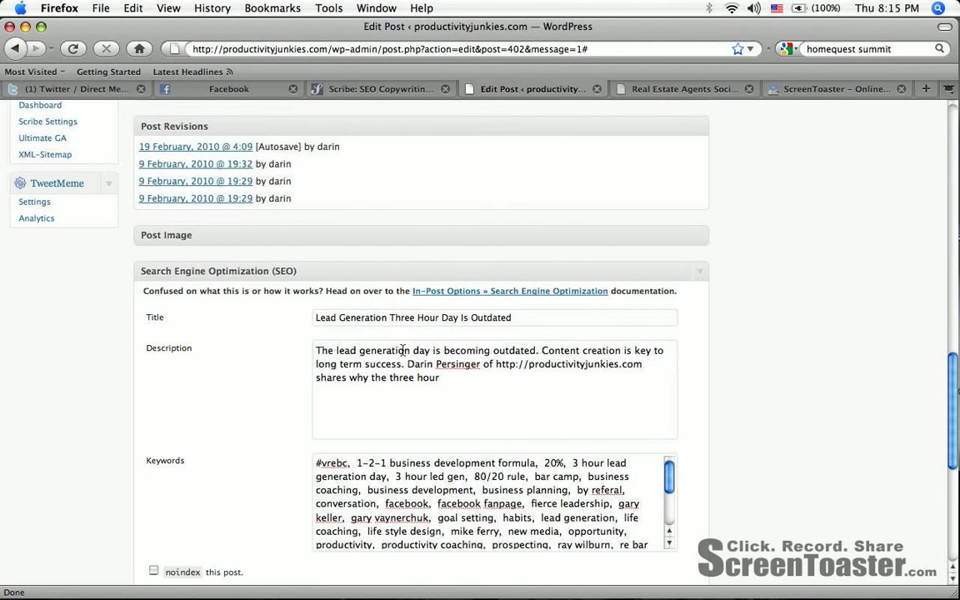
{"action": "mouse_move", "coordinate": [414, 364]}
{"action": "type", "text": " for three hours a"}
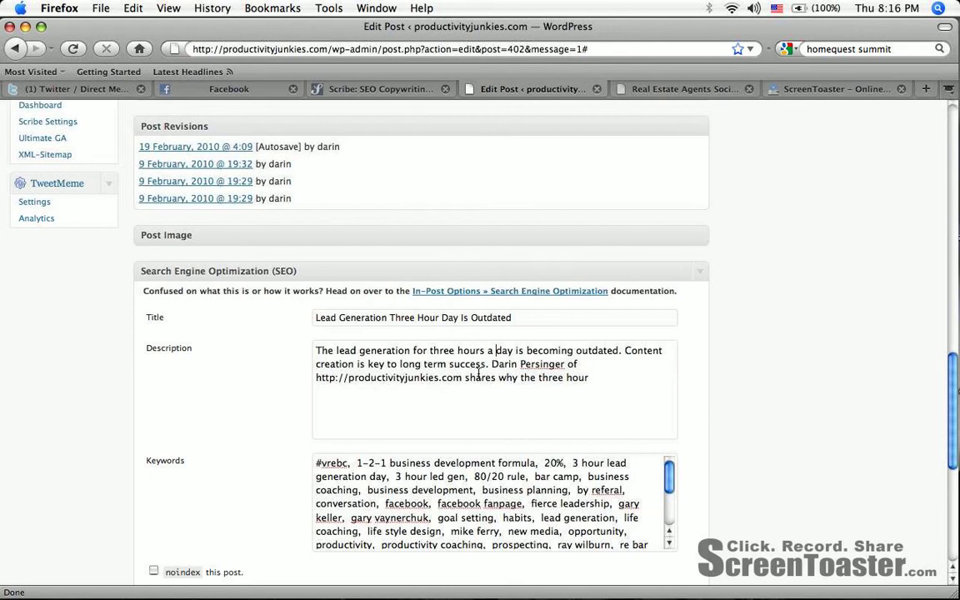
{"action": "left_click_drag", "start_coordinate": [519, 365], "coordinate": [589, 377]}
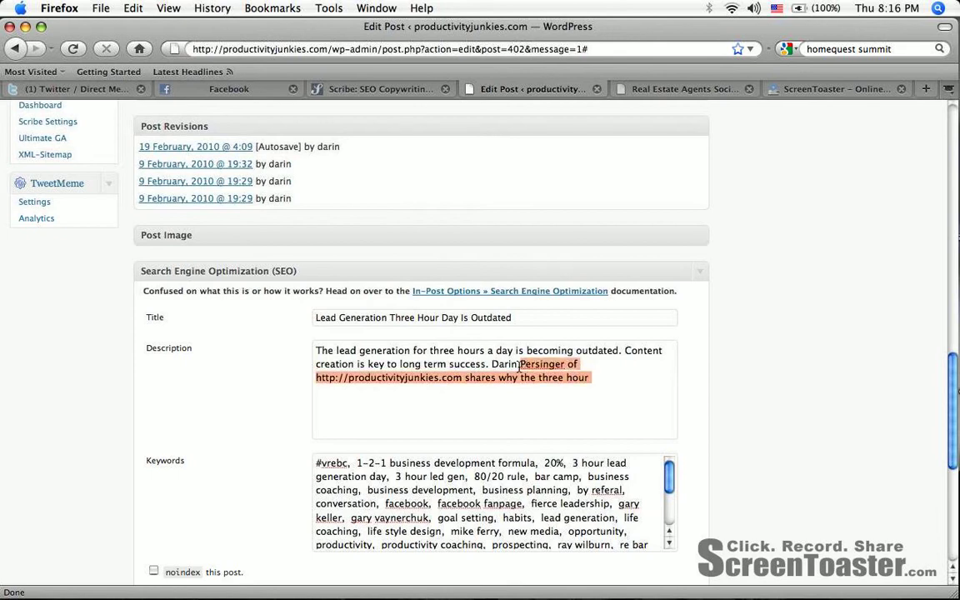
{"action": "key", "text": "Delete"}
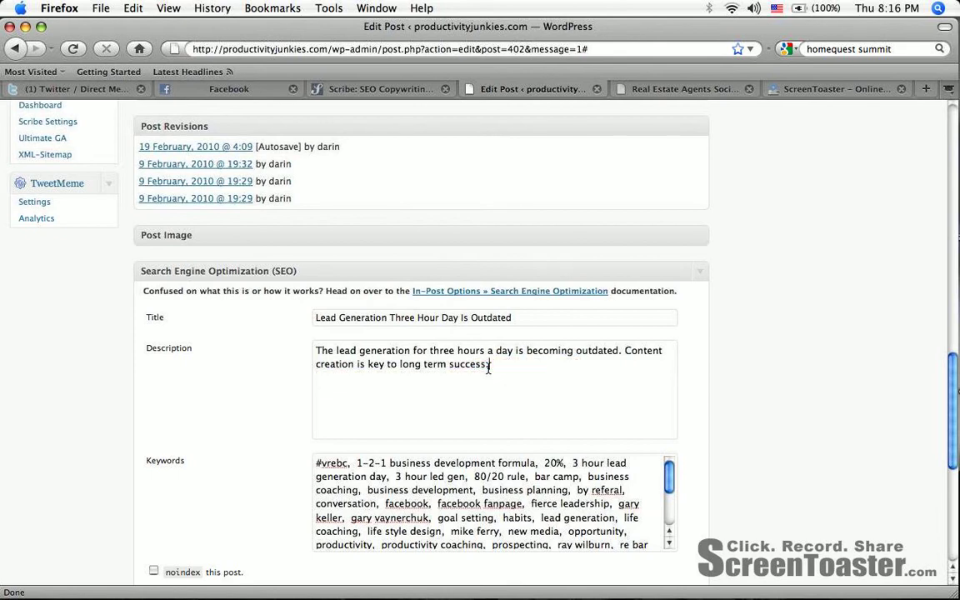
{"action": "type", "text": "."}
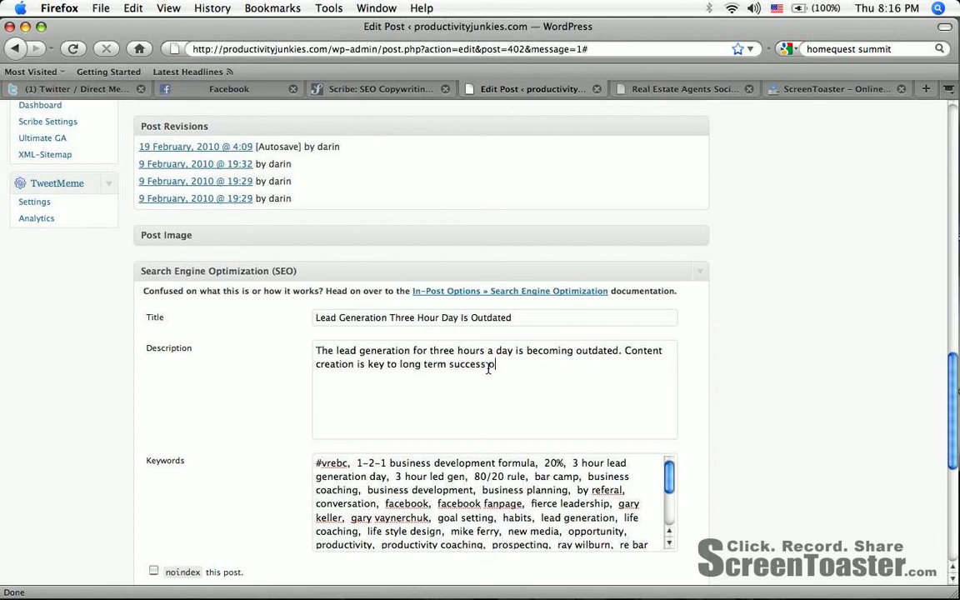
Replace 'for productivity' with 'in real estate sales' at the description's end
{"action": "type", "text": "for p"}
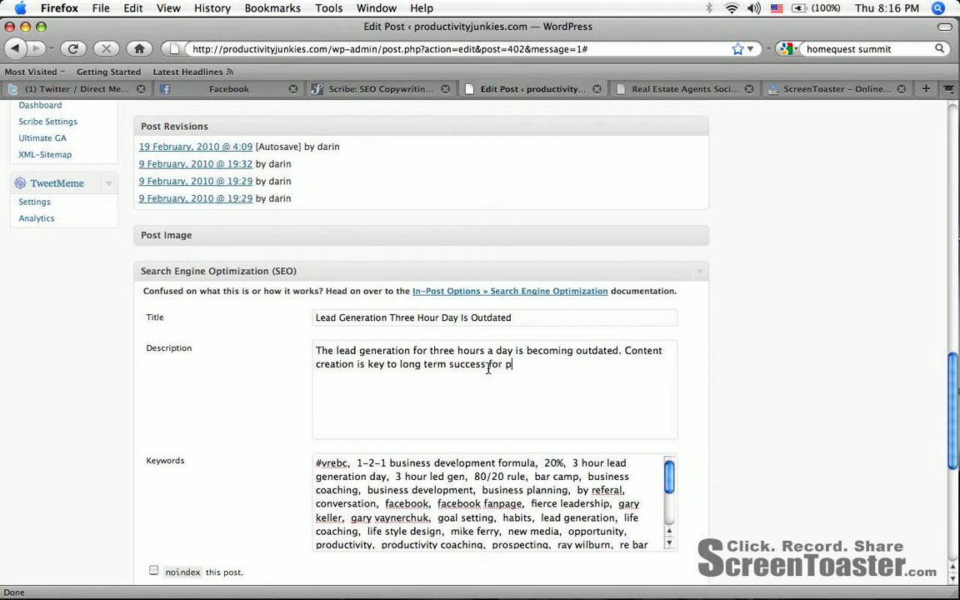
{"action": "type", "text": "roductivity"}
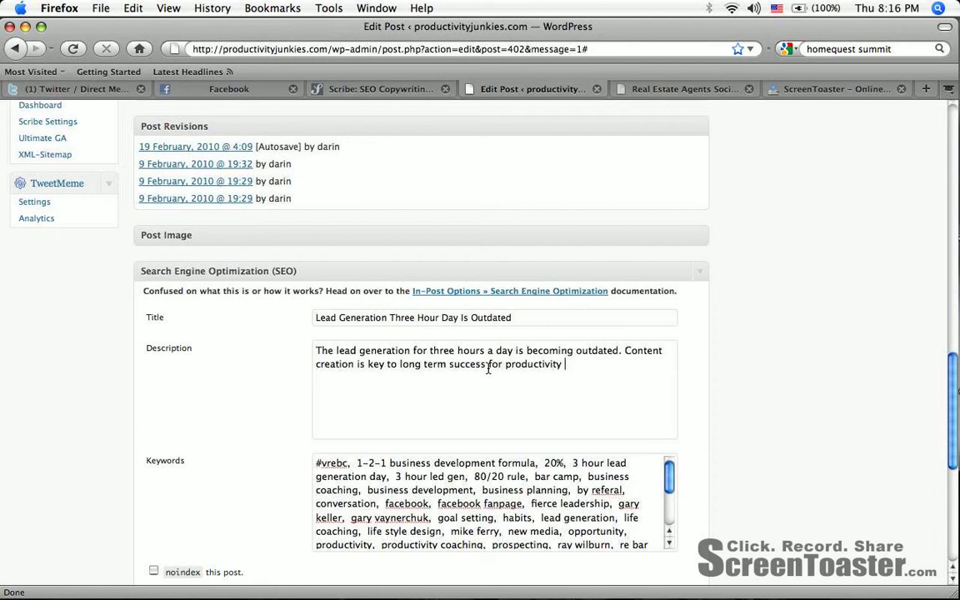
{"action": "type", "text": "in real estate."}
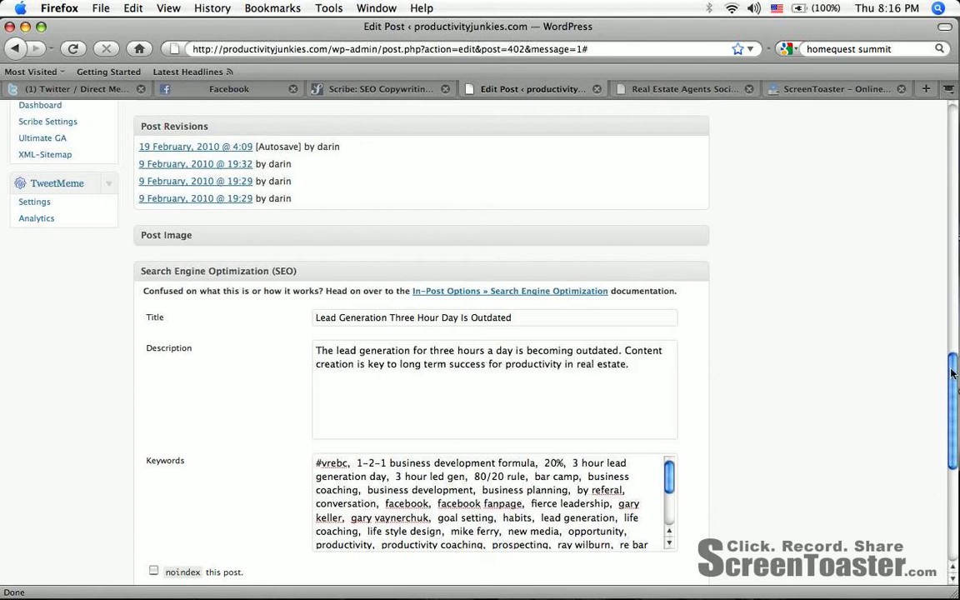
{"action": "scroll", "scroll_direction": "up", "scroll_amount": 3}
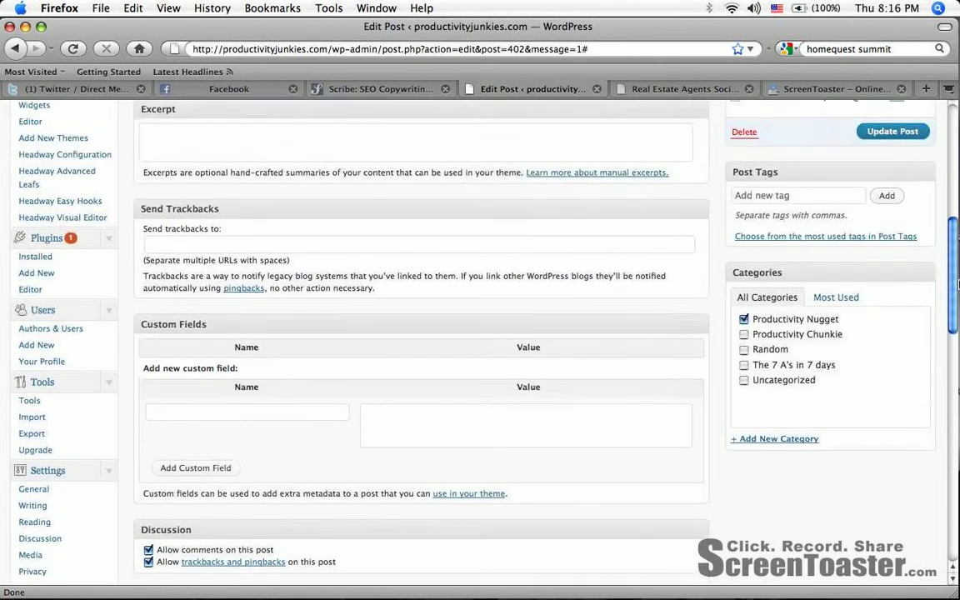
{"action": "scroll", "scroll_direction": "up", "scroll_amount": 3}
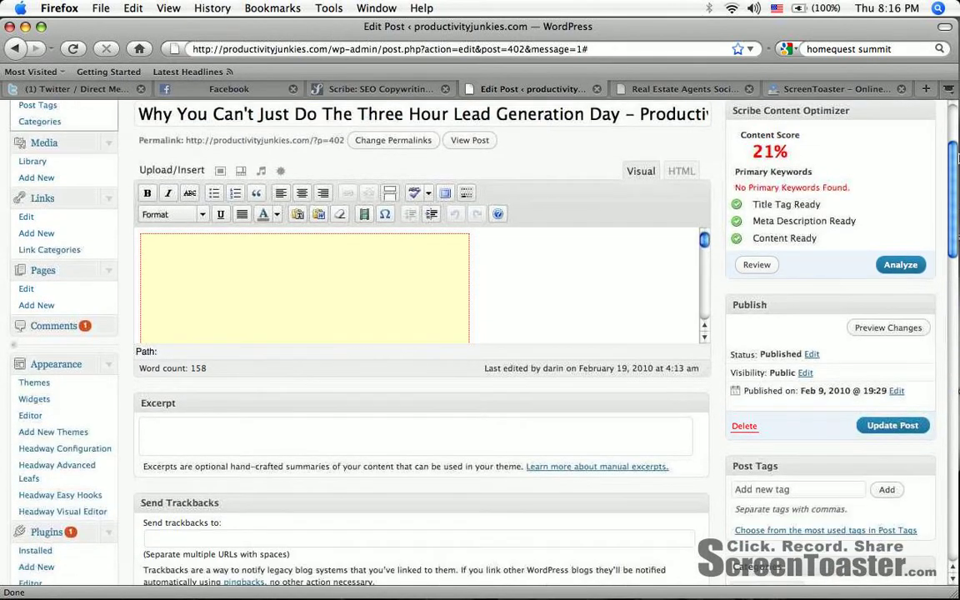
{"action": "scroll", "scroll_direction": "down", "scroll_amount": 3}
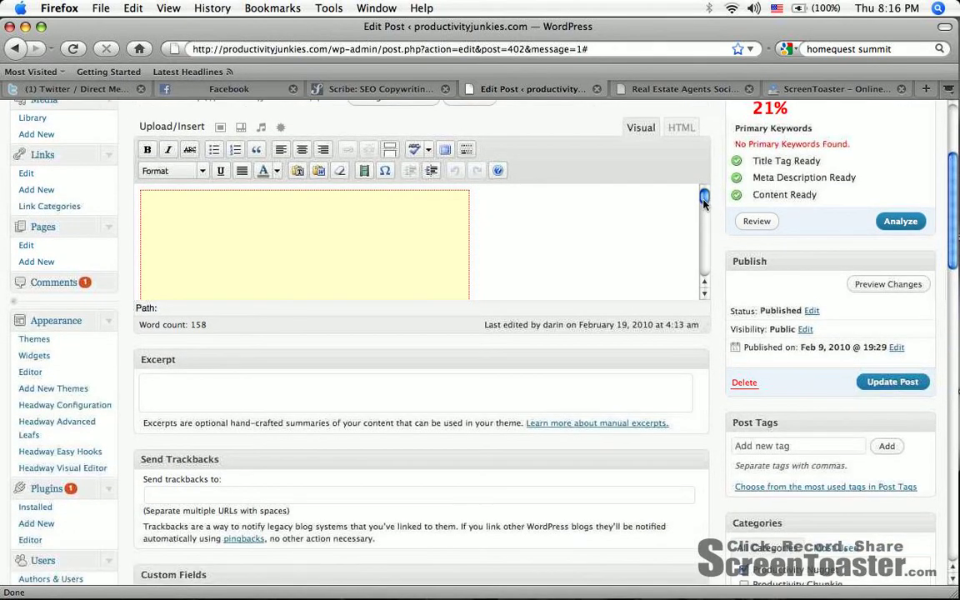
{"action": "scroll", "scroll_direction": "down", "scroll_amount": 3}
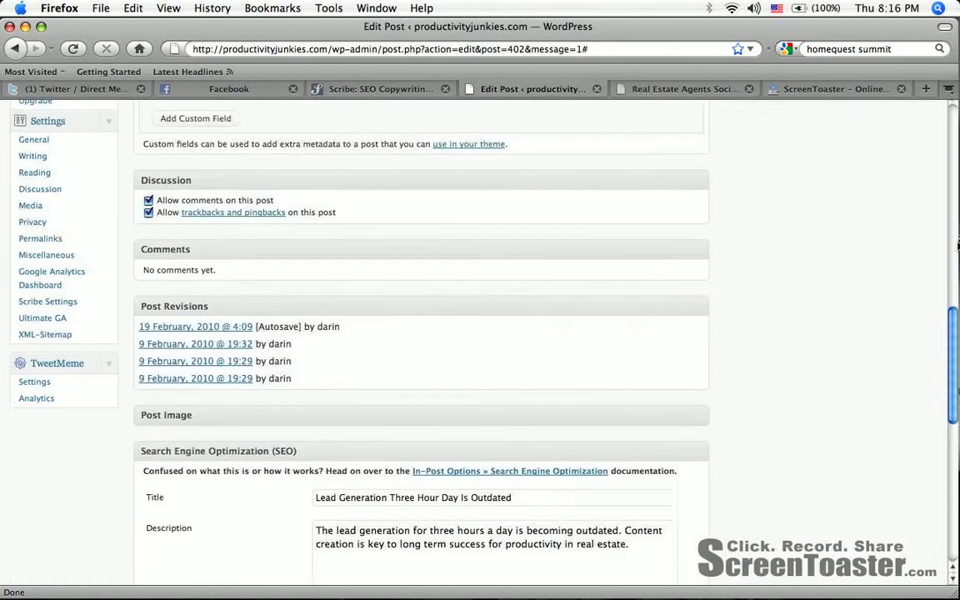
{"action": "scroll", "scroll_direction": "down", "scroll_amount": 3}
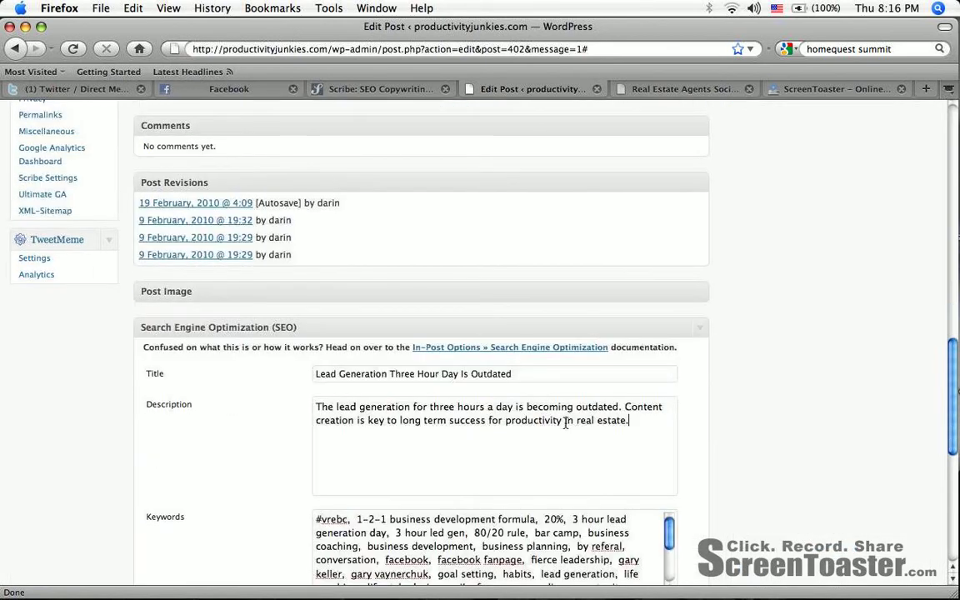
{"action": "double_click", "coordinate": [531, 420]}
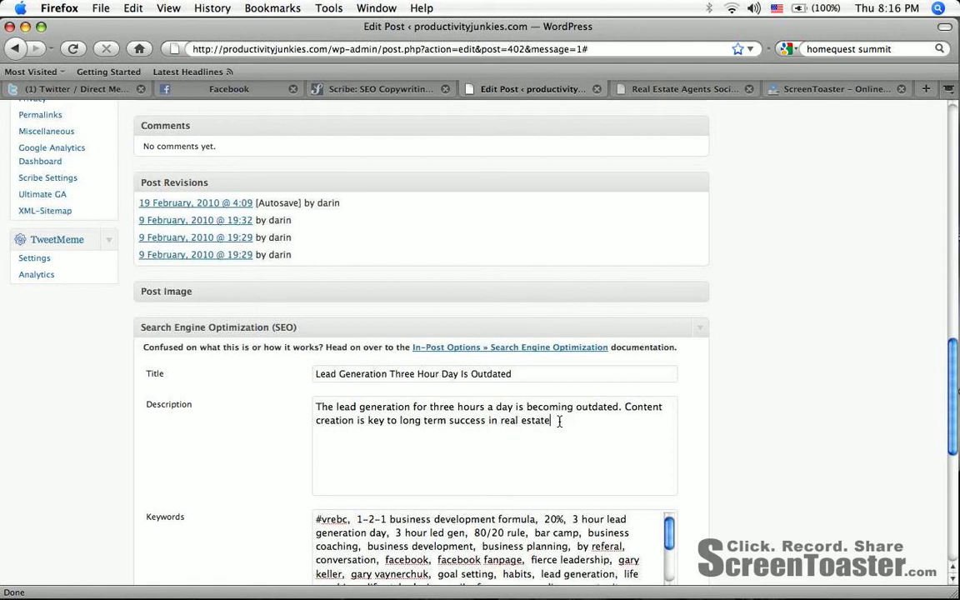
{"action": "type", "text": "sales."}
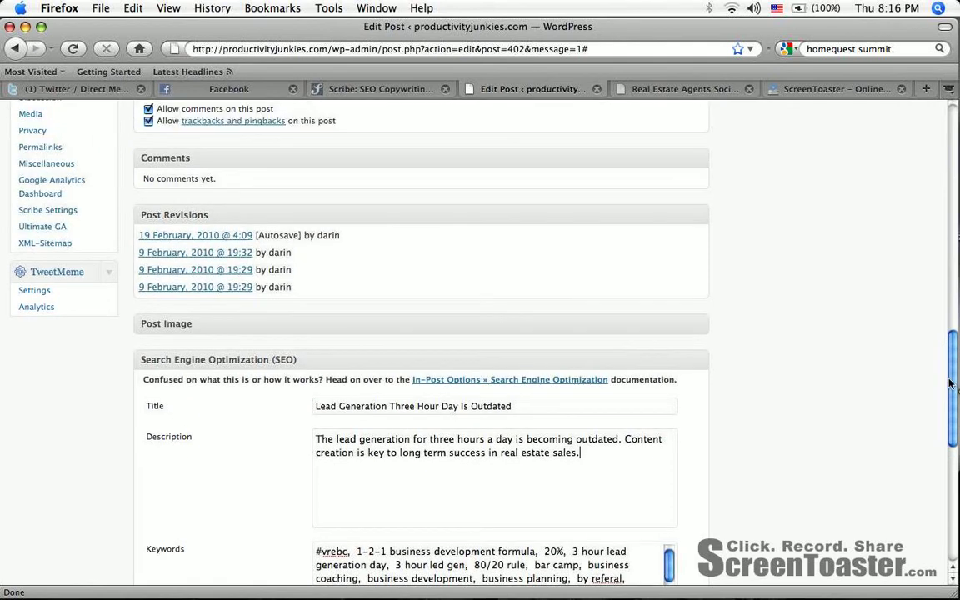
Update the revised post and close the 21% Scribe analysis report
{"action": "scroll", "scroll_direction": "up", "scroll_amount": 3}
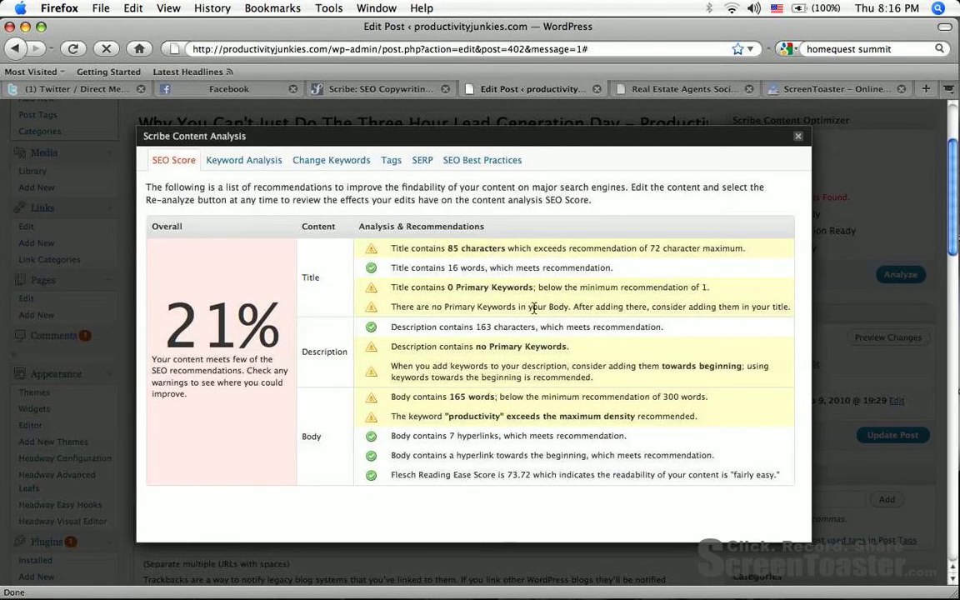
{"action": "mouse_move", "coordinate": [668, 237]}
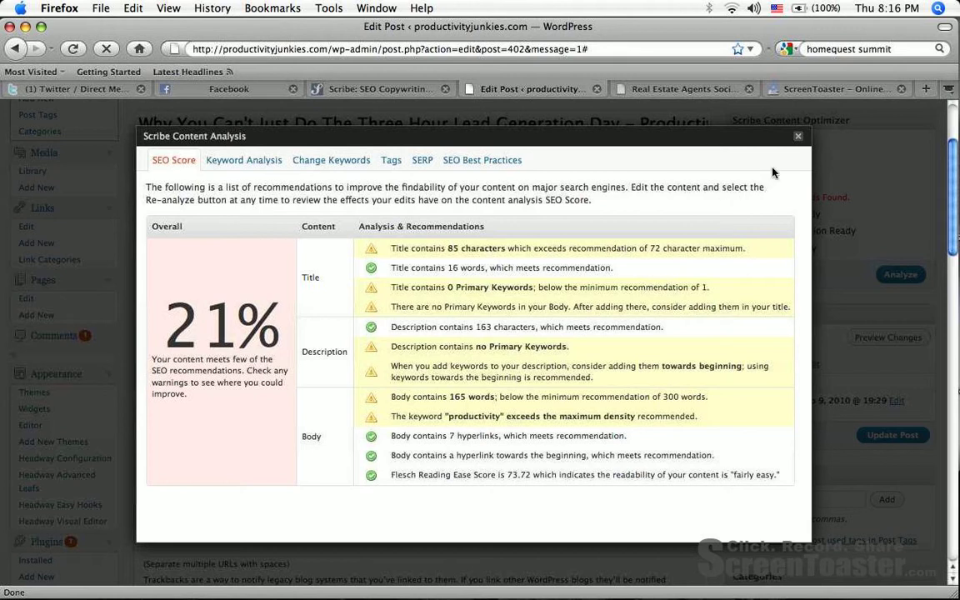
{"action": "mouse_move", "coordinate": [799, 144]}
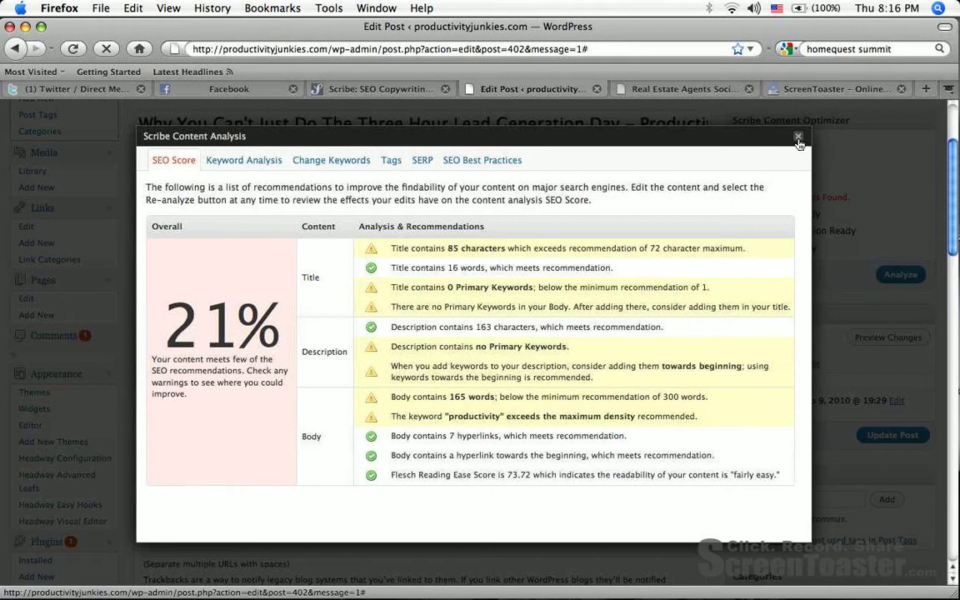
{"action": "left_click", "coordinate": [797, 136]}
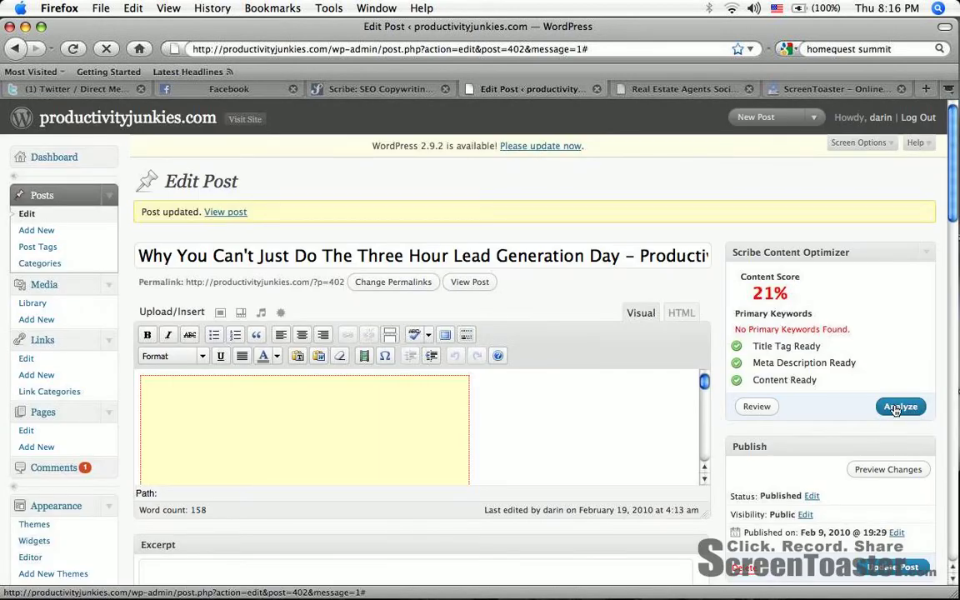
Re-run Scribe's analysis on the revised post, now scoring 73% with body warnings
{"action": "left_click", "coordinate": [900, 406]}
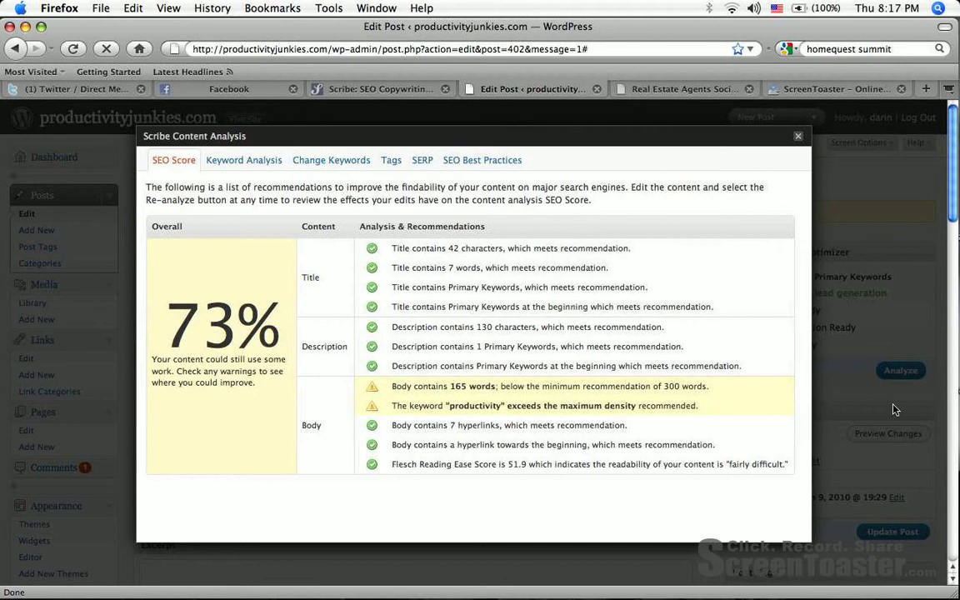
{"action": "mouse_move", "coordinate": [736, 414]}
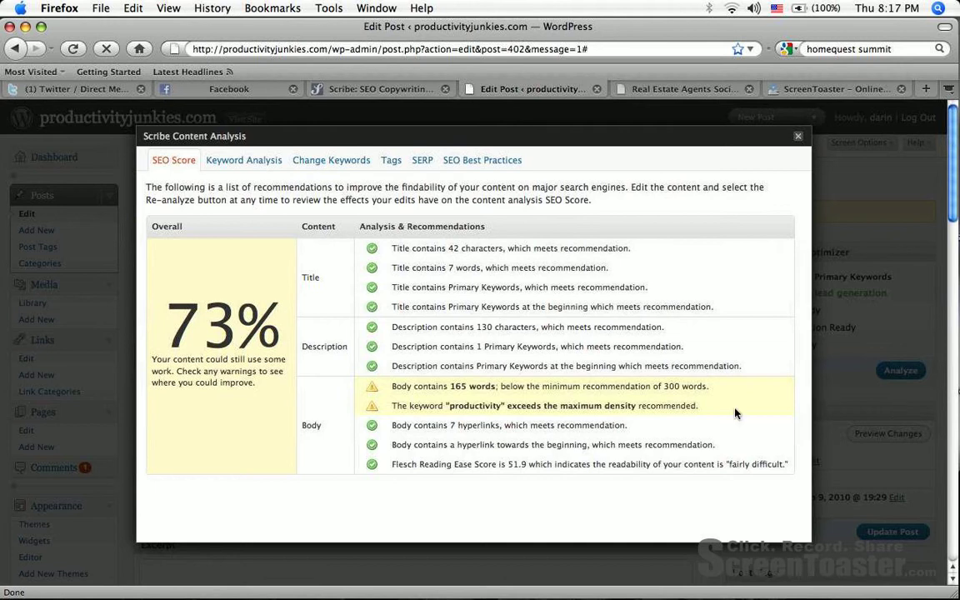
{"action": "mouse_move", "coordinate": [486, 416]}
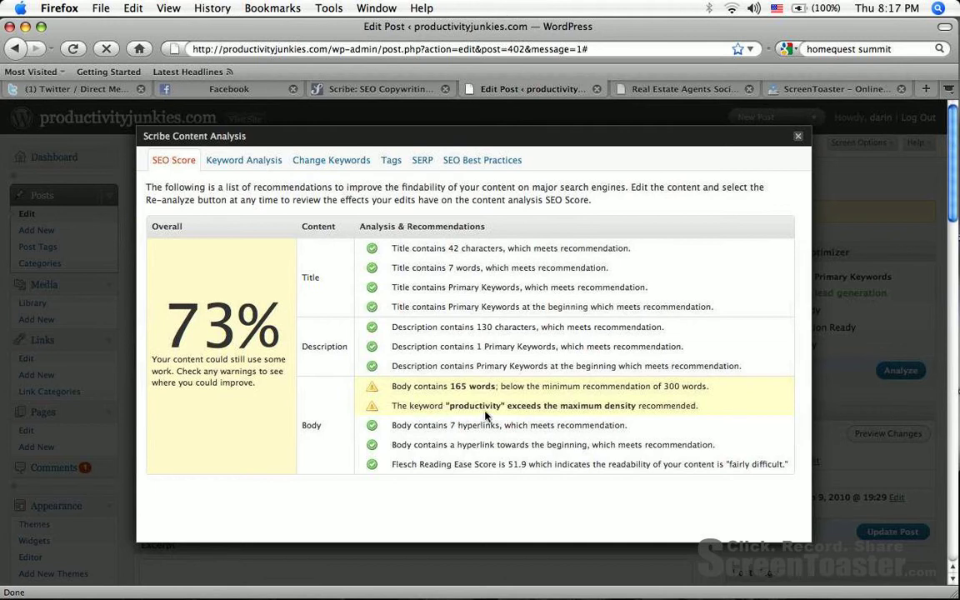
{"action": "mouse_move", "coordinate": [769, 315]}
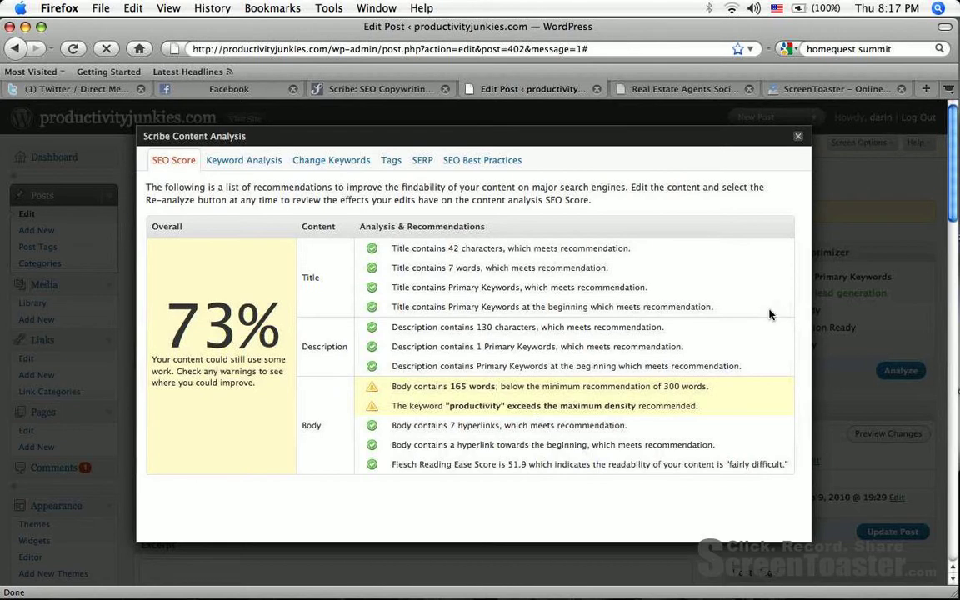
{"action": "mouse_move", "coordinate": [797, 137]}
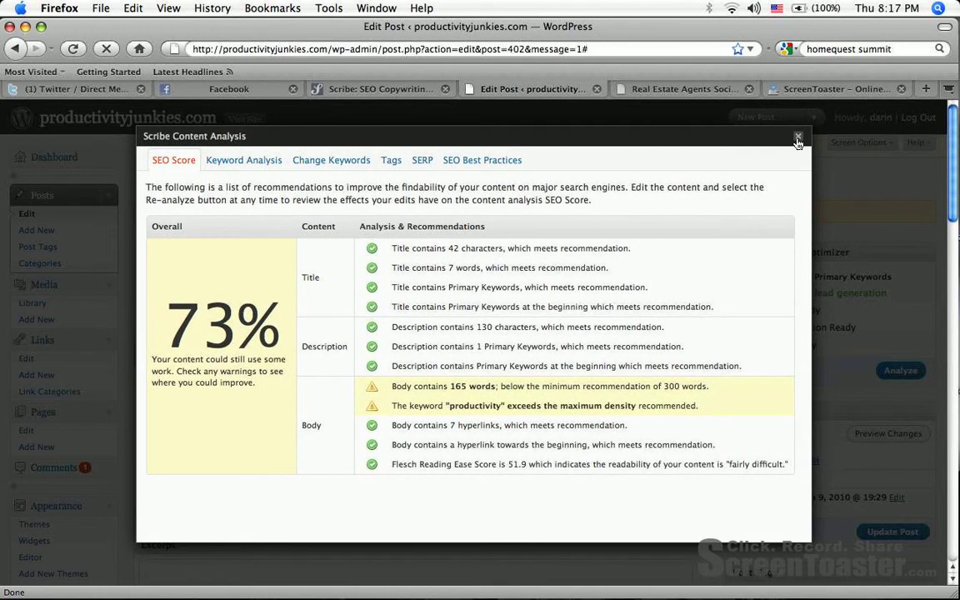
Reword the related-posts heading for real estate coaching videos, shorten link titles, and re-analyze
{"action": "left_click", "coordinate": [796, 138]}
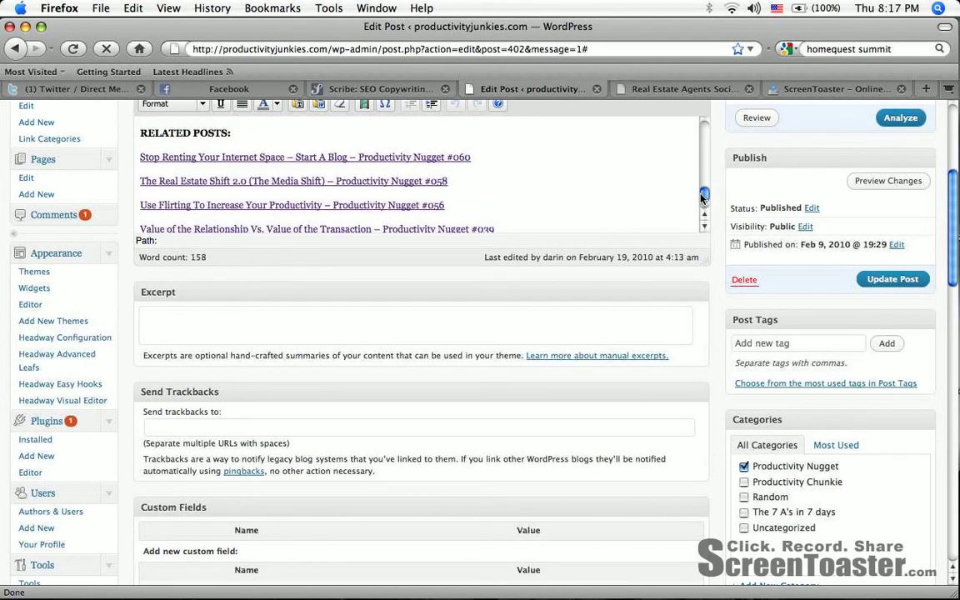
{"action": "scroll", "scroll_direction": "up", "scroll_amount": 3}
{"action": "type", "text": "REAL ESTATE COACHING VIDEOS "}
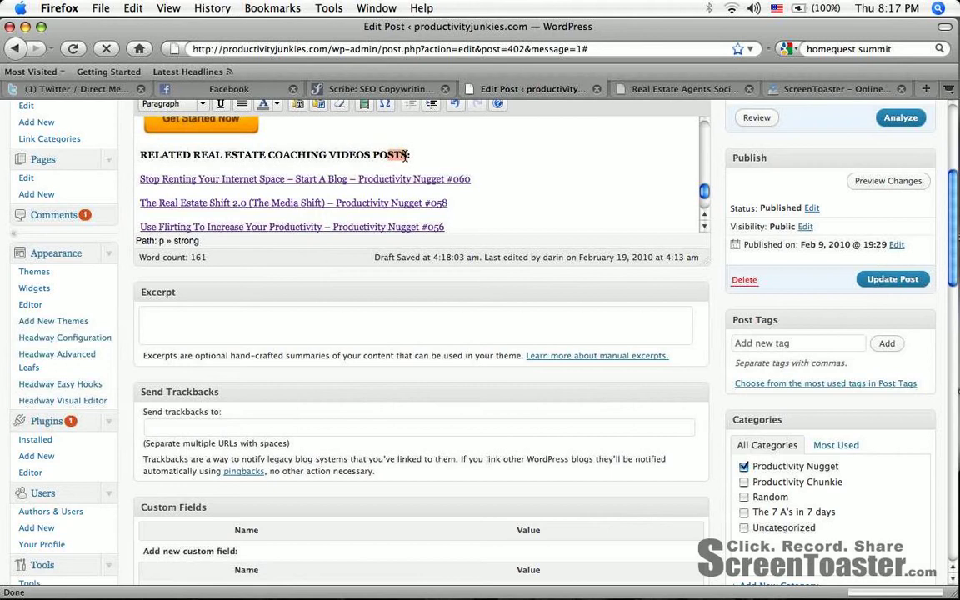
{"action": "key", "text": "Backspace"}
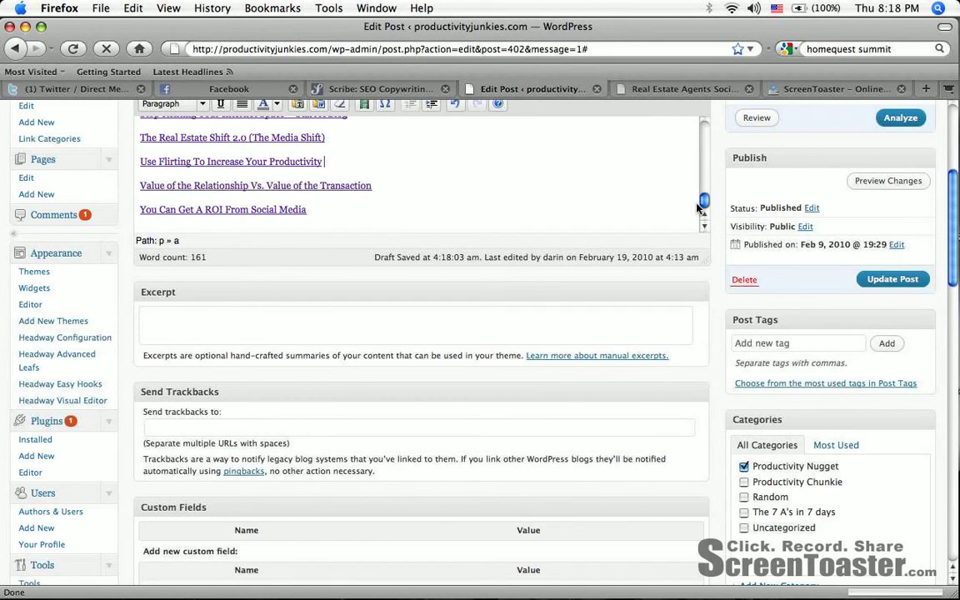
{"action": "scroll", "scroll_direction": "up", "scroll_amount": 3}
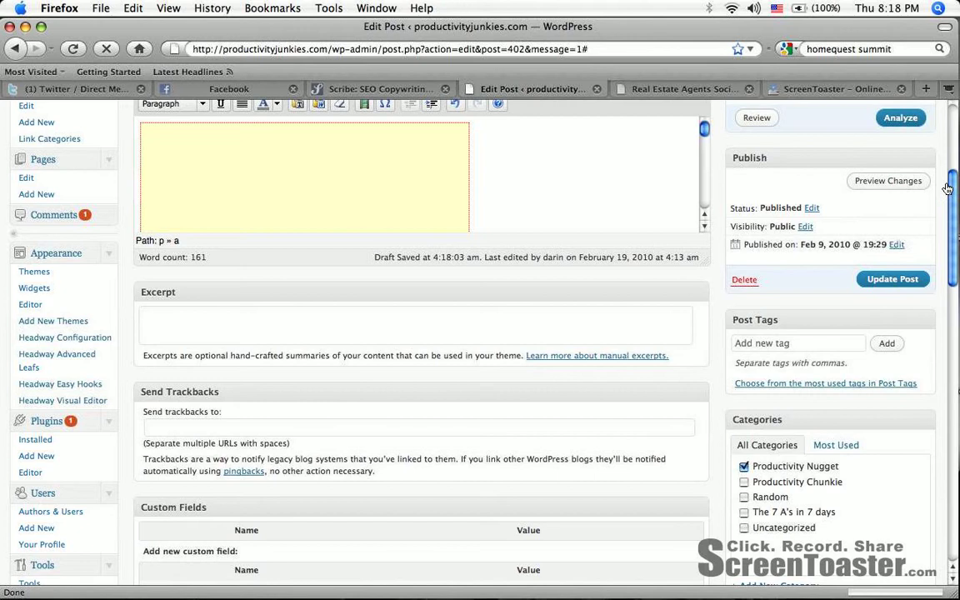
{"action": "scroll", "scroll_direction": "up", "scroll_amount": 3}
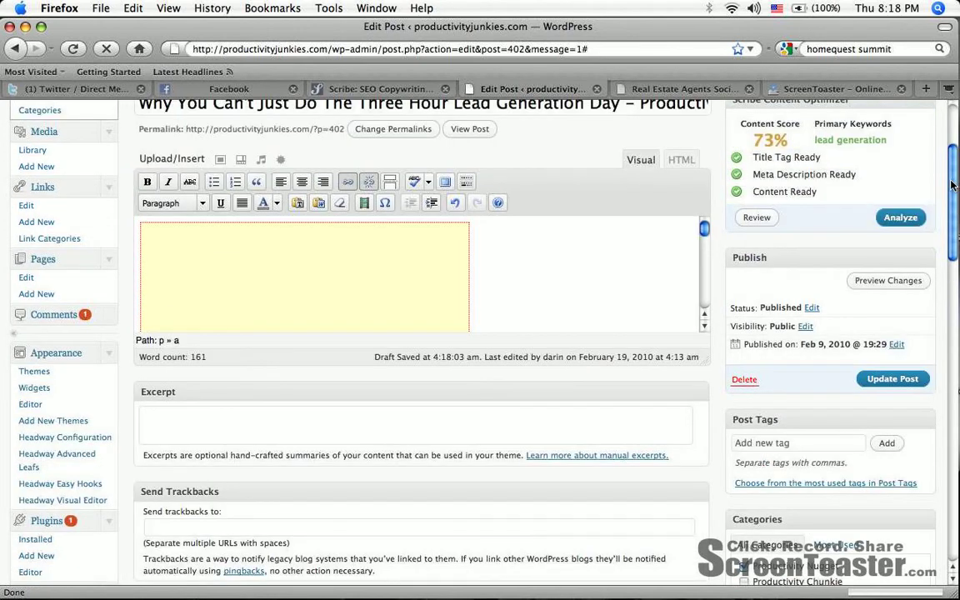
{"action": "left_click", "coordinate": [900, 217]}
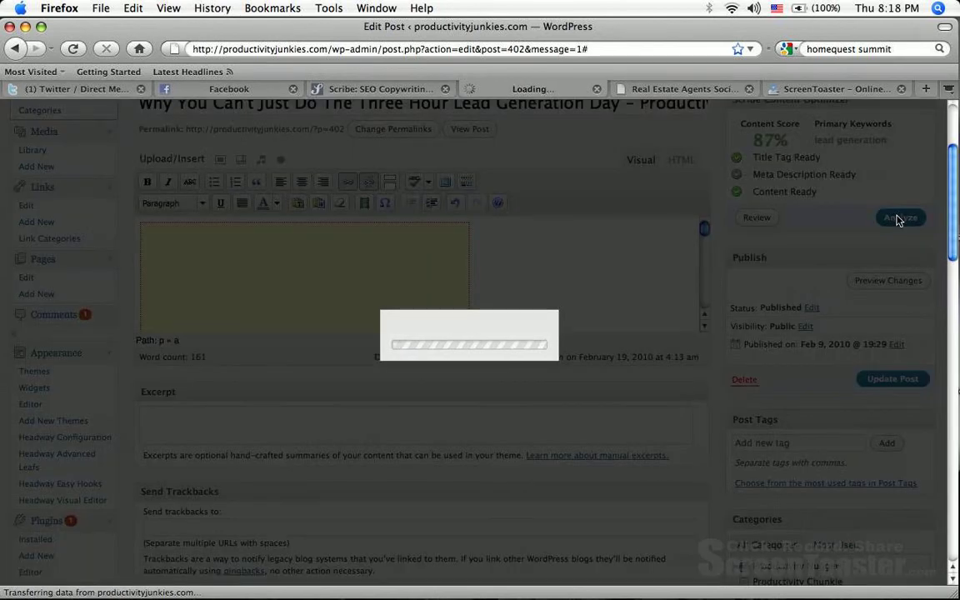
Review the 87% Scribe report, with only the 152-word body-length warning remaining
{"action": "left_click", "coordinate": [900, 218]}
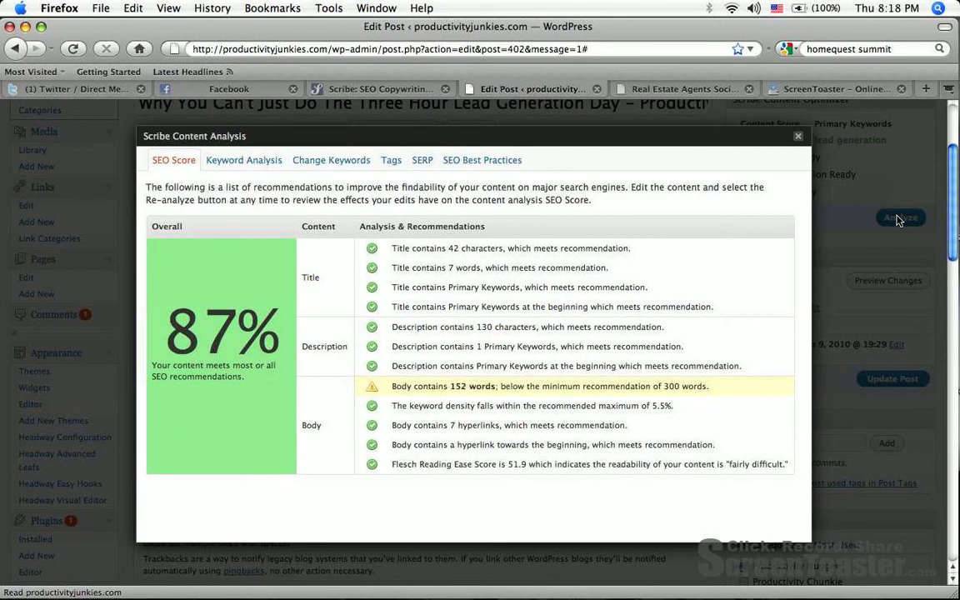
{"action": "mouse_move", "coordinate": [456, 417]}
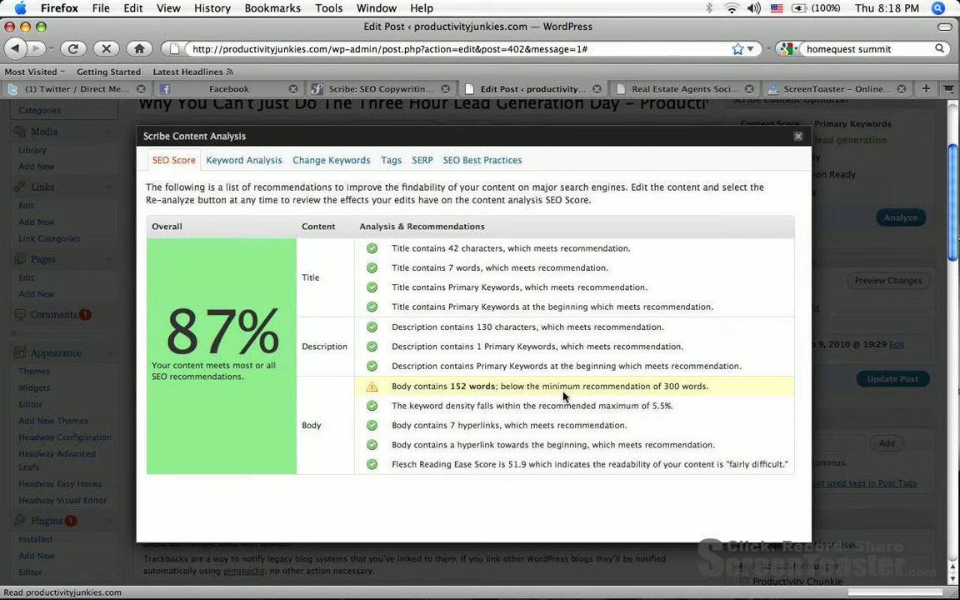
{"action": "mouse_move", "coordinate": [580, 398]}
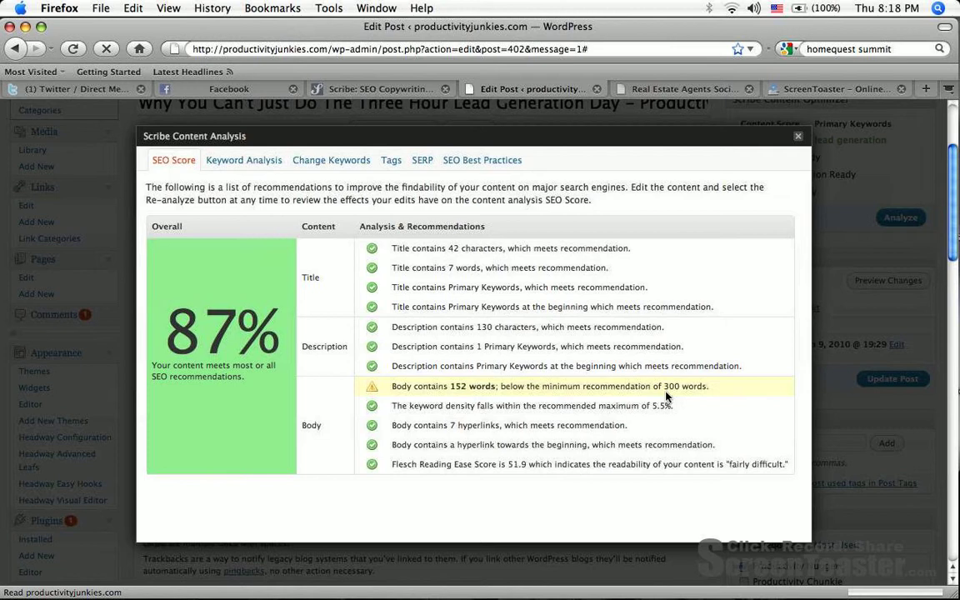
{"action": "mouse_move", "coordinate": [567, 401]}
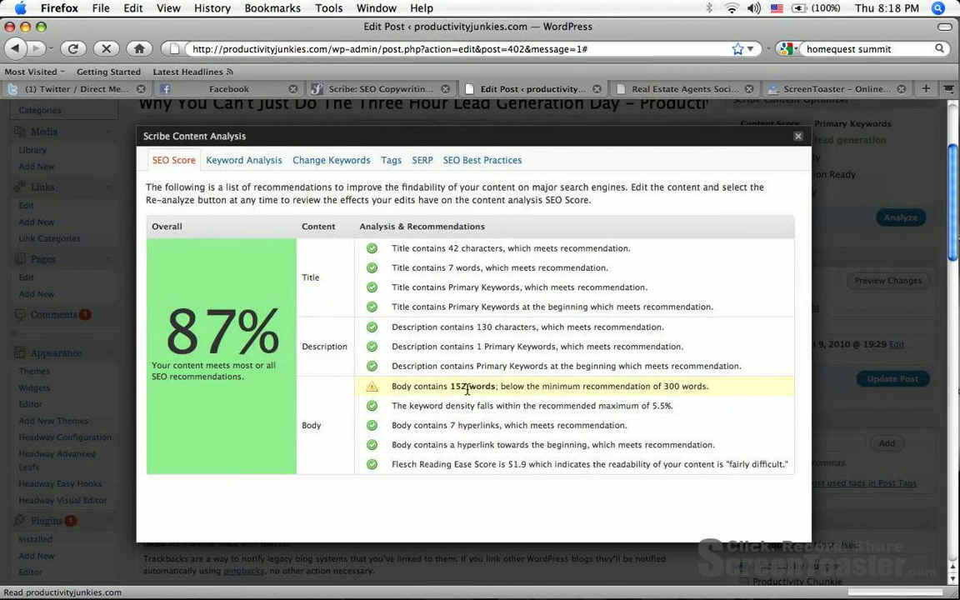
{"action": "mouse_move", "coordinate": [488, 386]}
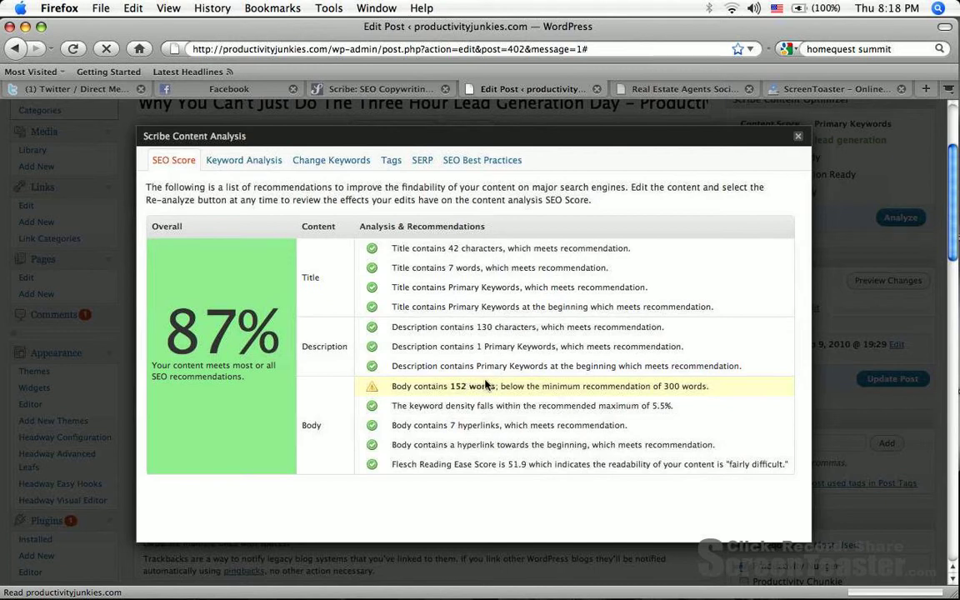
{"action": "mouse_move", "coordinate": [667, 390]}
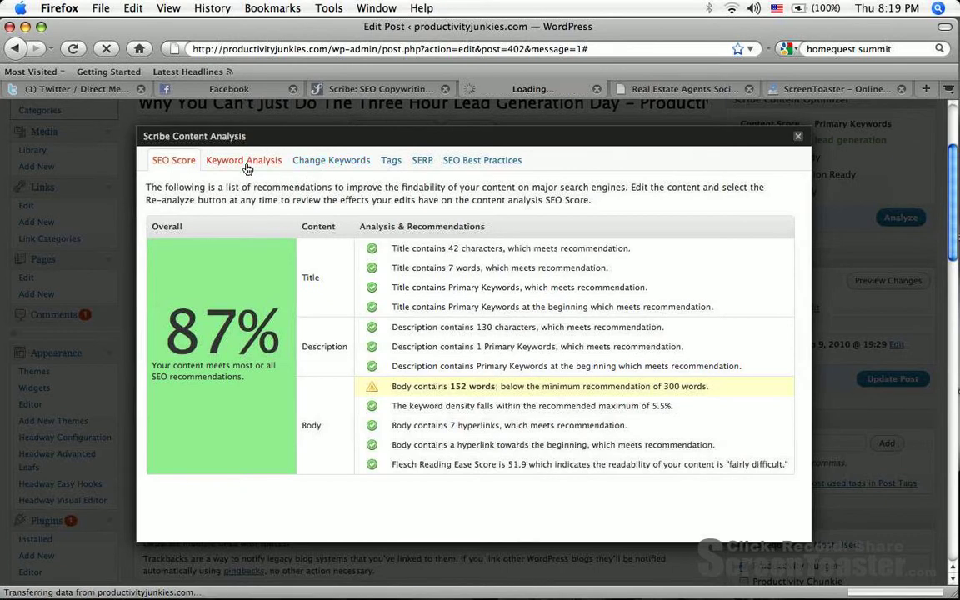
Browse the Keyword Analysis grid and Change Keywords tips, then close the Scribe analysis
{"action": "left_click", "coordinate": [244, 160]}
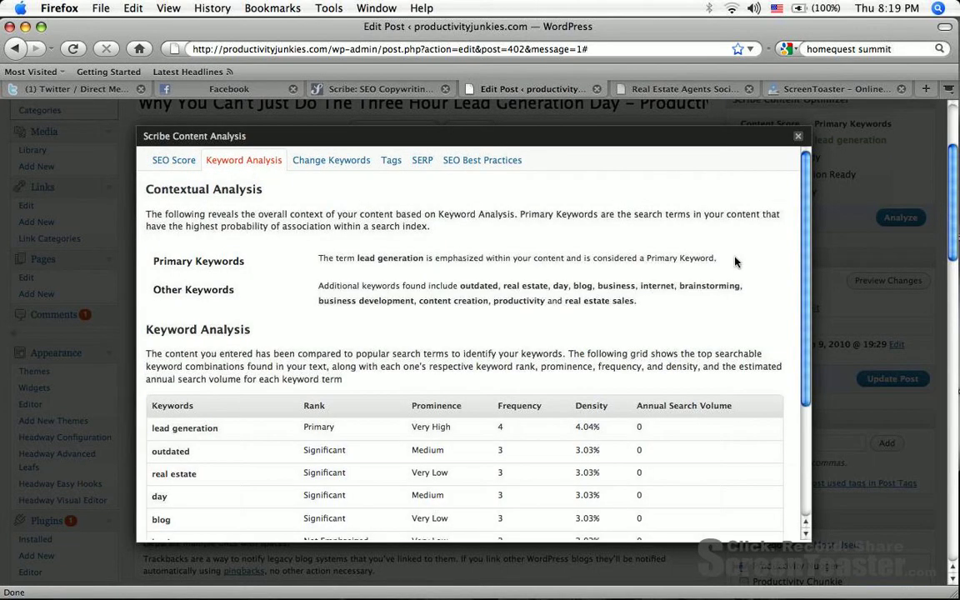
{"action": "scroll", "scroll_direction": "down", "scroll_amount": 3}
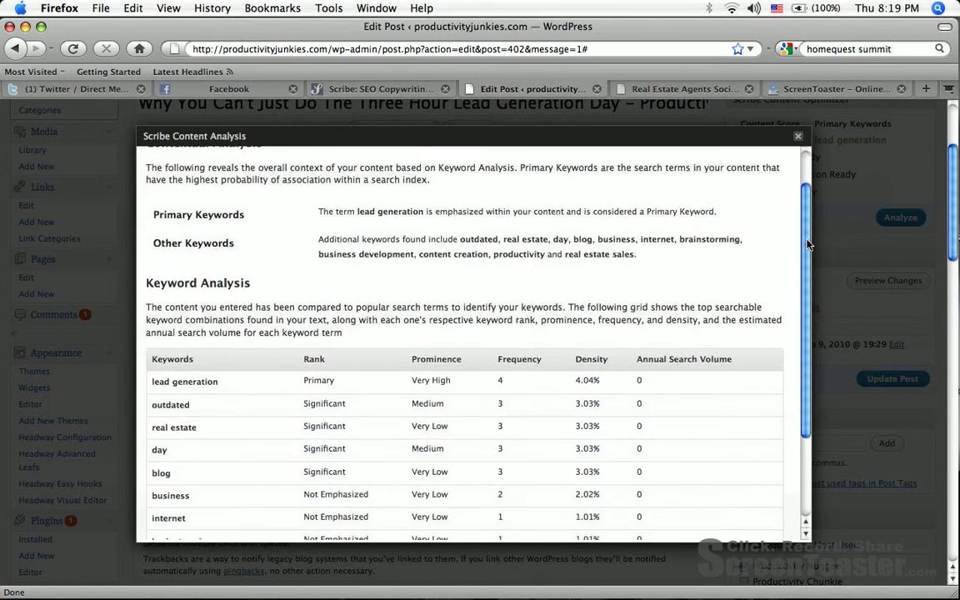
{"action": "scroll", "scroll_direction": "down", "scroll_amount": 3}
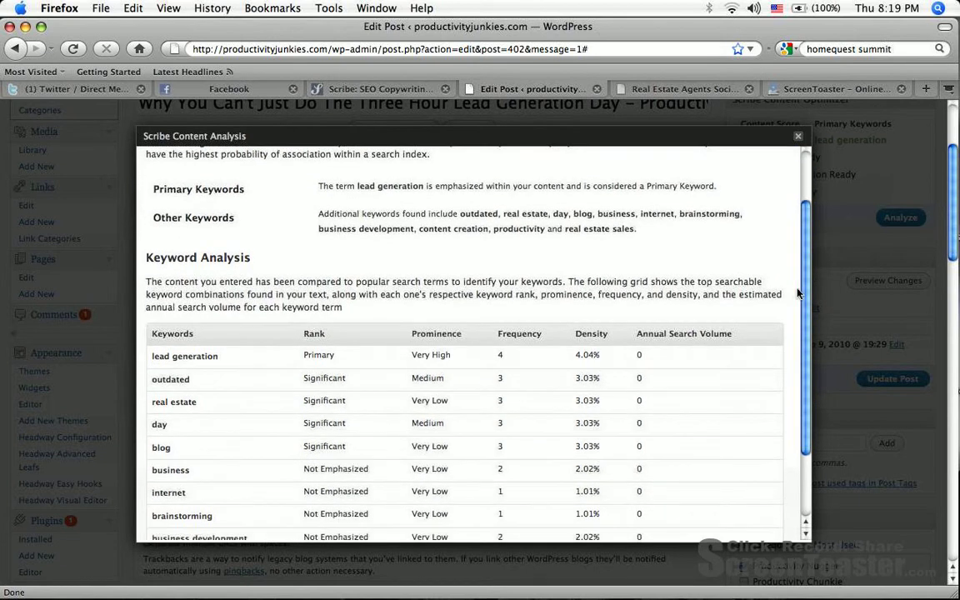
{"action": "mouse_move", "coordinate": [816, 335]}
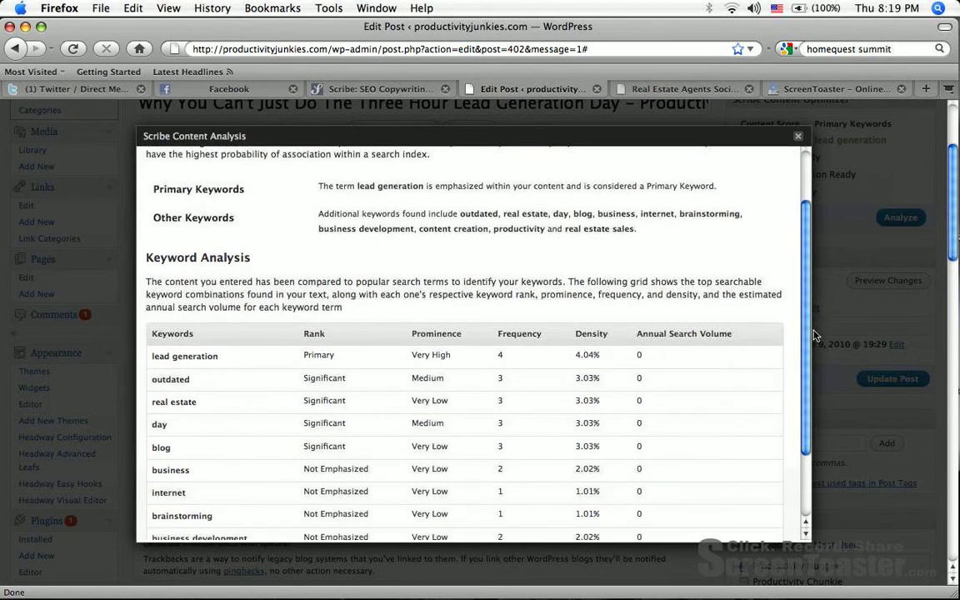
{"action": "scroll", "scroll_direction": "up", "scroll_amount": 3}
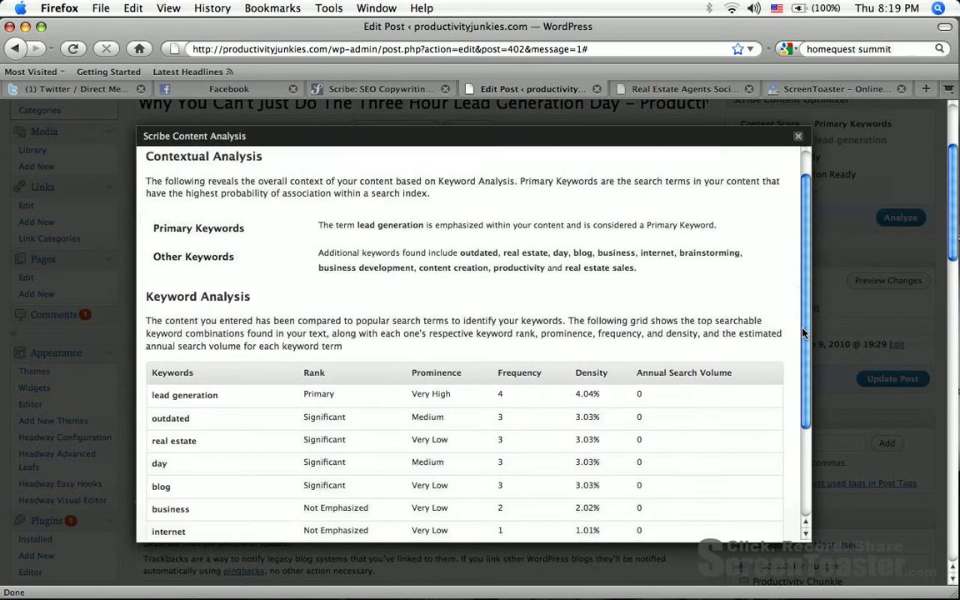
{"action": "scroll", "scroll_direction": "up", "scroll_amount": 3}
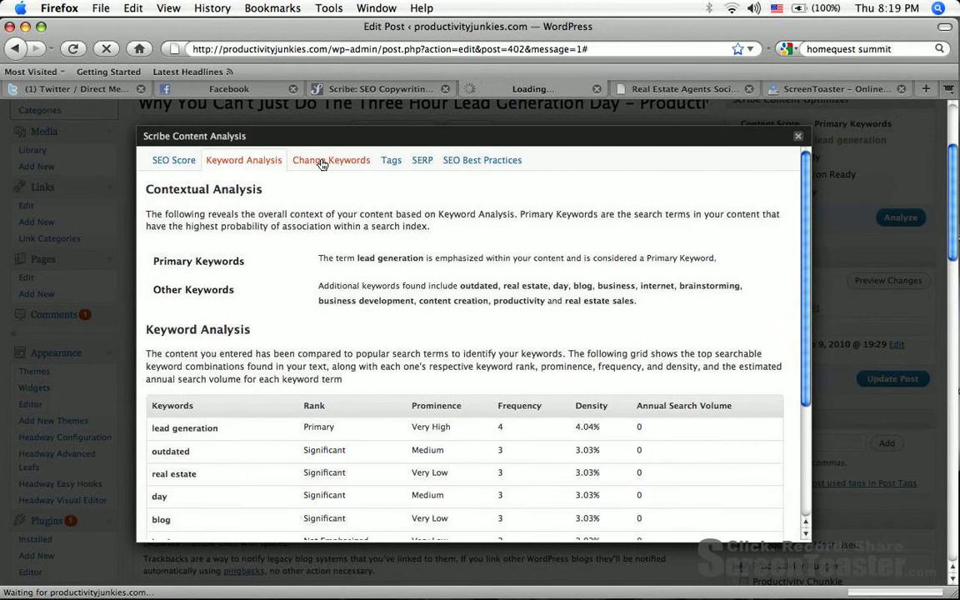
{"action": "left_click", "coordinate": [331, 160]}
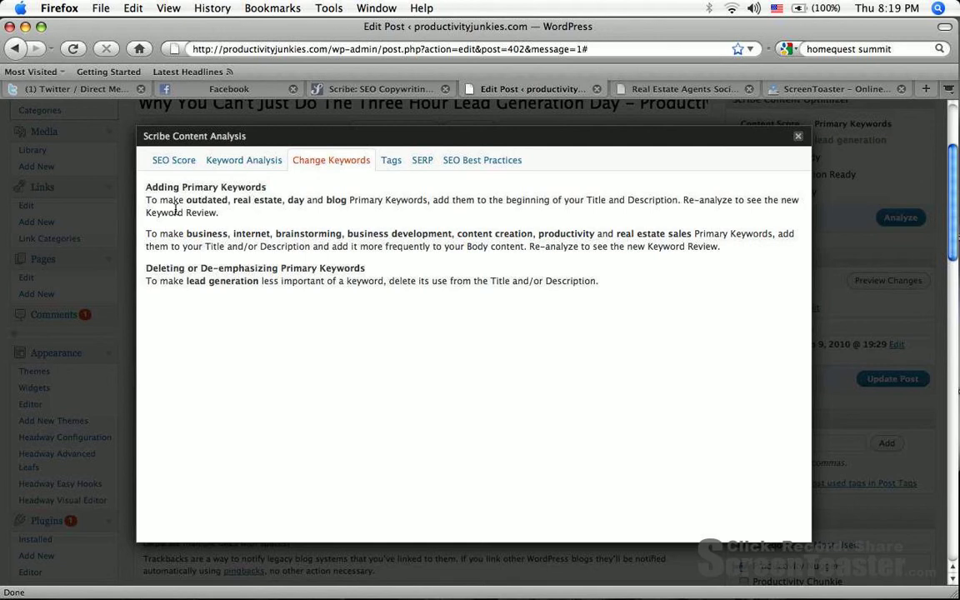
{"action": "mouse_move", "coordinate": [306, 211]}
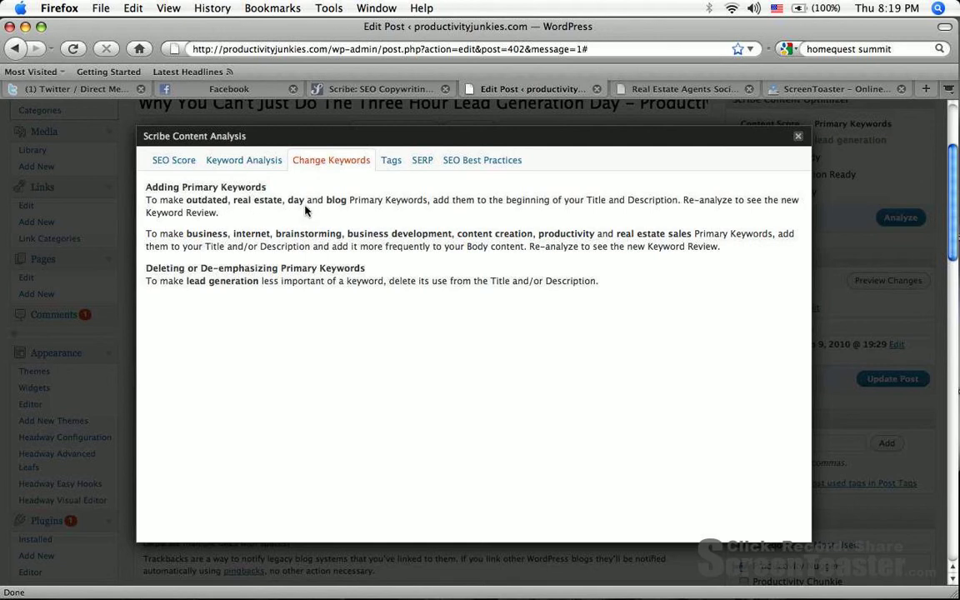
{"action": "mouse_move", "coordinate": [498, 210]}
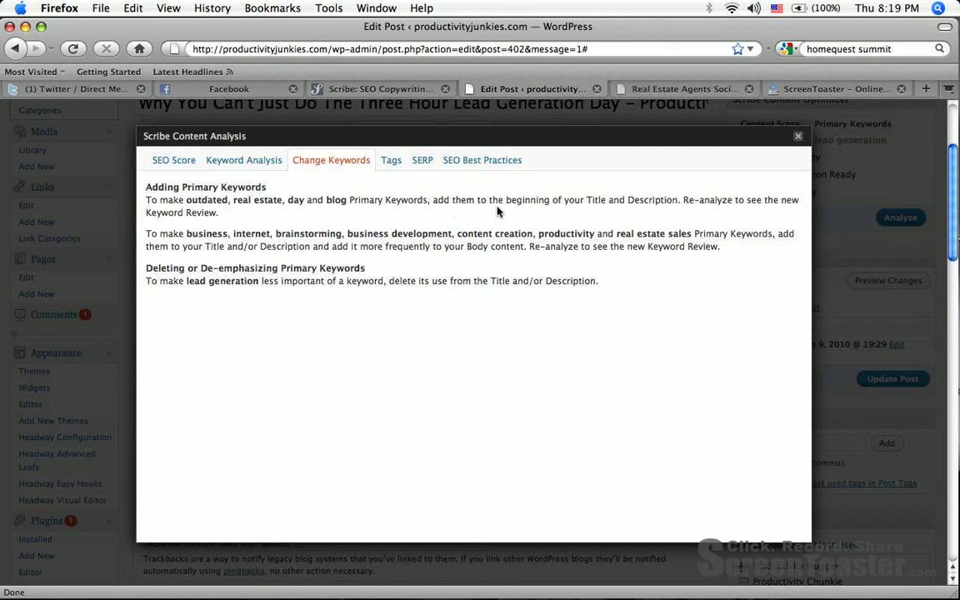
{"action": "mouse_move", "coordinate": [730, 211]}
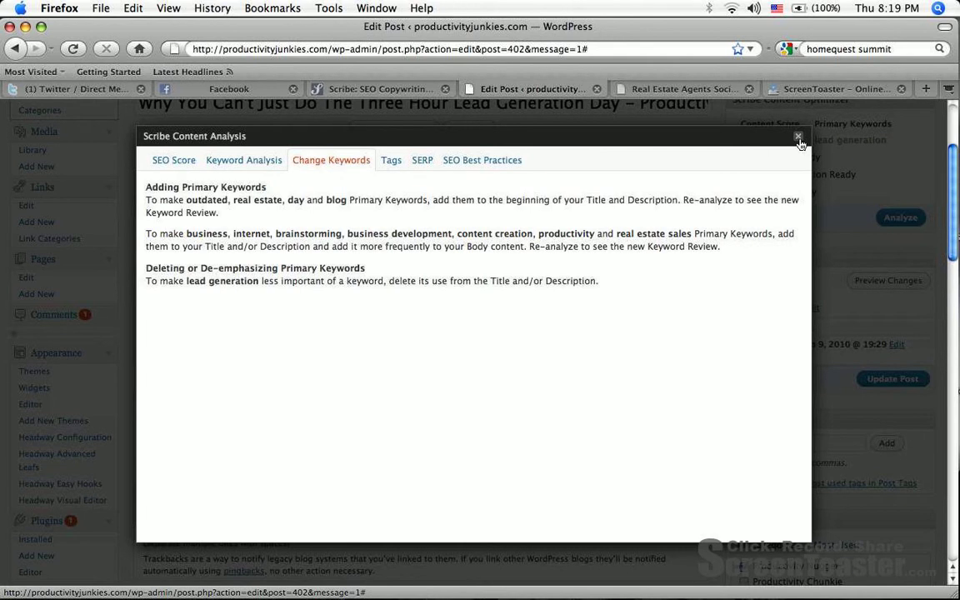
{"action": "left_click", "coordinate": [798, 136]}
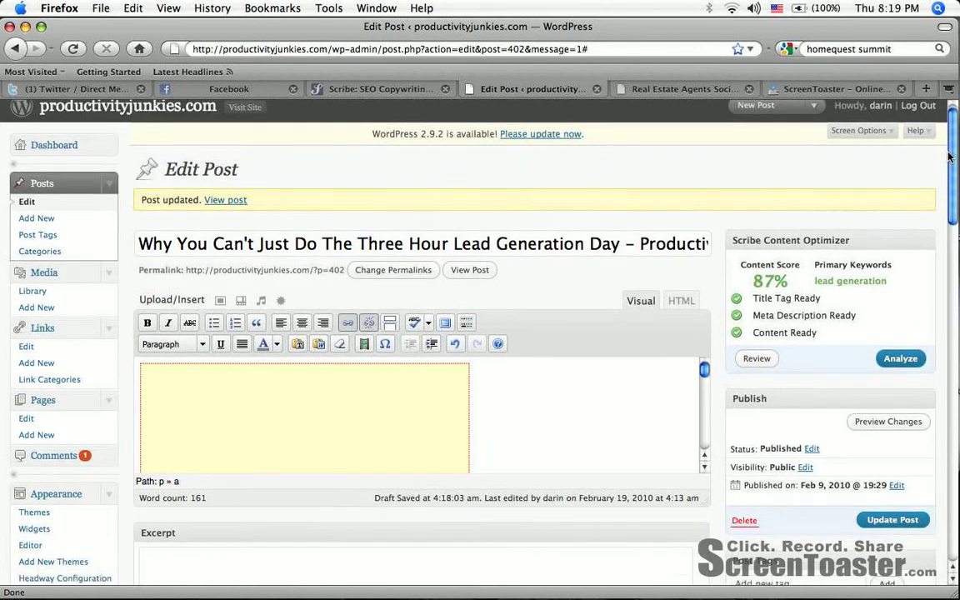
Add 'Real Estate' to the SEO title and the start of the SEO description
{"action": "scroll", "scroll_direction": "down", "scroll_amount": 3}
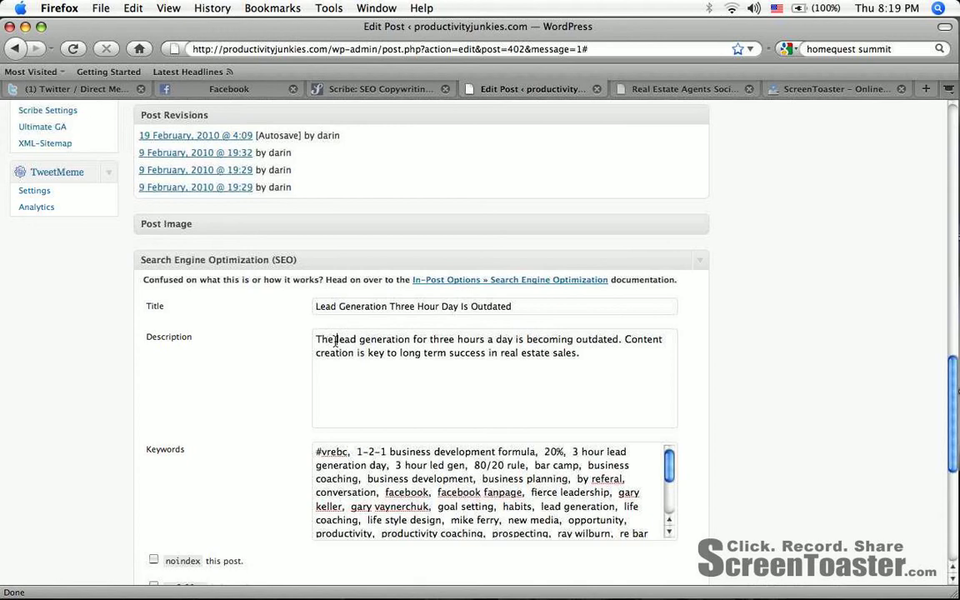
{"action": "type", "text": "Real"}
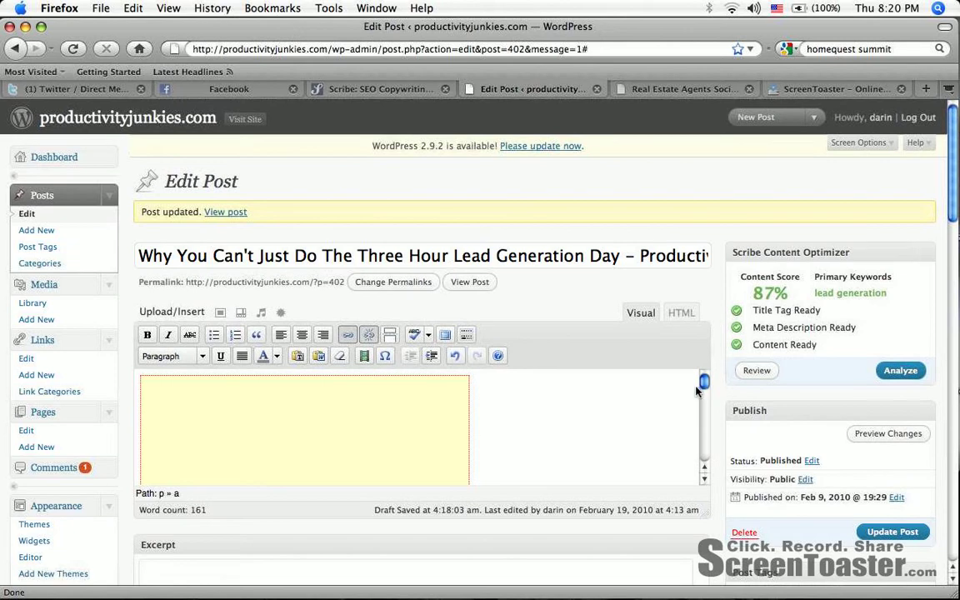
{"action": "mouse_move", "coordinate": [942, 210]}
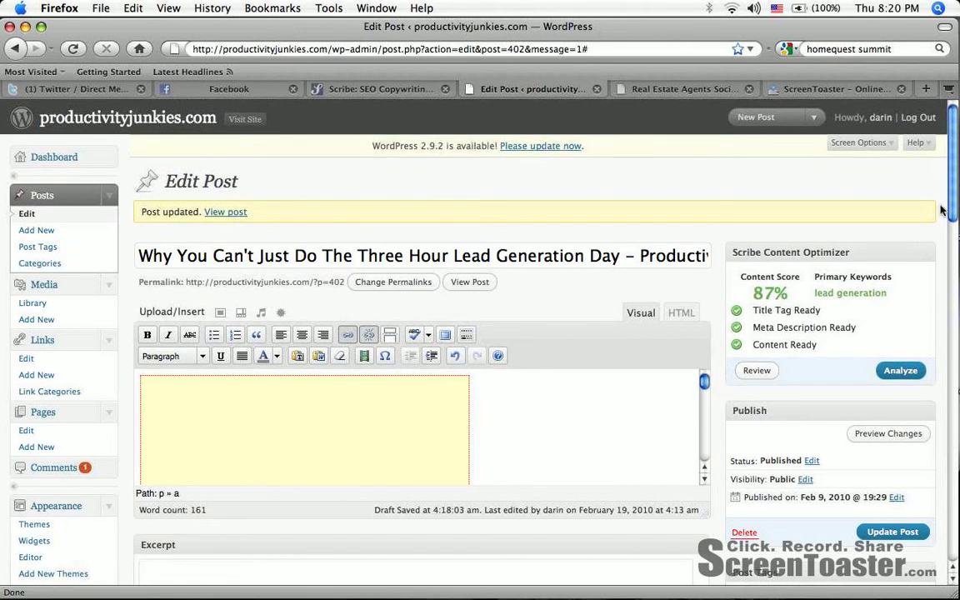
{"action": "scroll", "scroll_direction": "down", "scroll_amount": 3}
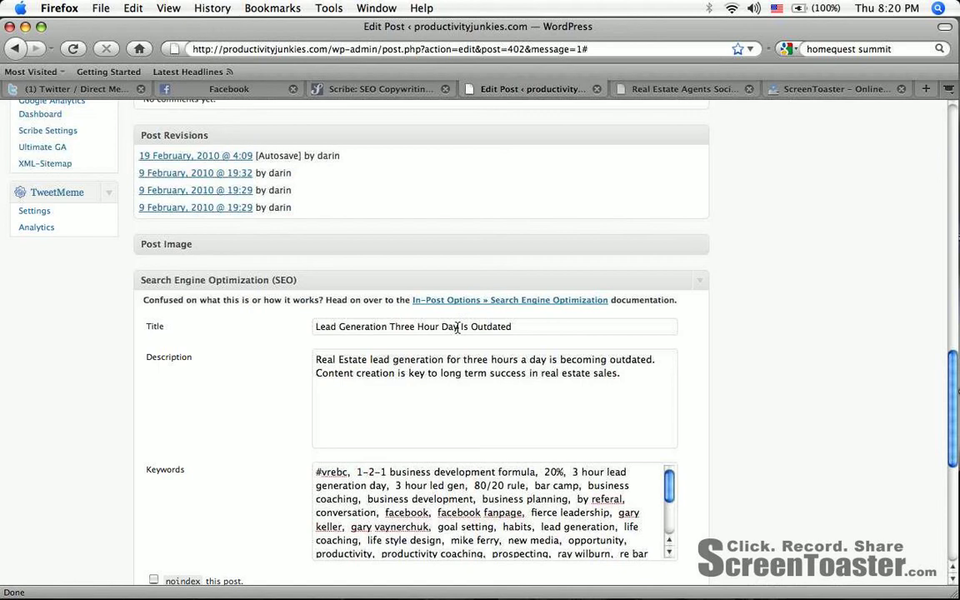
{"action": "type", "text": "in Real E I"}
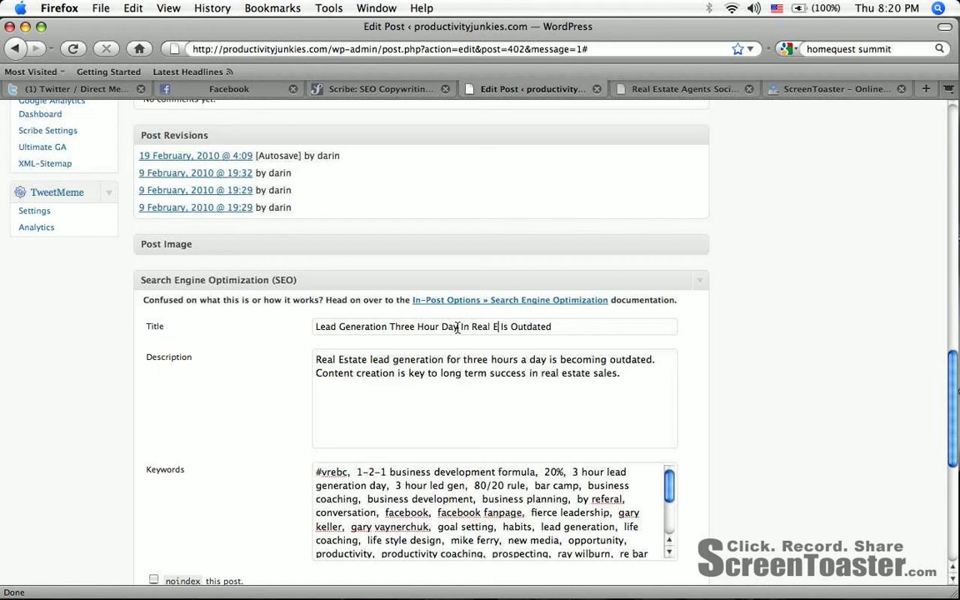
{"action": "type", "text": "state"}
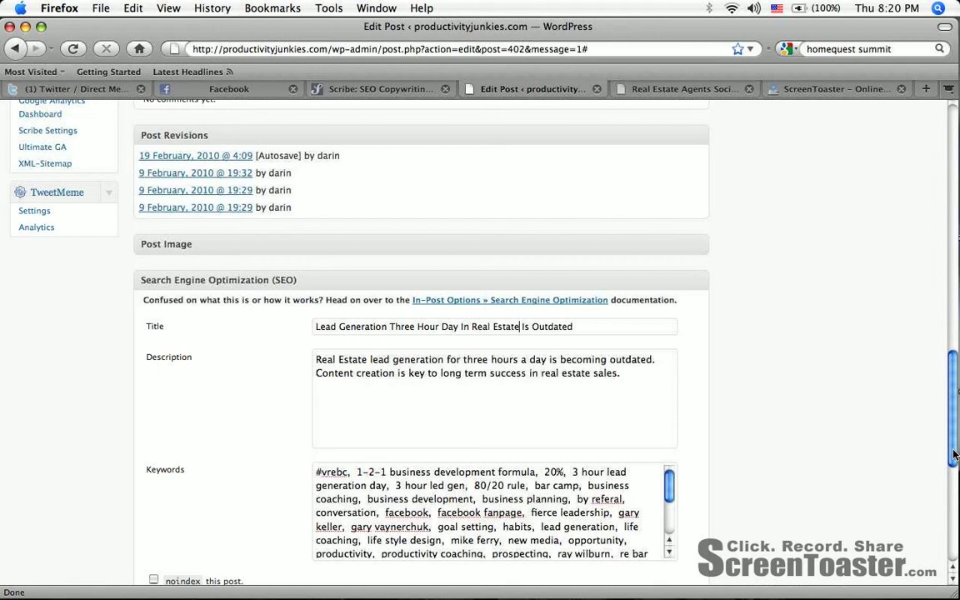
{"action": "scroll", "scroll_direction": "up", "scroll_amount": 3}
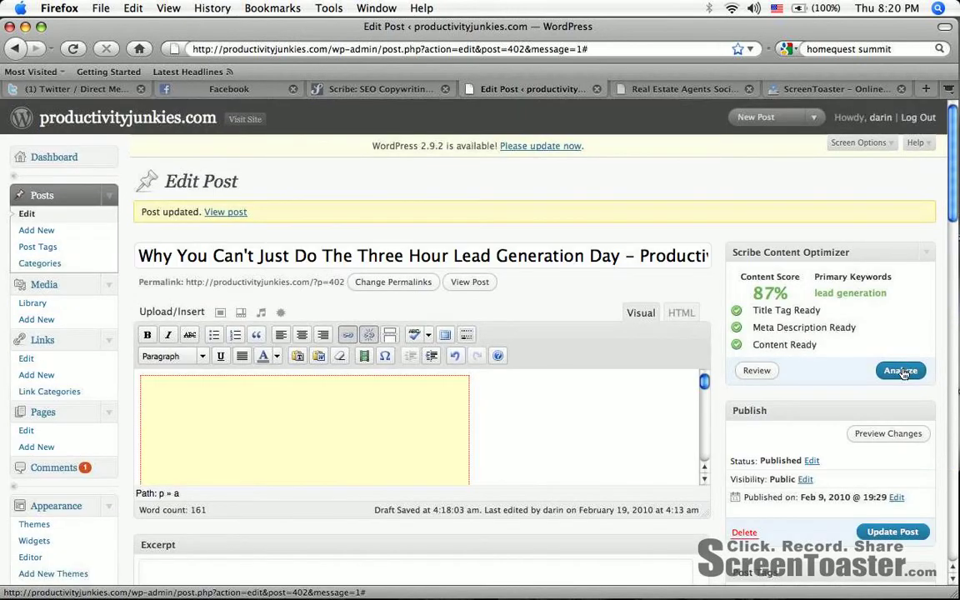
Re-analyze the post with Scribe, keeping 87%, and open the report's SERP preview
{"action": "left_click", "coordinate": [900, 370]}
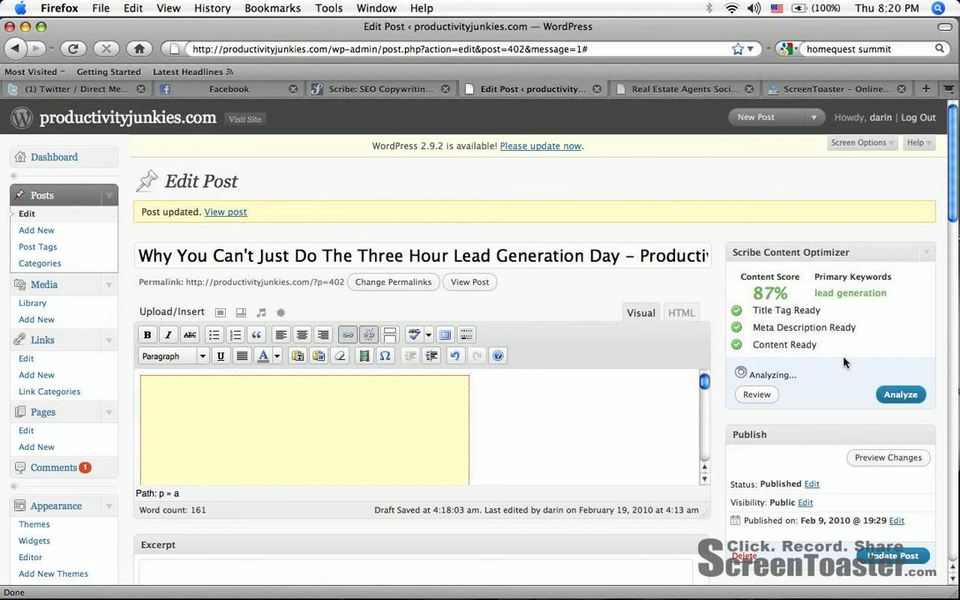
{"action": "left_click", "coordinate": [900, 395]}
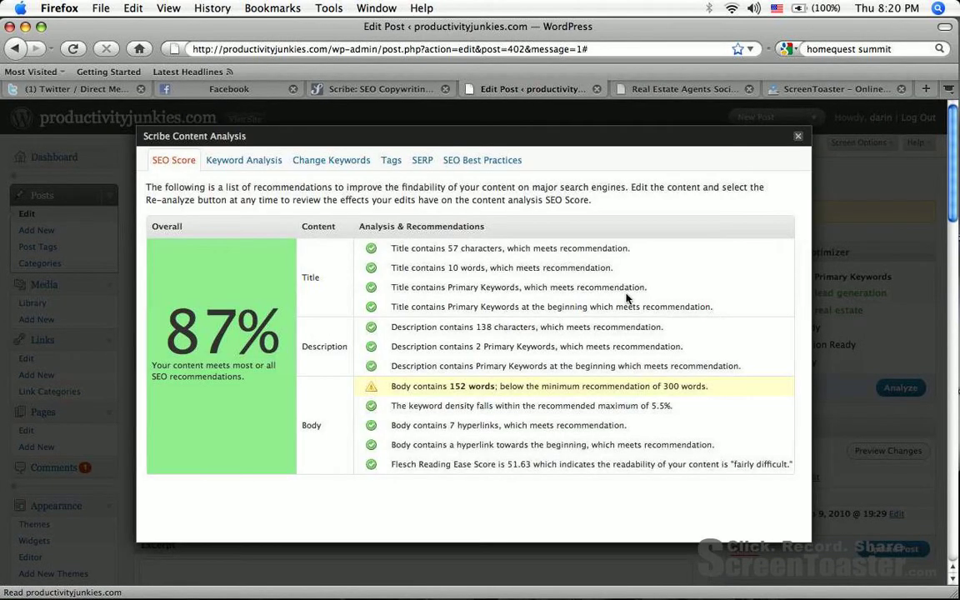
{"action": "mouse_move", "coordinate": [803, 161]}
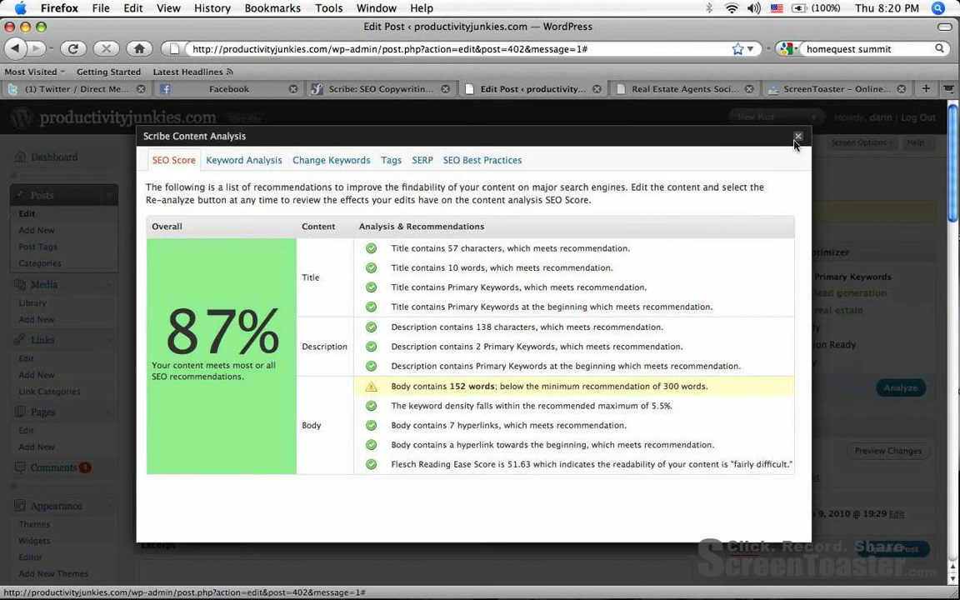
{"action": "mouse_move", "coordinate": [469, 159]}
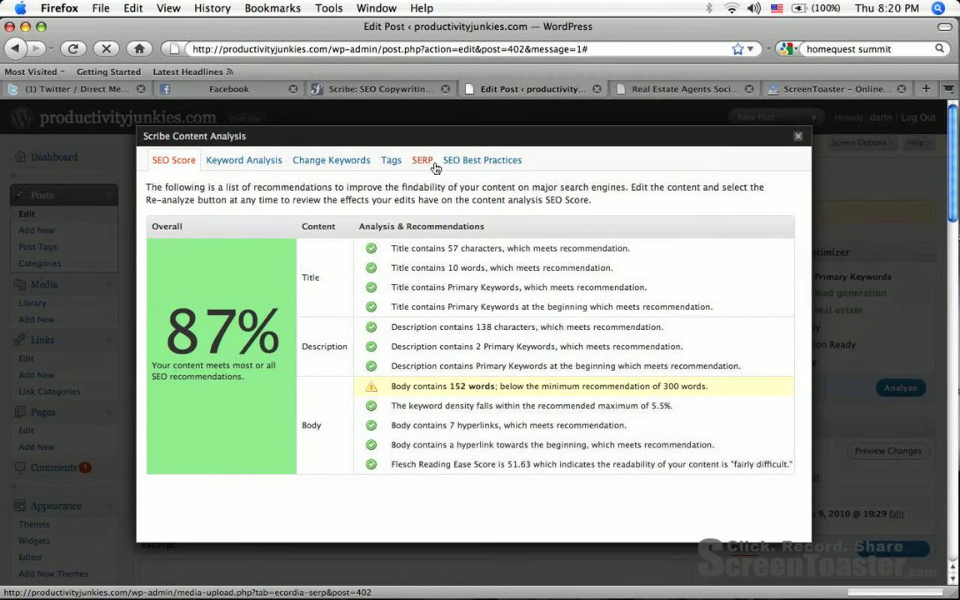
{"action": "left_click", "coordinate": [421, 160]}
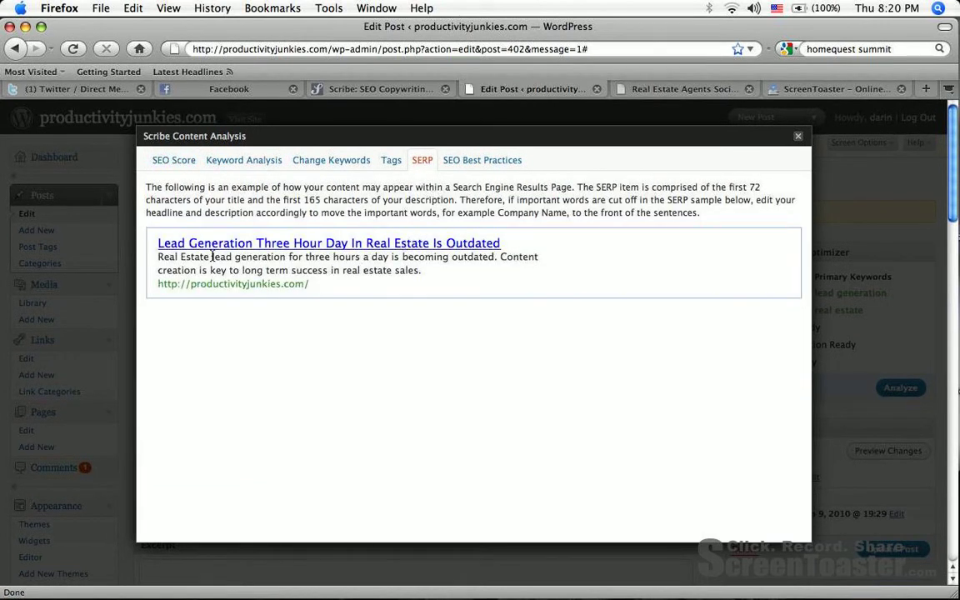
{"action": "mouse_move", "coordinate": [339, 258]}
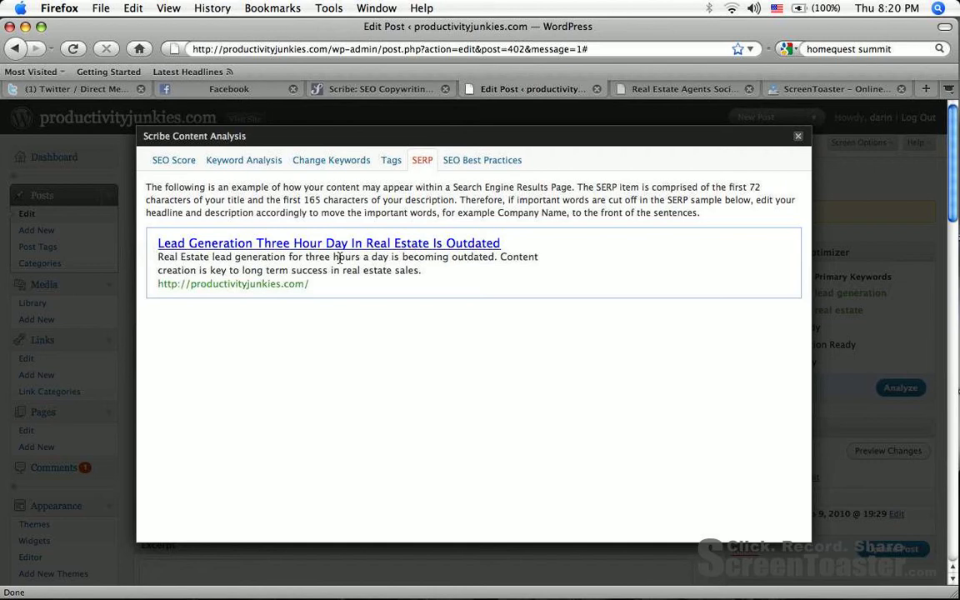
Review and select Scribe's suggested tag list, then close the analysis report
{"action": "left_click", "coordinate": [391, 160]}
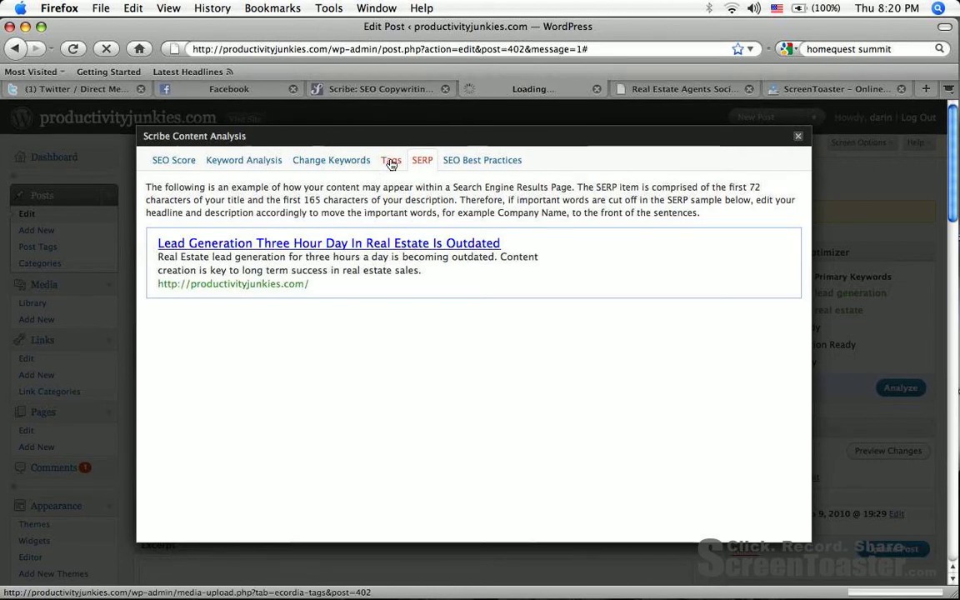
{"action": "left_click", "coordinate": [391, 160]}
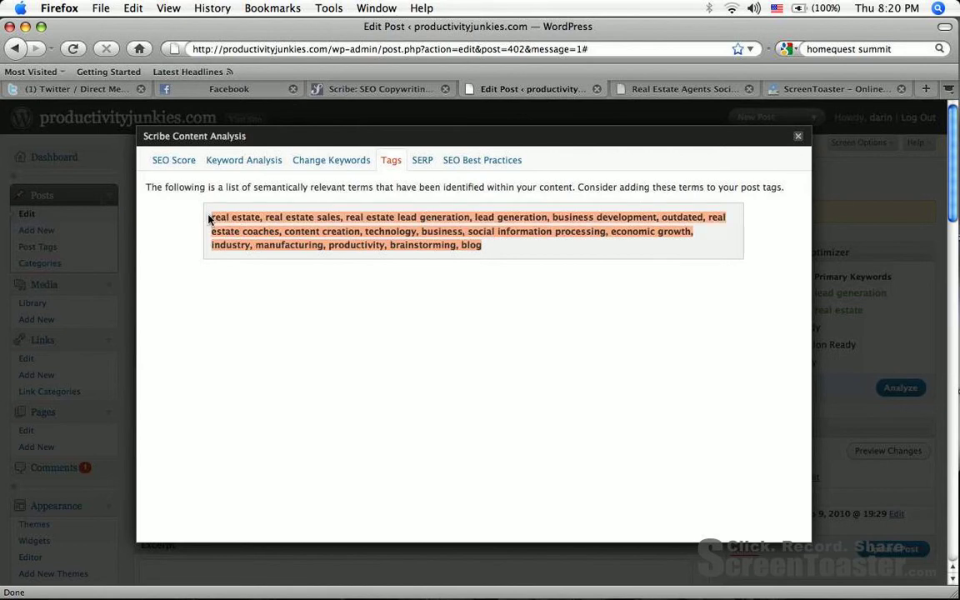
{"action": "mouse_move", "coordinate": [300, 199]}
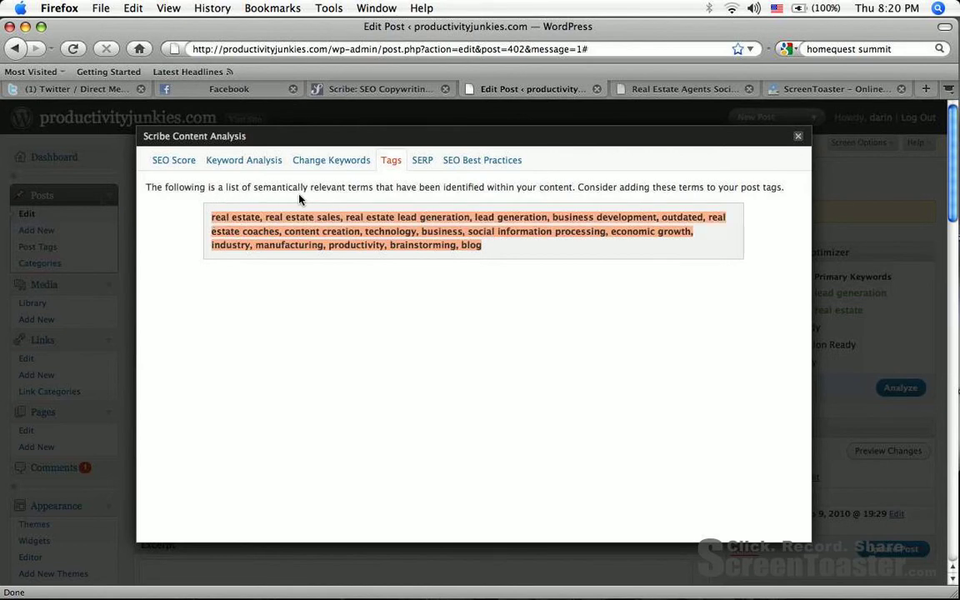
{"action": "mouse_move", "coordinate": [334, 195]}
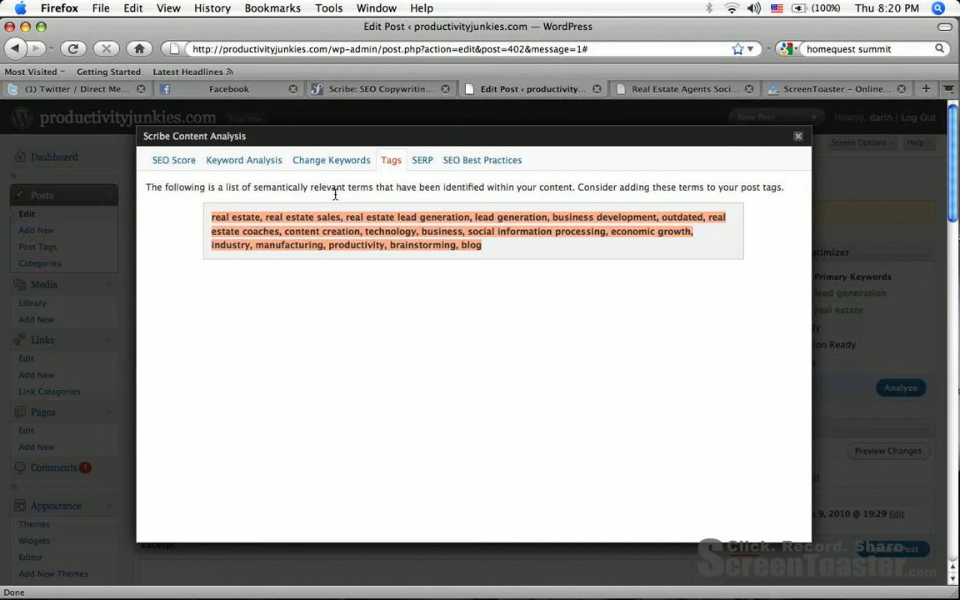
{"action": "mouse_move", "coordinate": [587, 198]}
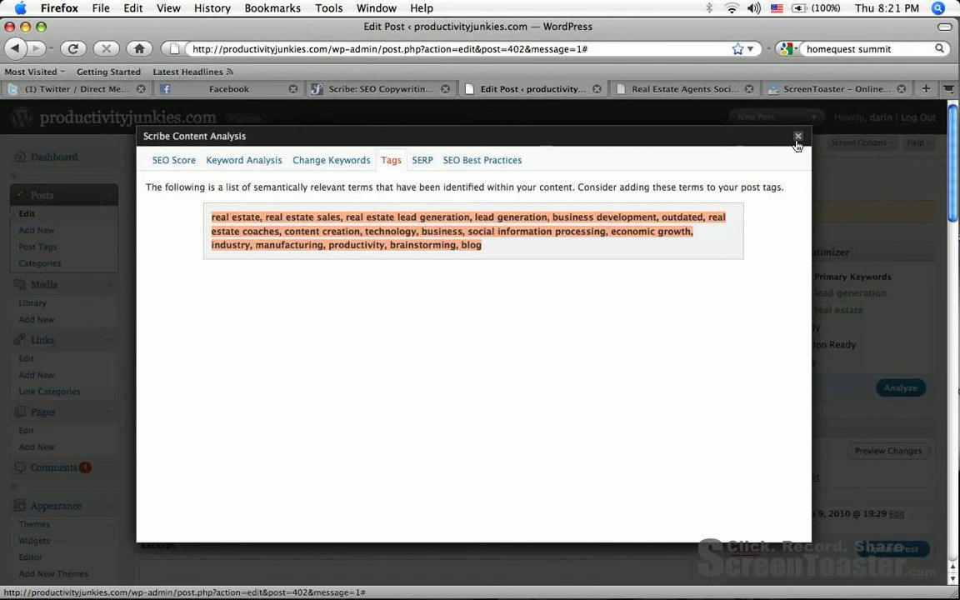
{"action": "left_click", "coordinate": [797, 136]}
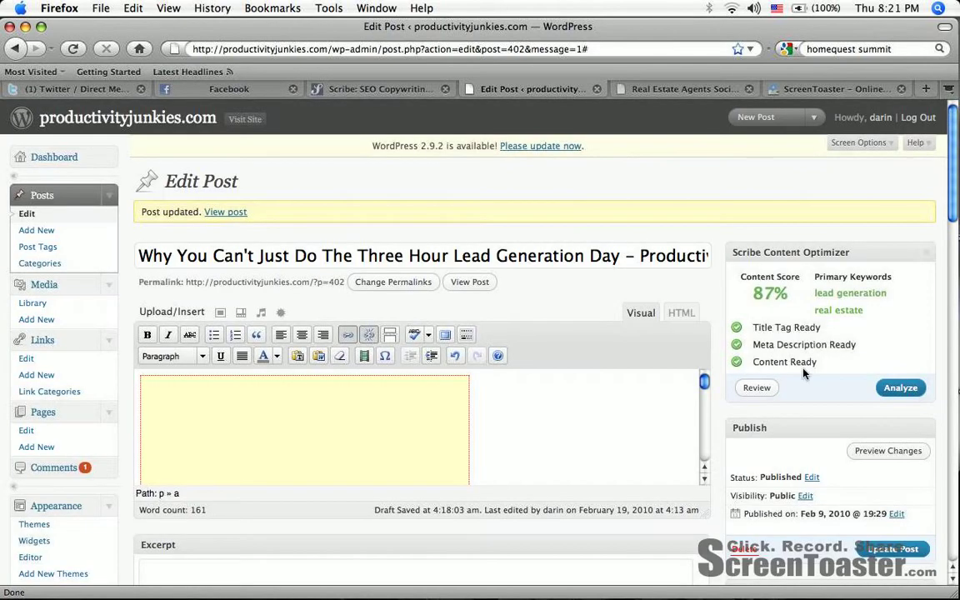
Add Scribe's suggested terms as the post's tags, then return to the Scribe SEO site
{"action": "scroll", "scroll_direction": "down", "scroll_amount": 3}
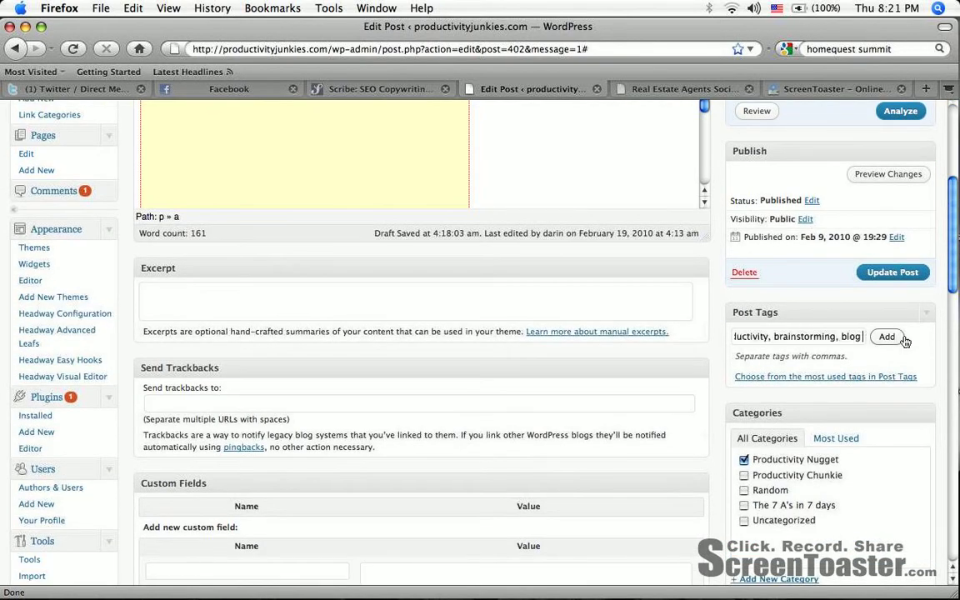
{"action": "left_click", "coordinate": [887, 337]}
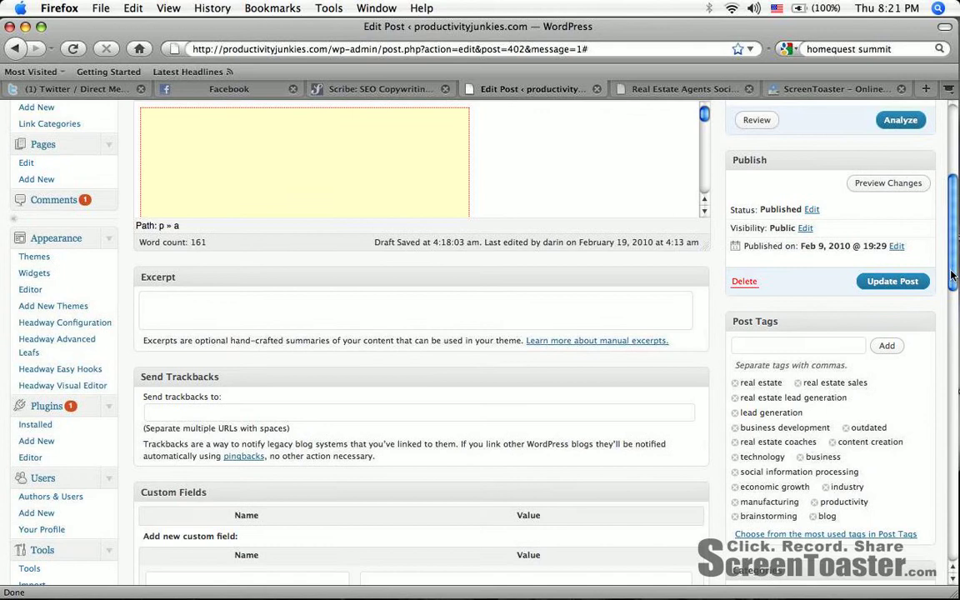
{"action": "scroll", "scroll_direction": "up", "scroll_amount": 3}
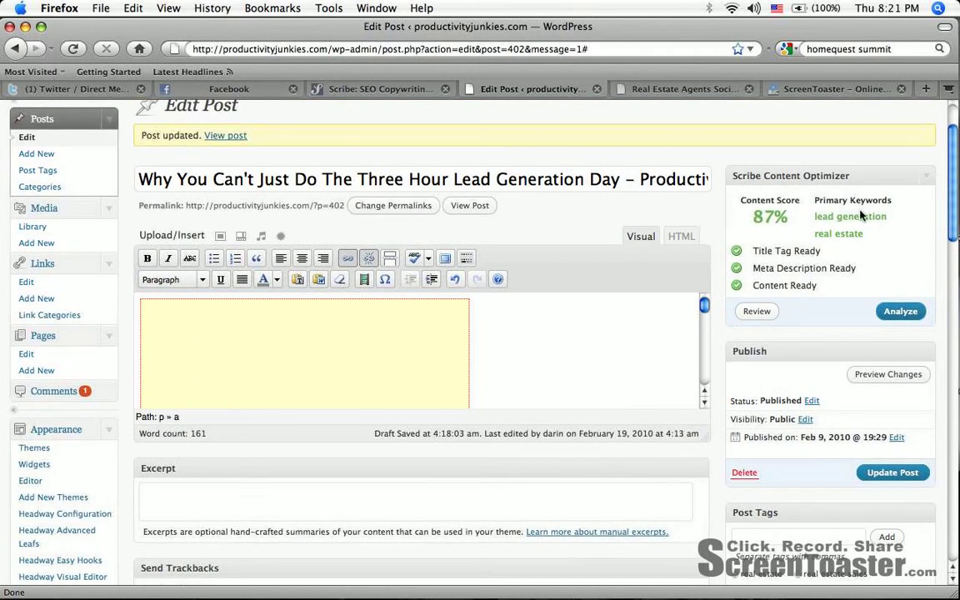
{"action": "mouse_move", "coordinate": [872, 241]}
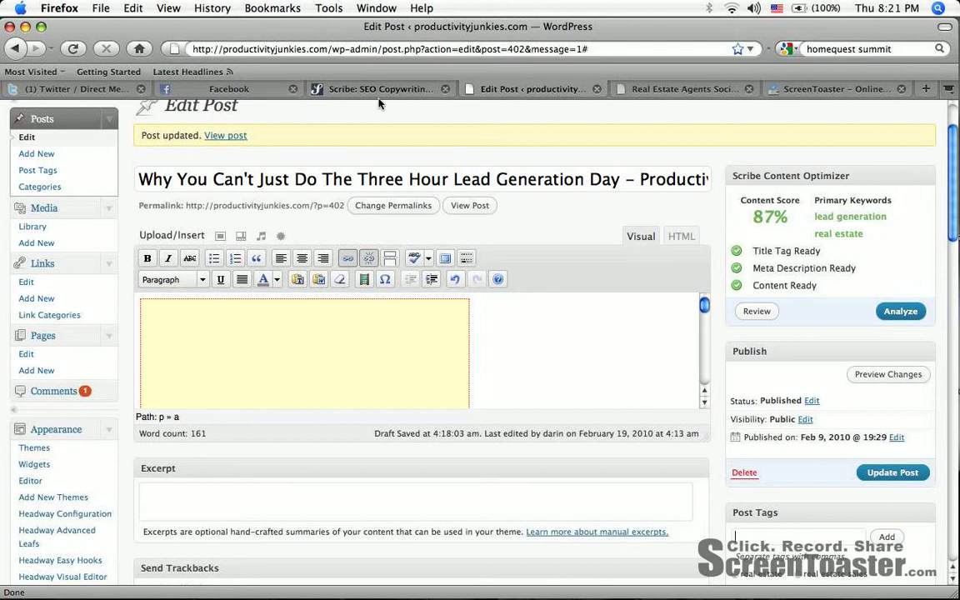
{"action": "left_click", "coordinate": [379, 89]}
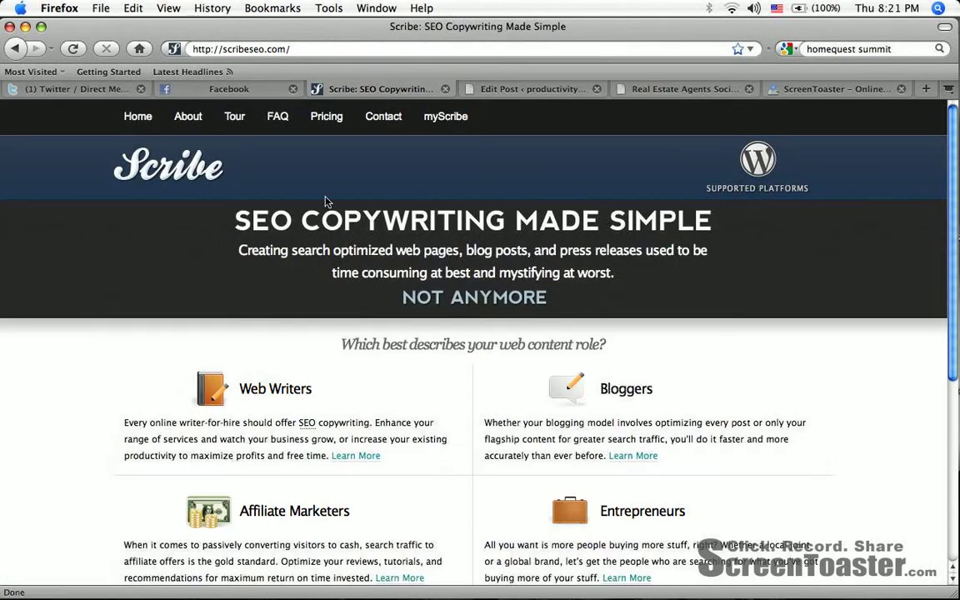
{"action": "mouse_move", "coordinate": [326, 116]}
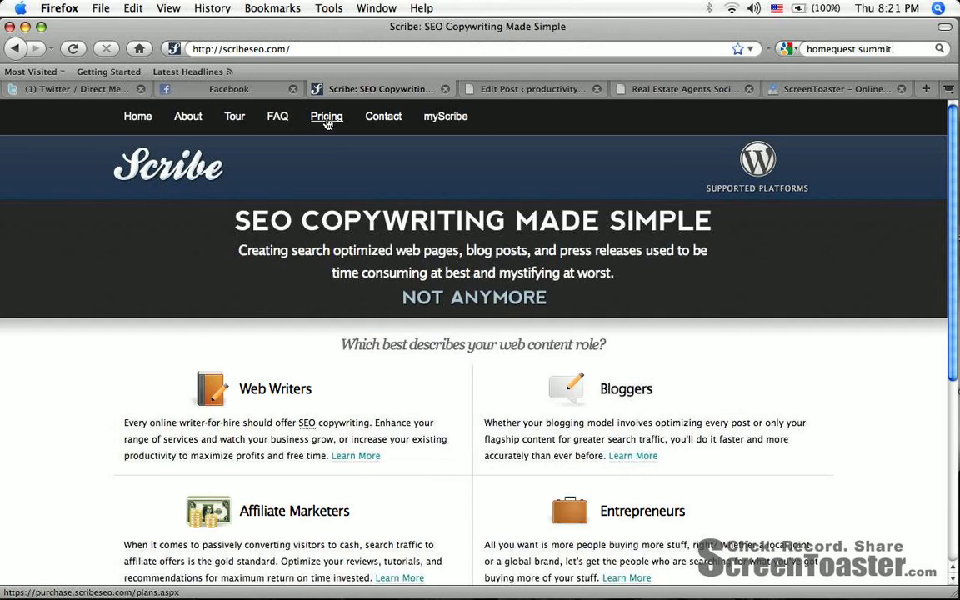
Browse Scribe's Starter, Advanced ($27) and Publisher plans, then go to ScreenToaster
{"action": "left_click", "coordinate": [326, 116]}
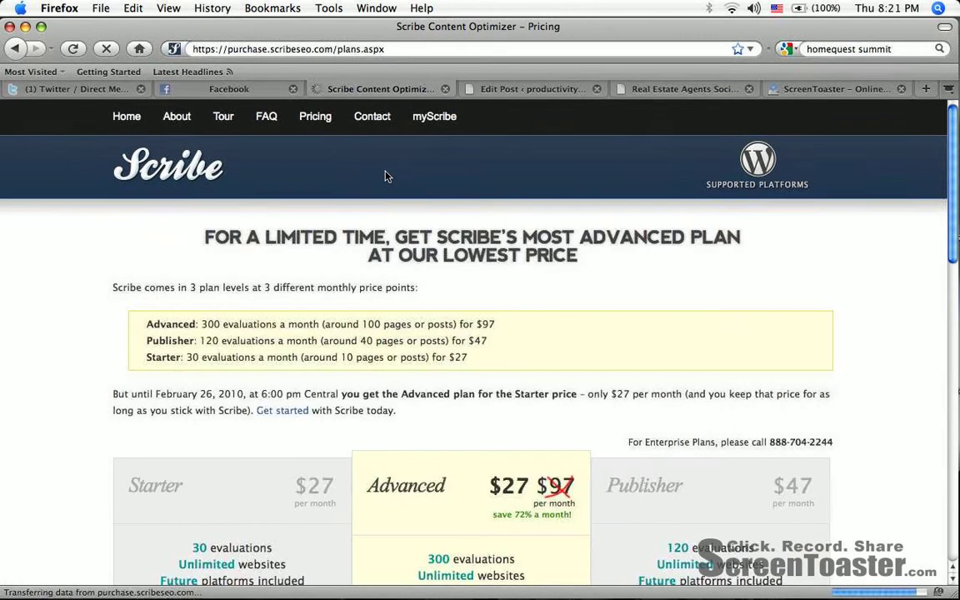
{"action": "scroll", "scroll_direction": "down", "scroll_amount": 3}
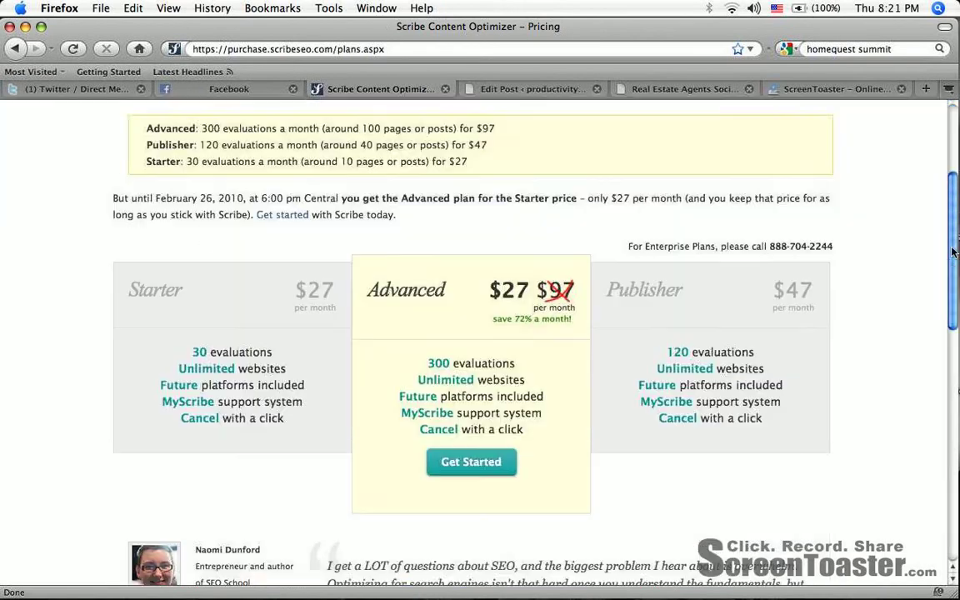
{"action": "scroll", "scroll_direction": "down", "scroll_amount": 3}
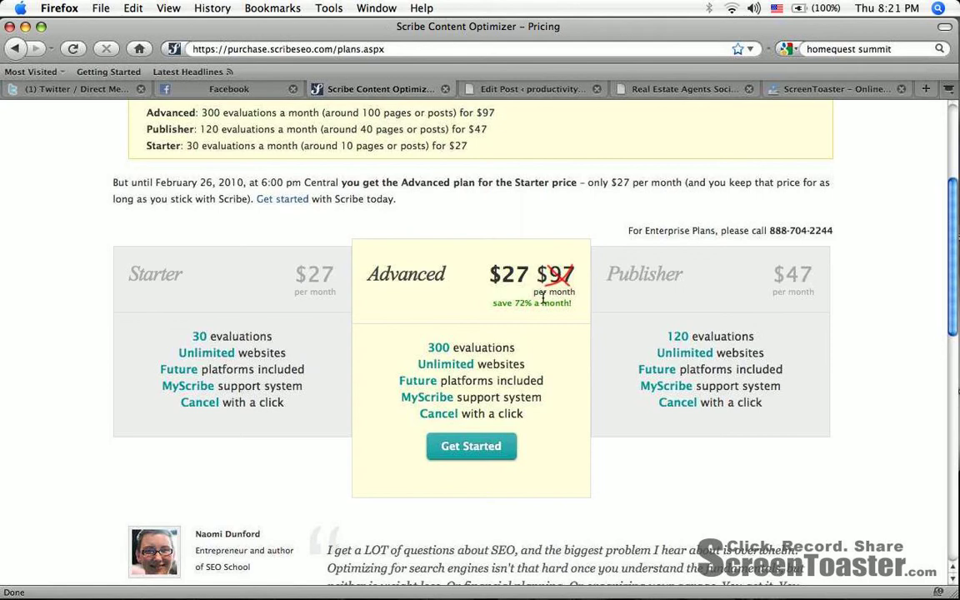
{"action": "mouse_move", "coordinate": [440, 369]}
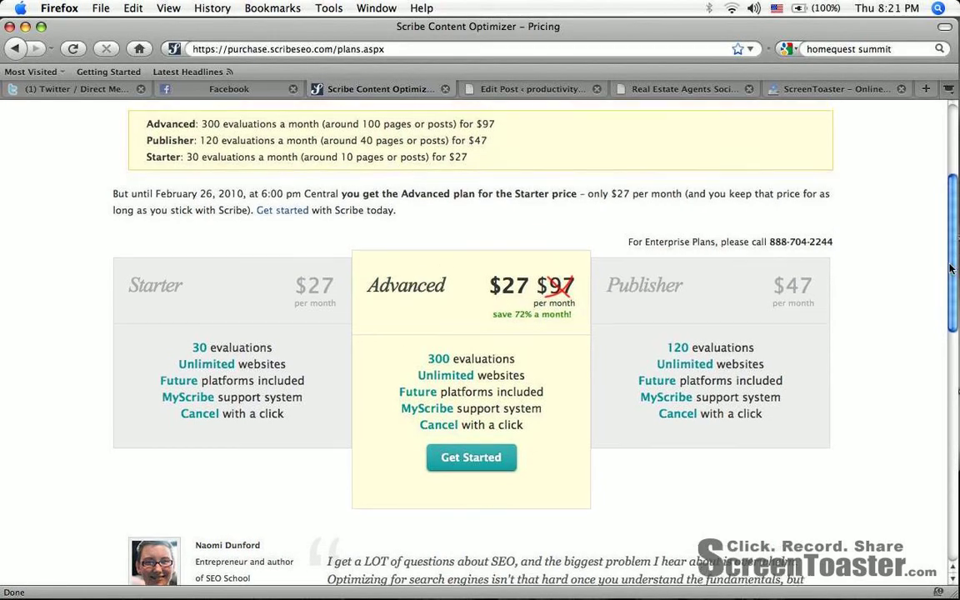
{"action": "scroll", "scroll_direction": "up", "scroll_amount": 3}
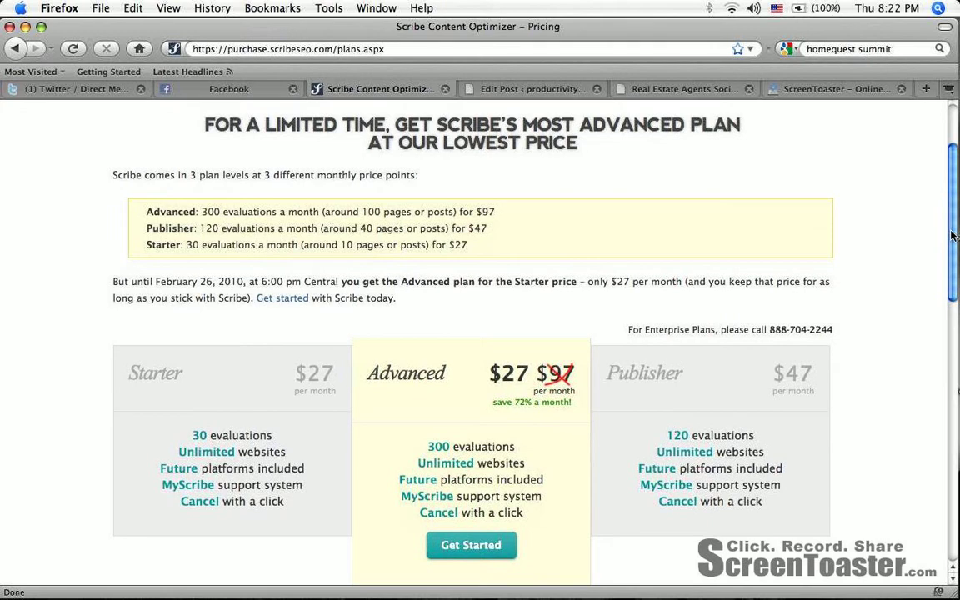
{"action": "scroll", "scroll_direction": "down", "scroll_amount": 3}
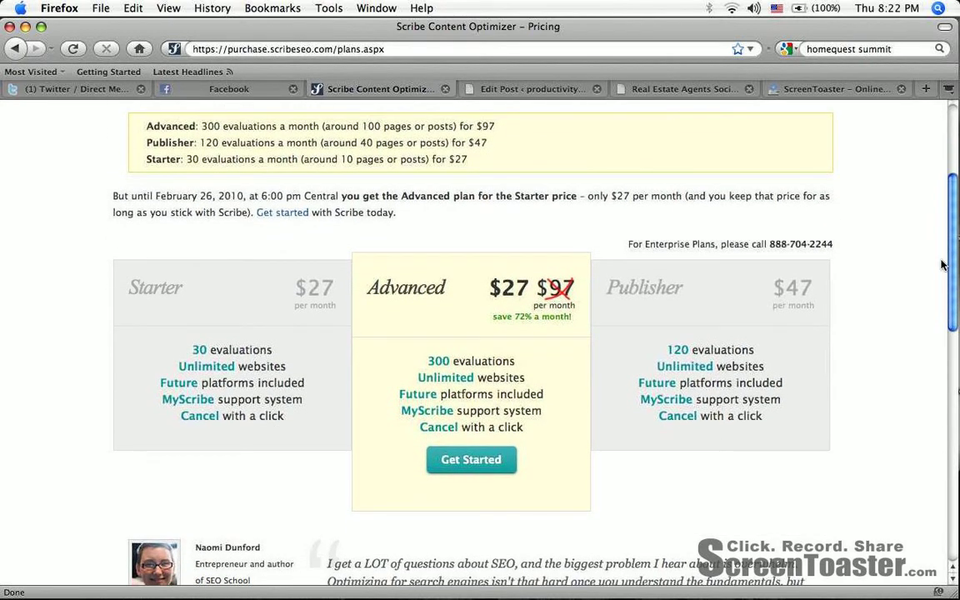
{"action": "mouse_move", "coordinate": [472, 357]}
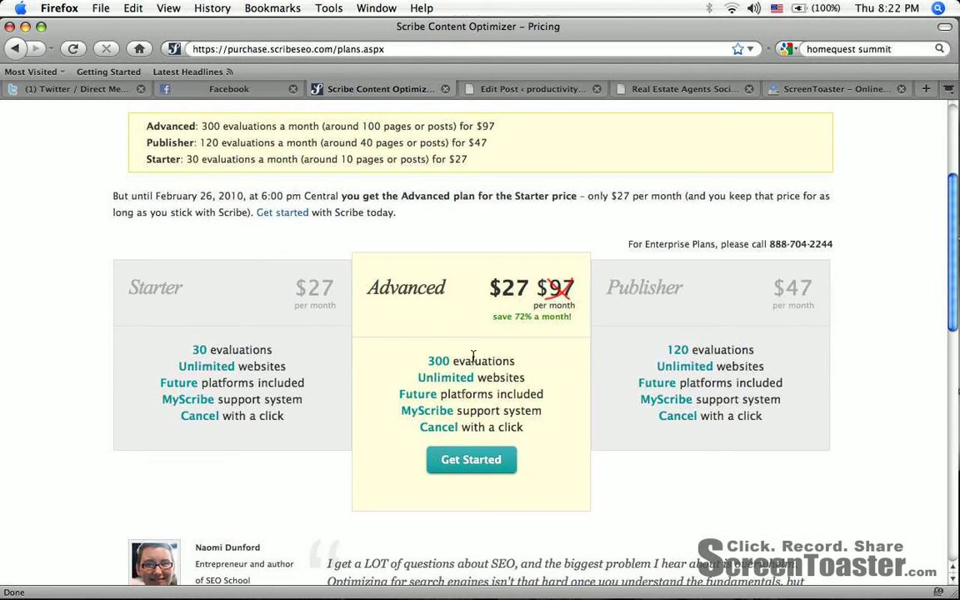
{"action": "mouse_move", "coordinate": [954, 260]}
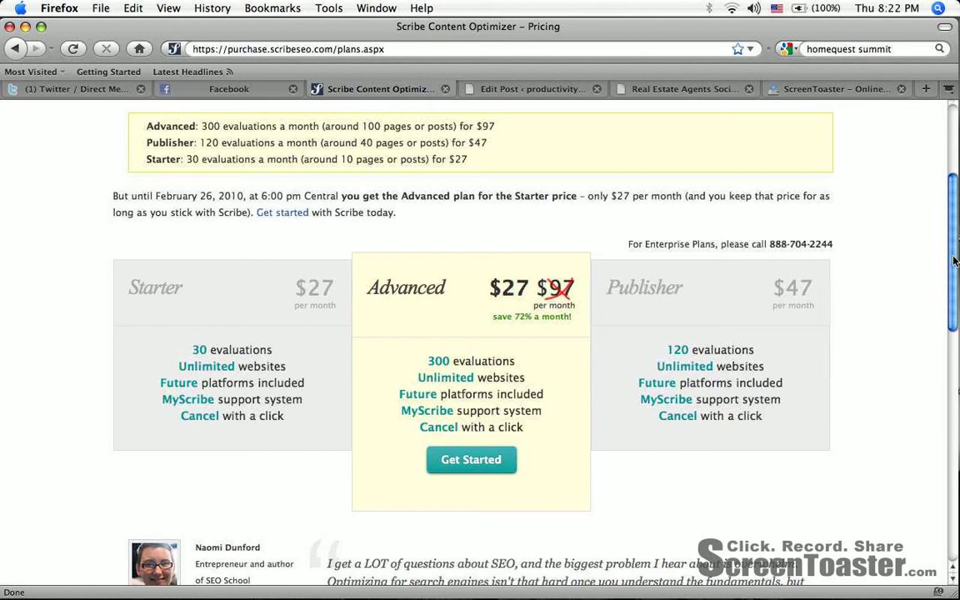
{"action": "mouse_move", "coordinate": [886, 250]}
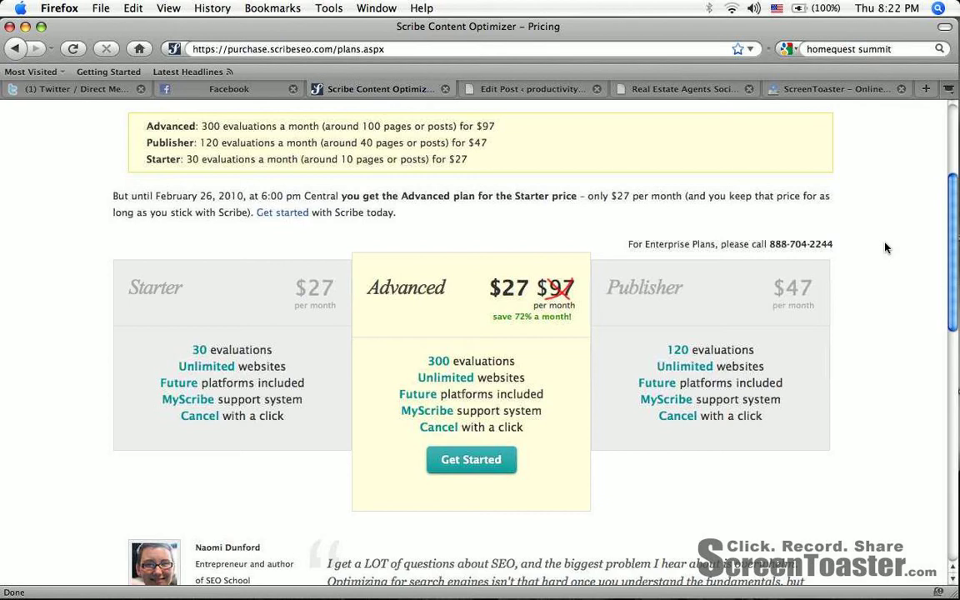
{"action": "mouse_move", "coordinate": [952, 248]}
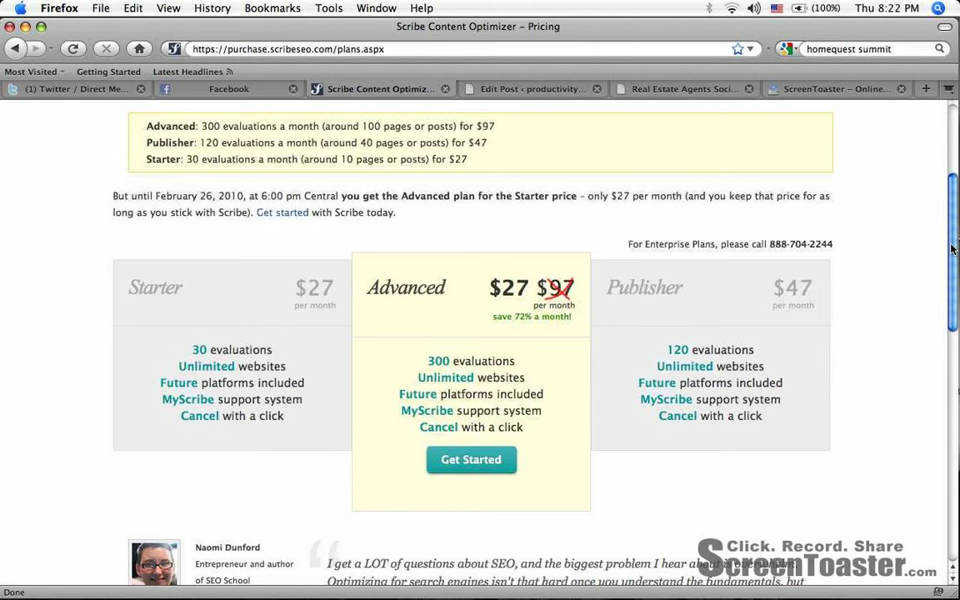
{"action": "scroll", "scroll_direction": "up", "scroll_amount": 3}
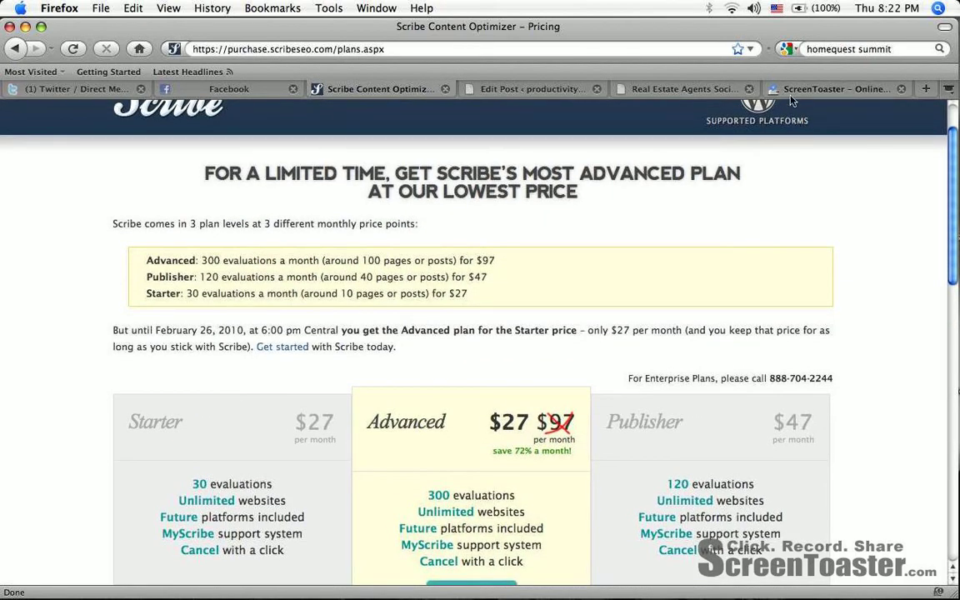
{"action": "left_click", "coordinate": [834, 88]}
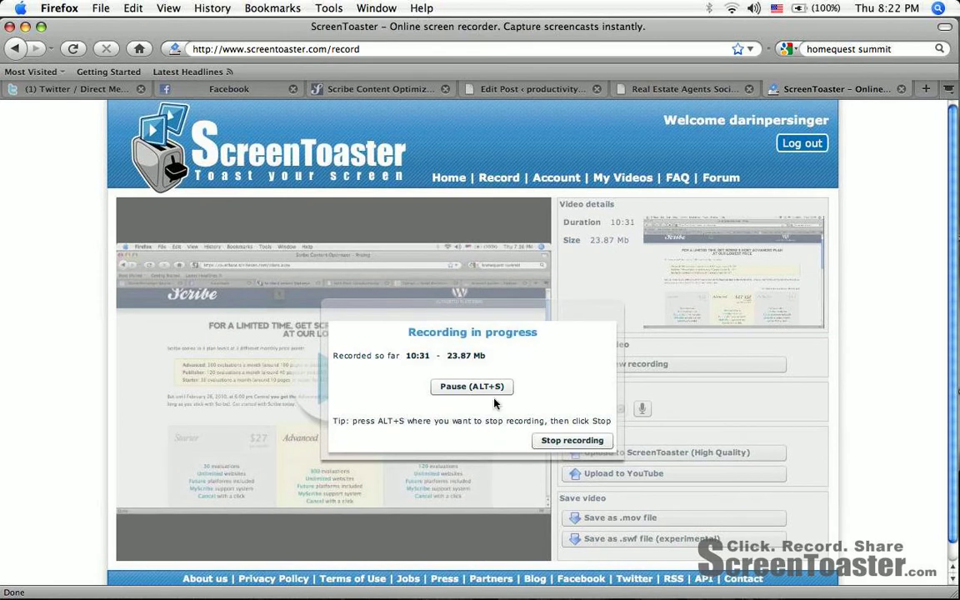